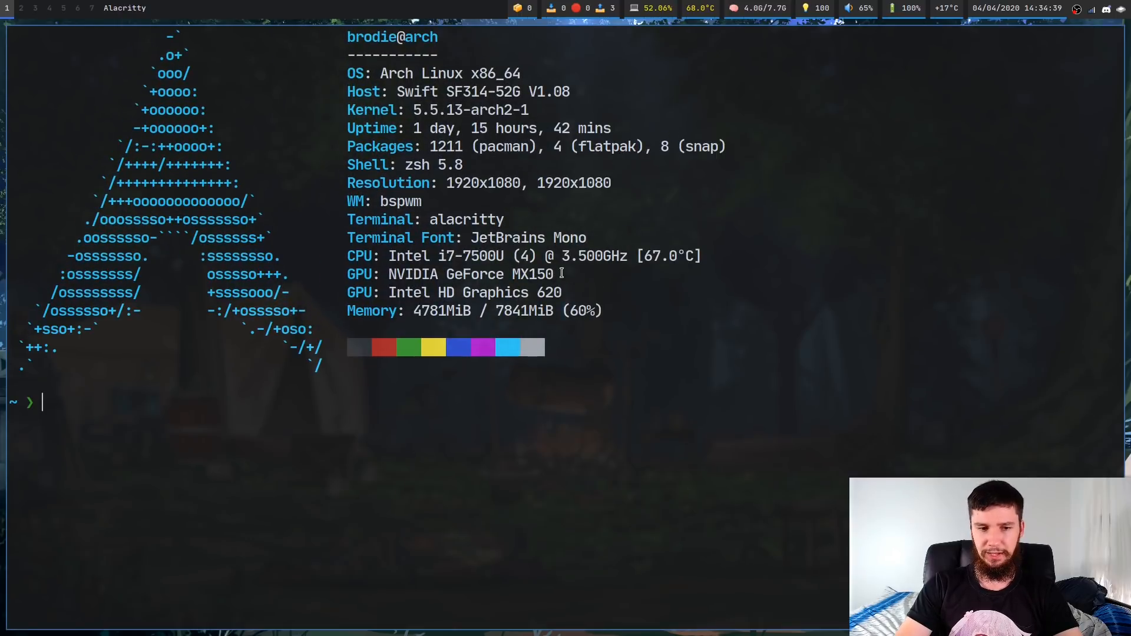
List the home directory with ls, then with exa, to compare plain and coloured output
text(ls)
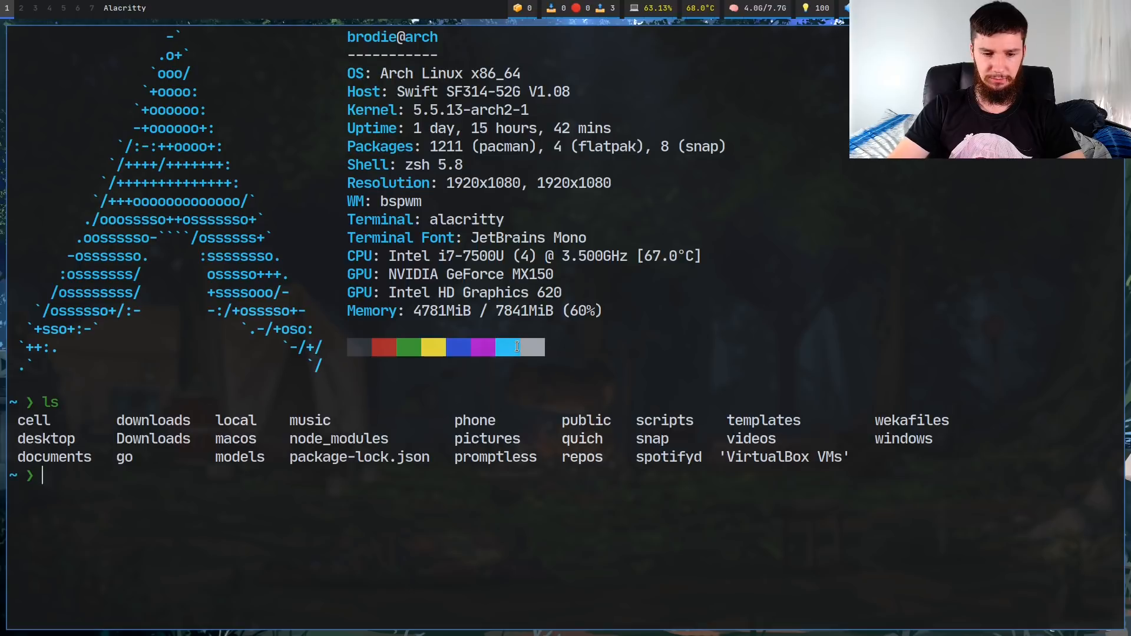
text(exa)
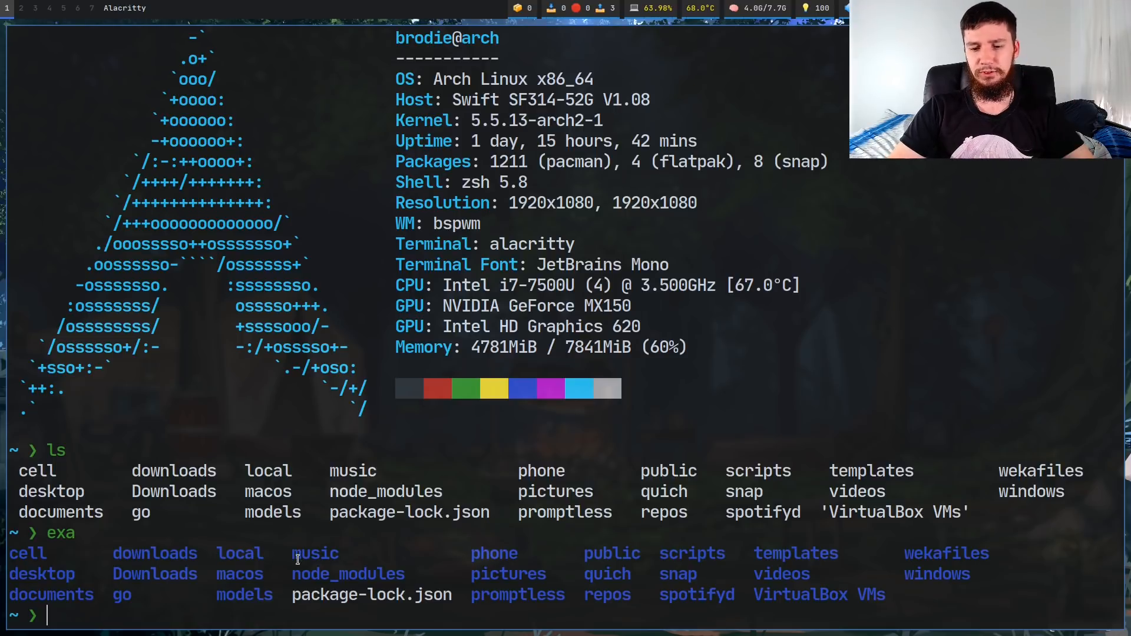
List home with lsd and with exa --icons, then start a sudo command
text(lsd)
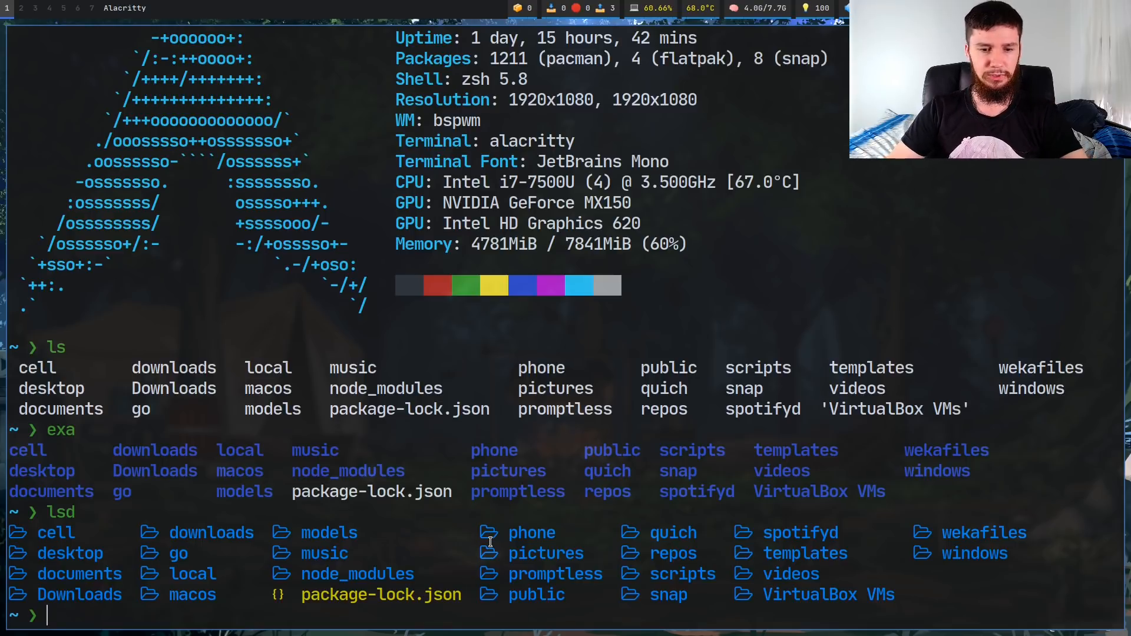
text(exa --icon)
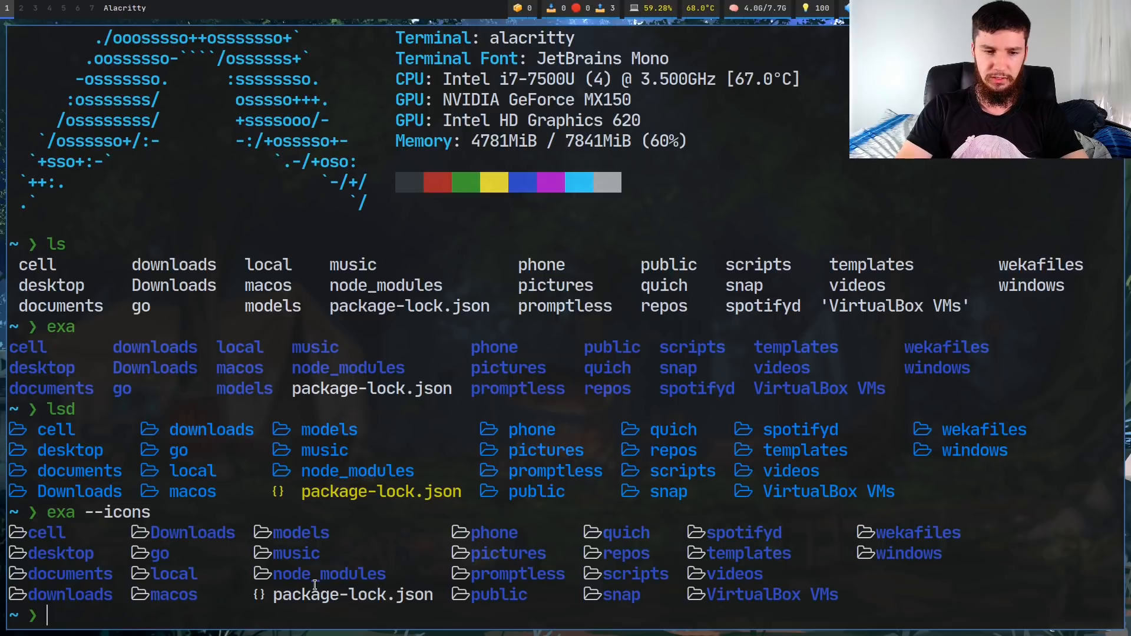
text(sudo)
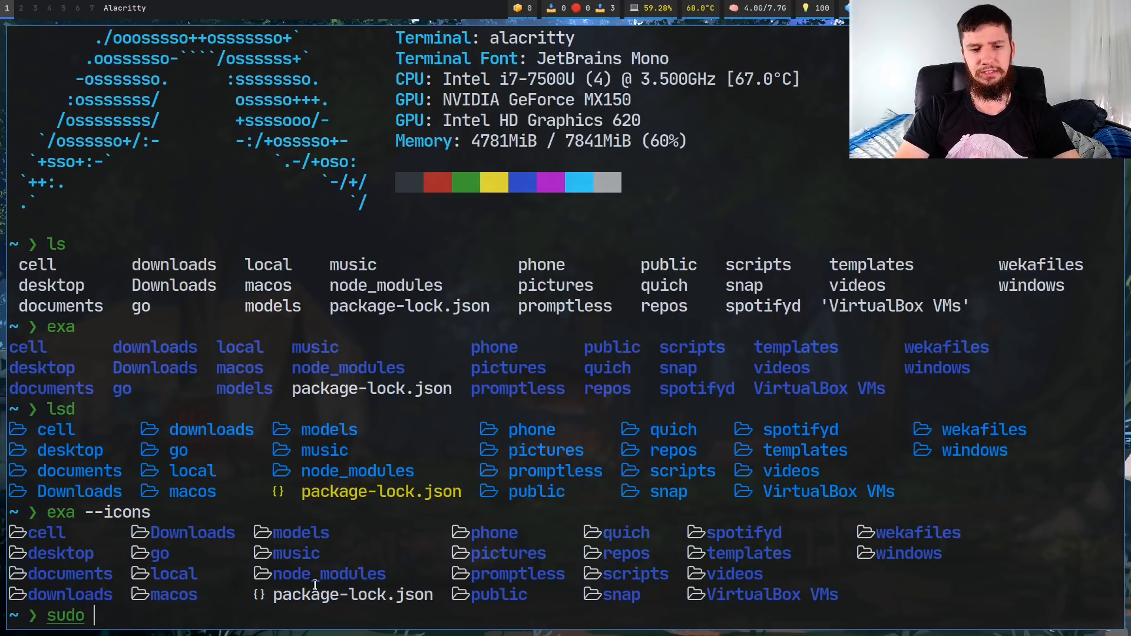
Run sudo pacman -S for exa and lsd, answering n to skip reinstalling both
text(pacman)
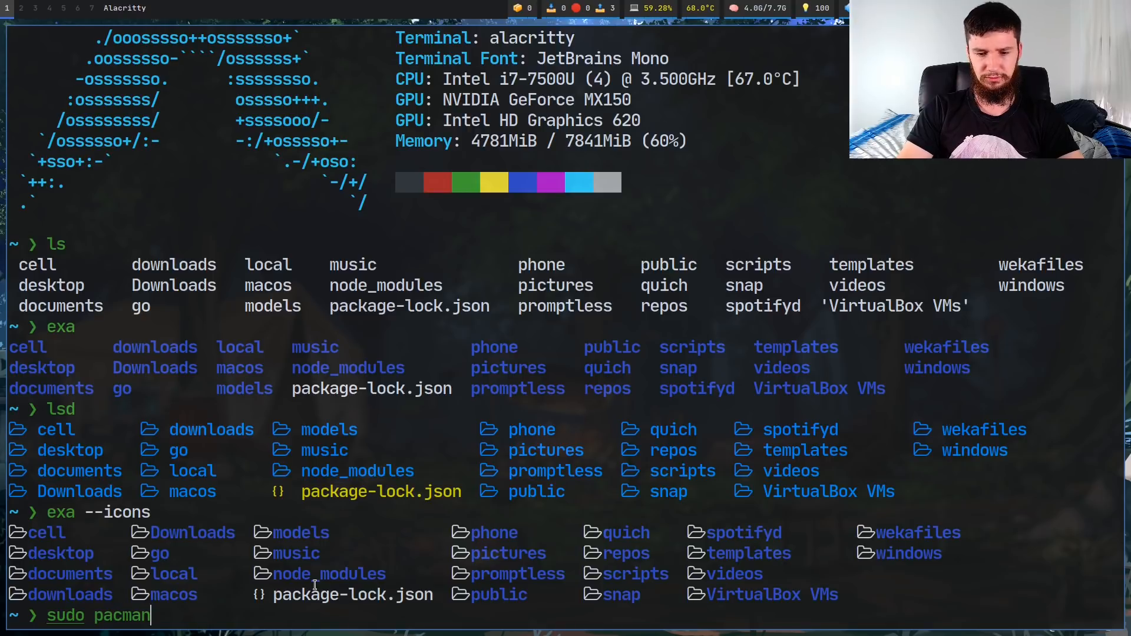
text(-S exa)
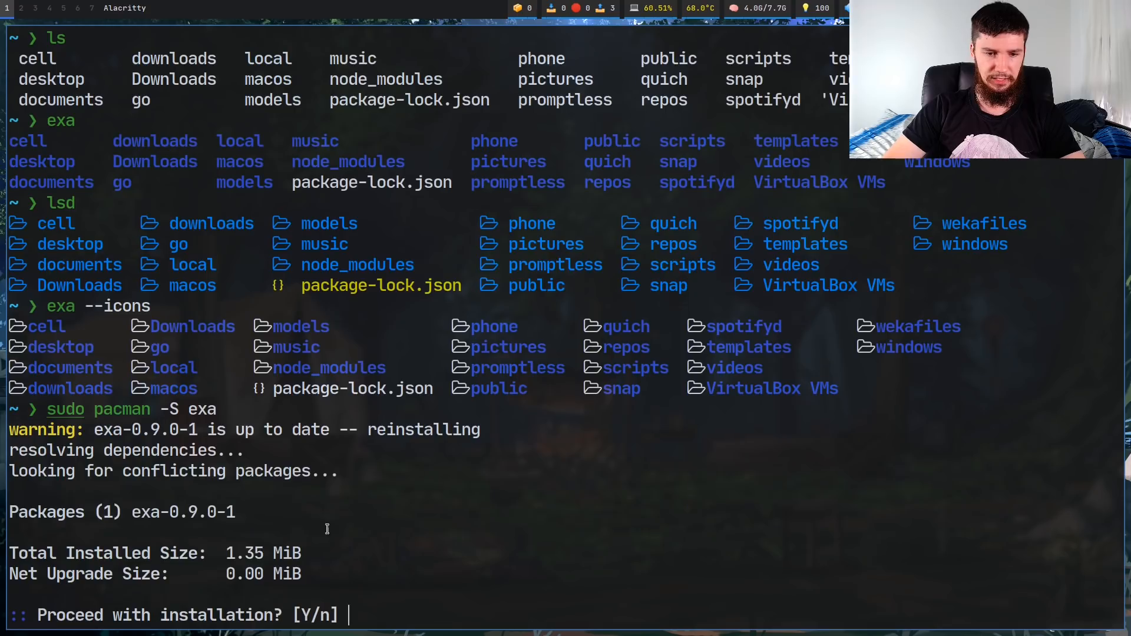
text(n)
text(sudo pacman -S lsd)
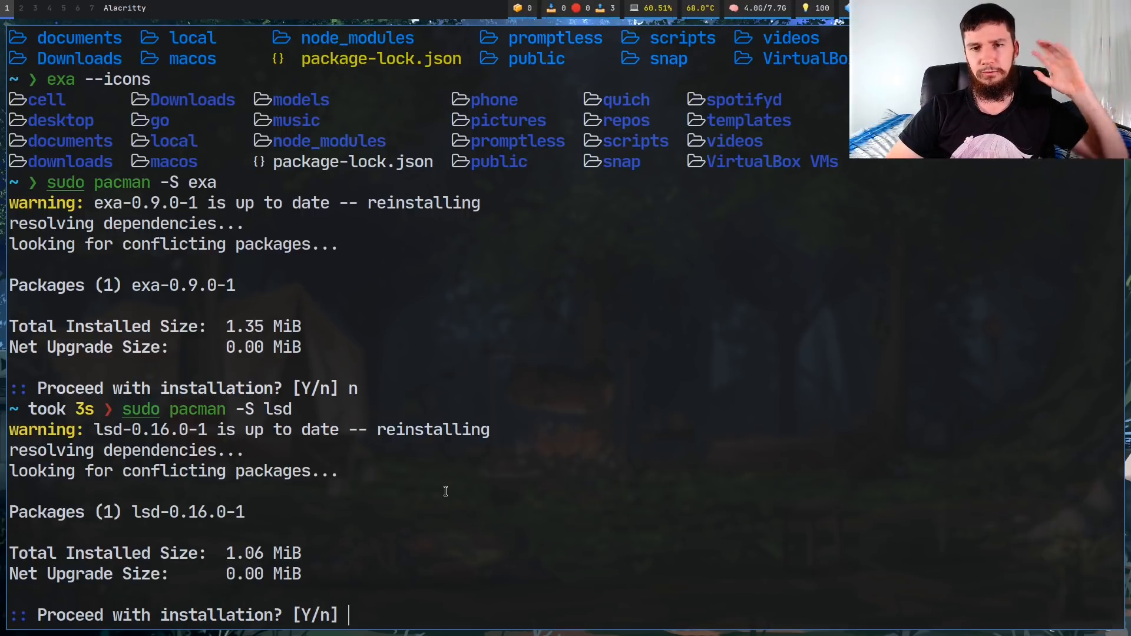
text(n)
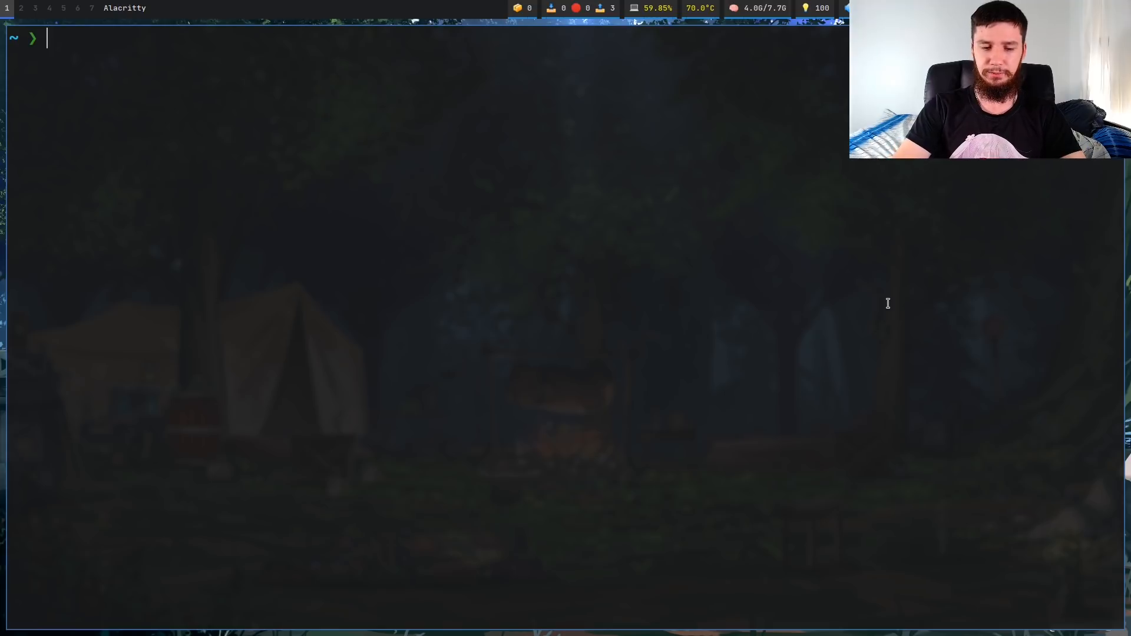
List all home files including dotfiles with the l alias, then run exa
text(l)
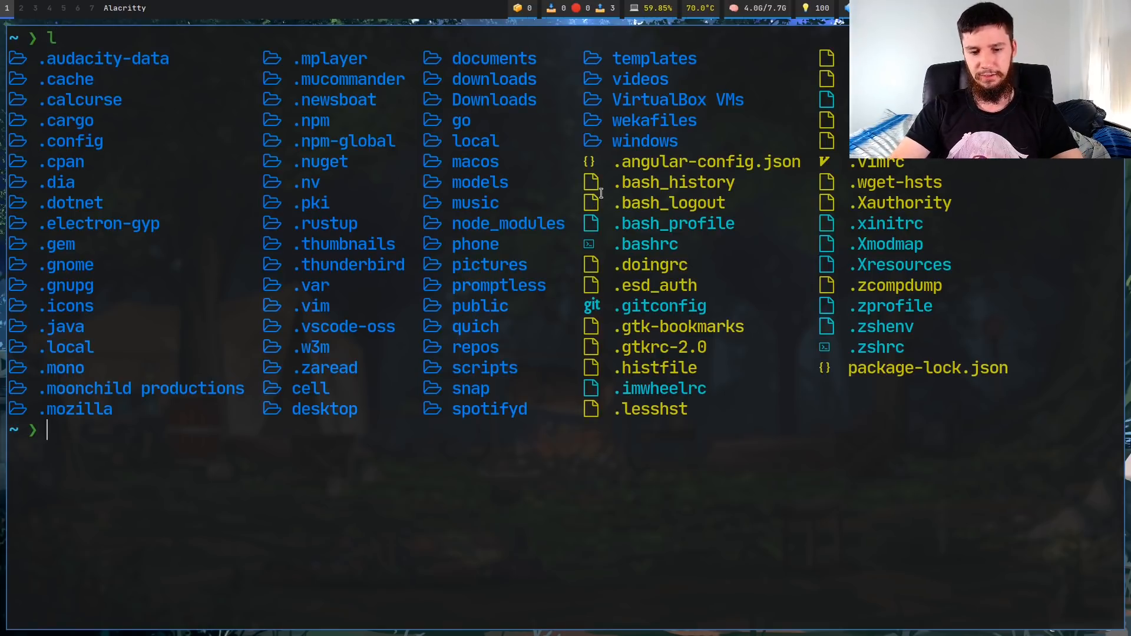
text(exa)
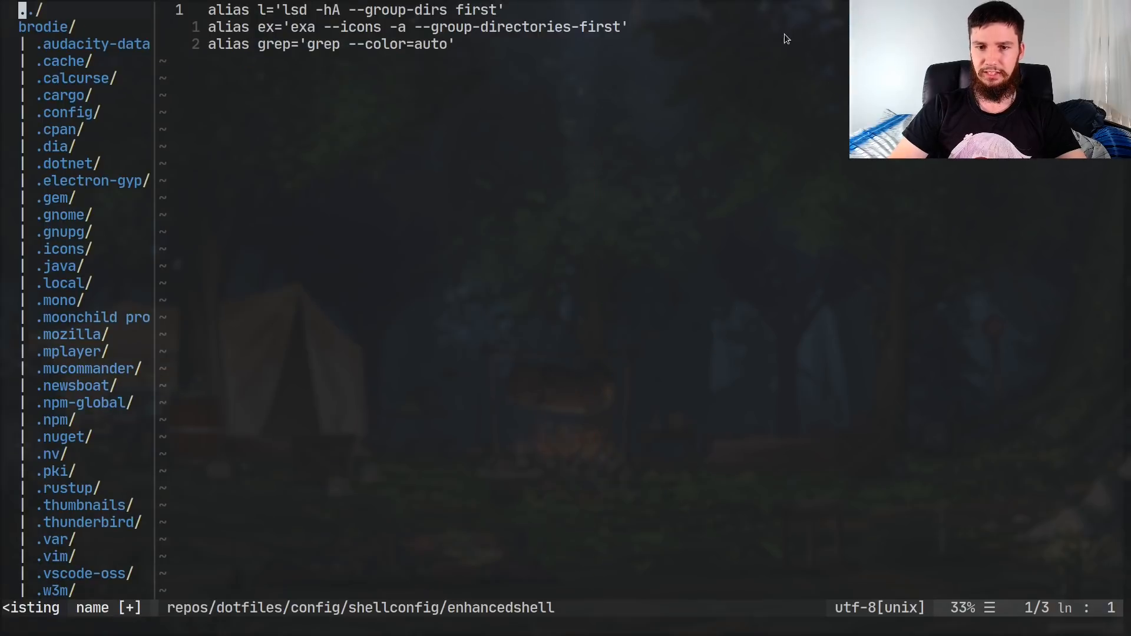
mouse_move(346, 20)
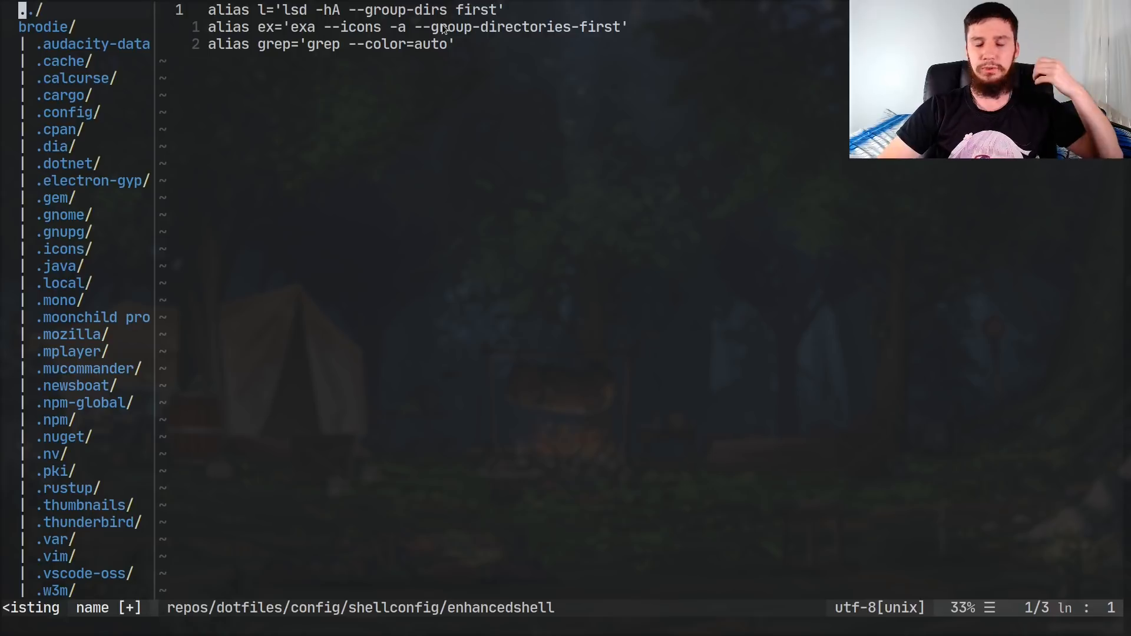
mouse_move(530, 85)
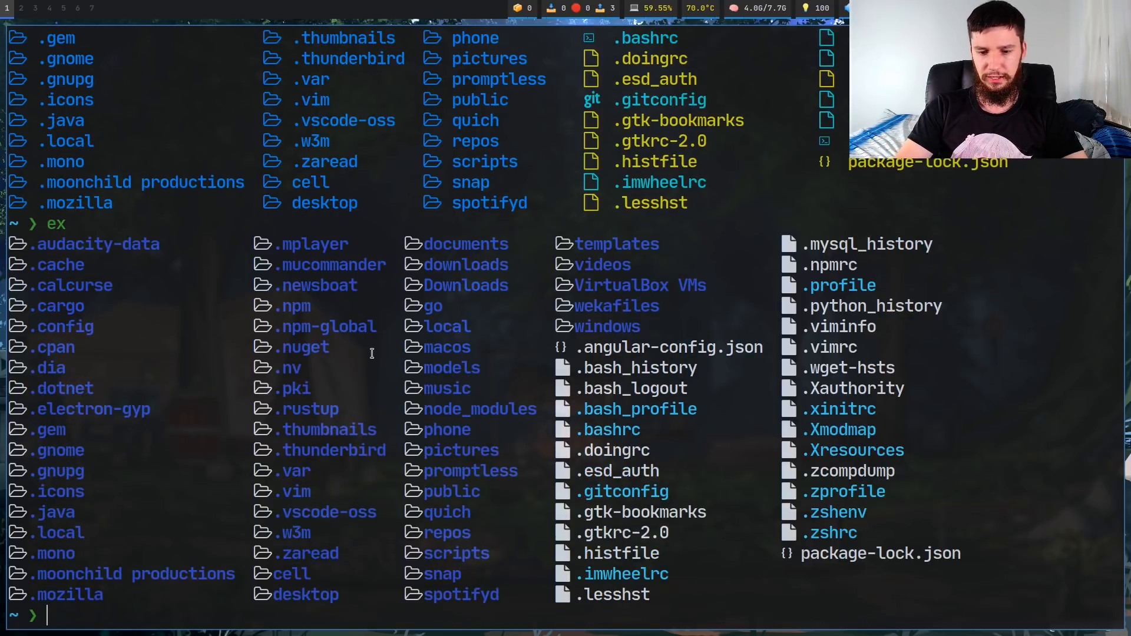
Show lsd --help listing its flags and options
text(lsd --help)
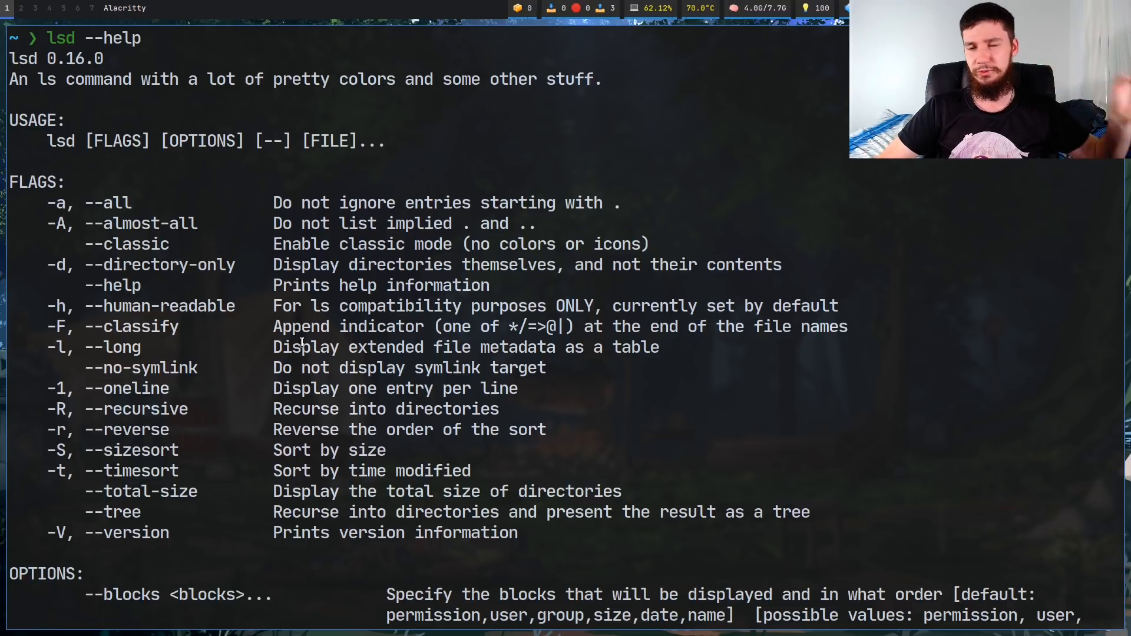
mouse_move(195, 467)
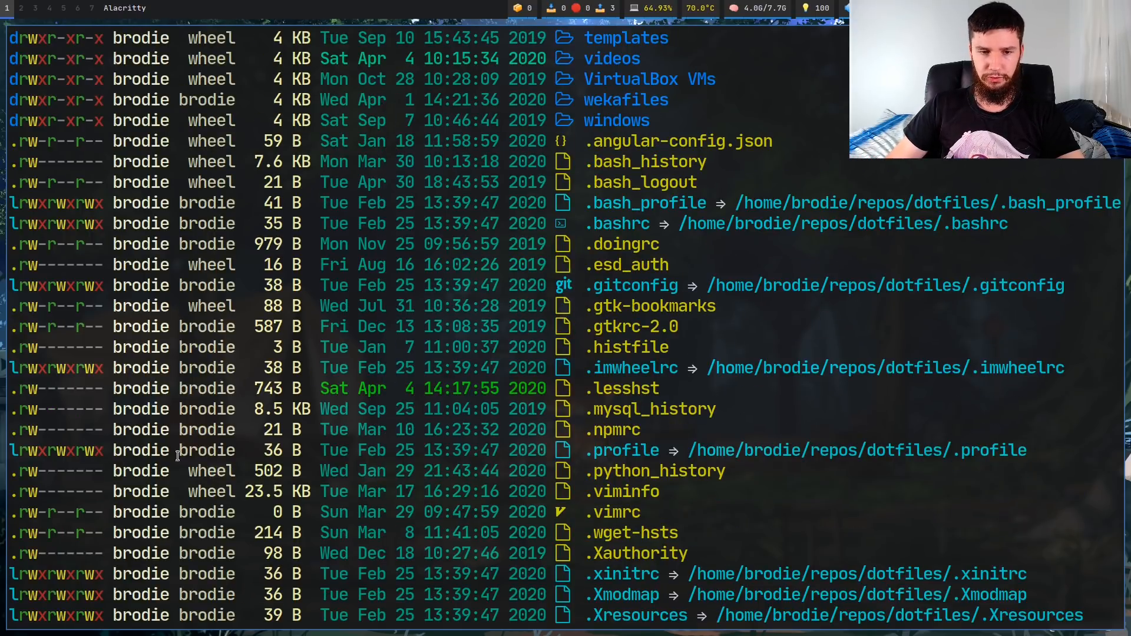
mouse_move(444, 395)
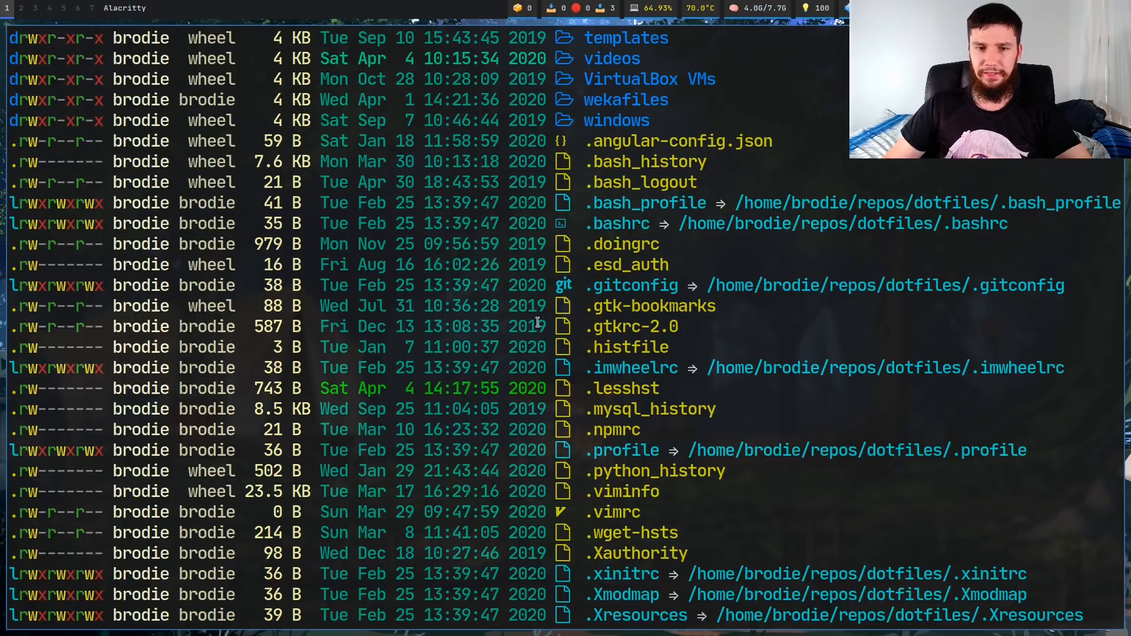
Scroll through the detailed lsd -l listing of home files
scroll(down, 3)
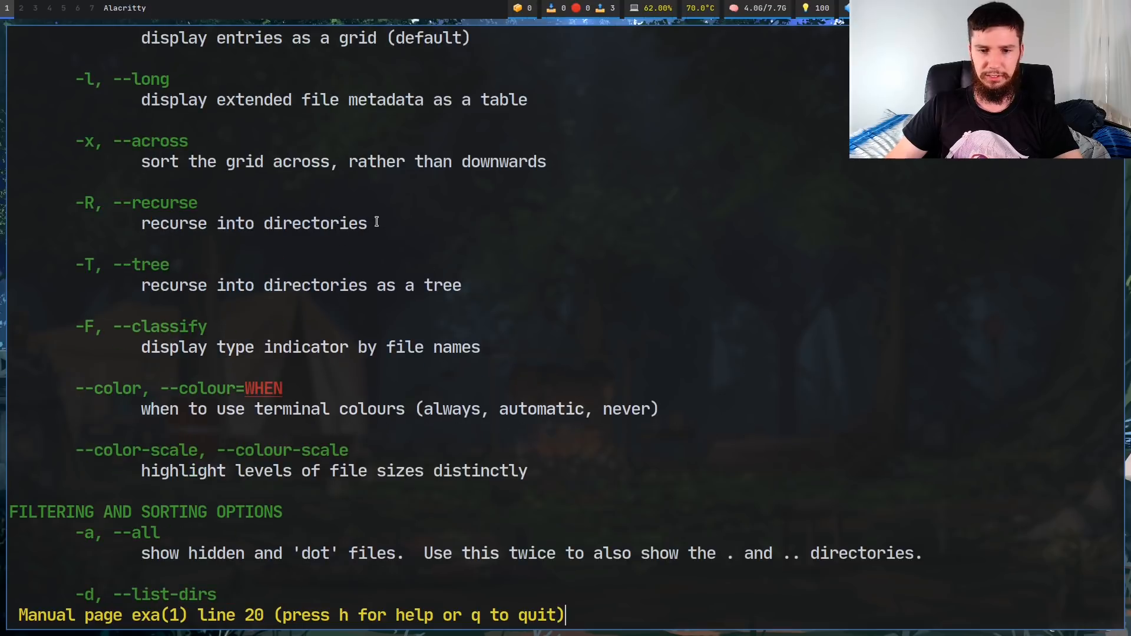
Scroll through man exa's options and quit the pager with q
scroll(down, 3)
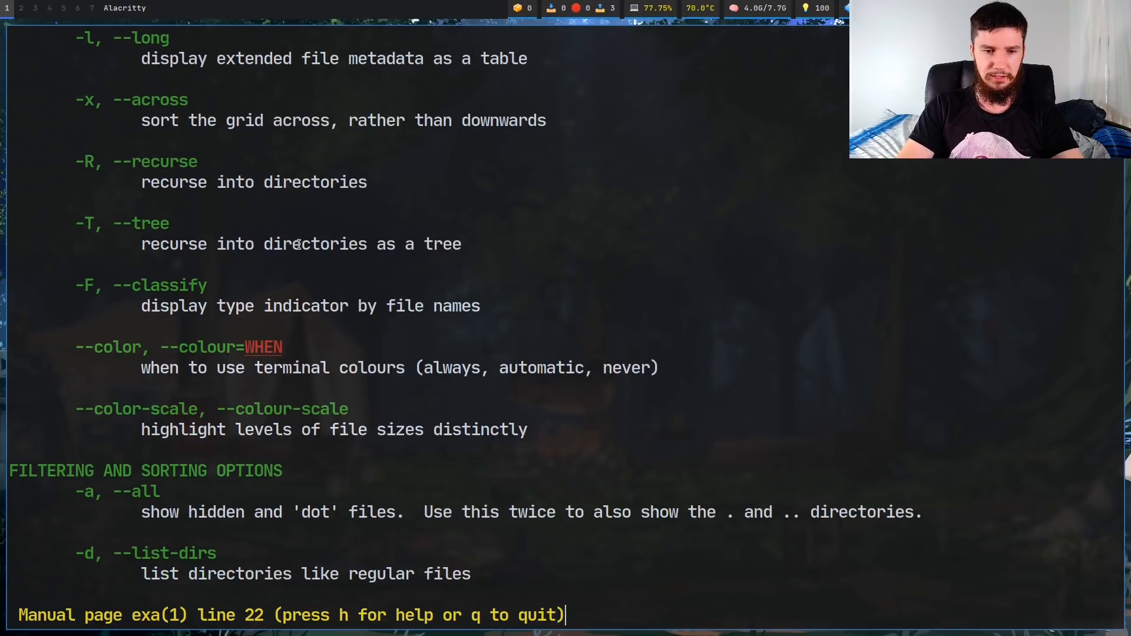
scroll(down, 3)
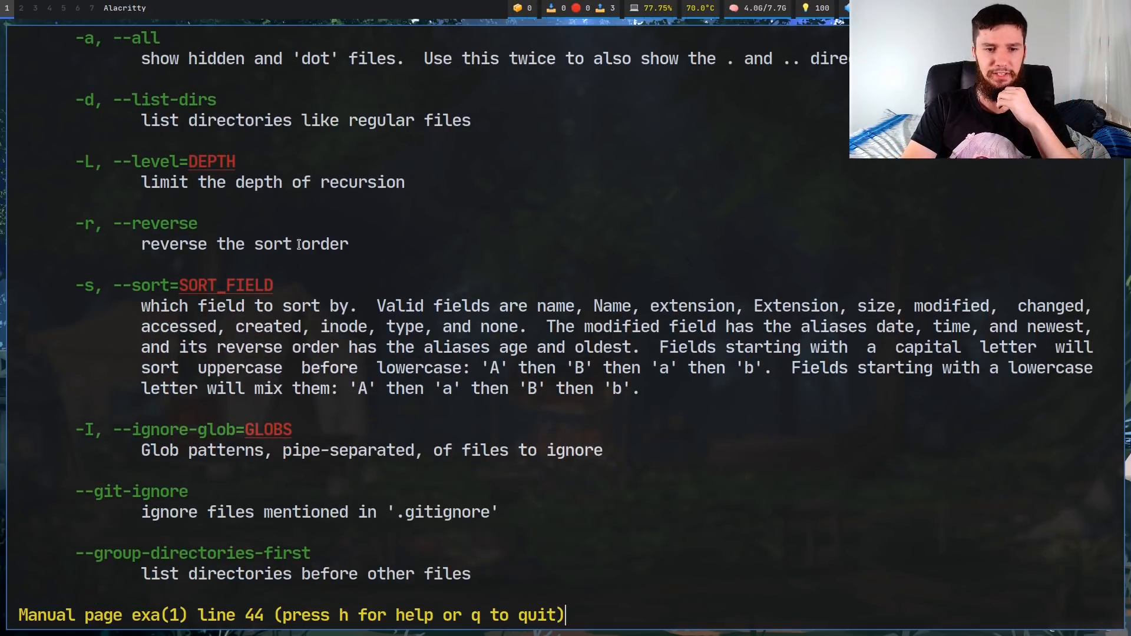
scroll(down, 3)
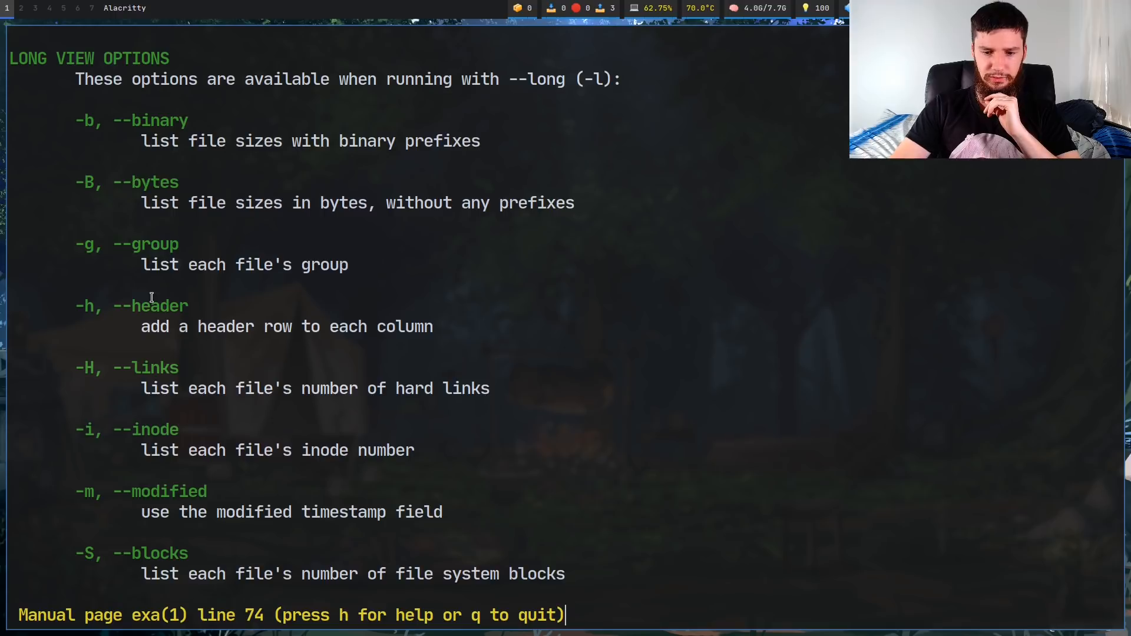
scroll(down, 3)
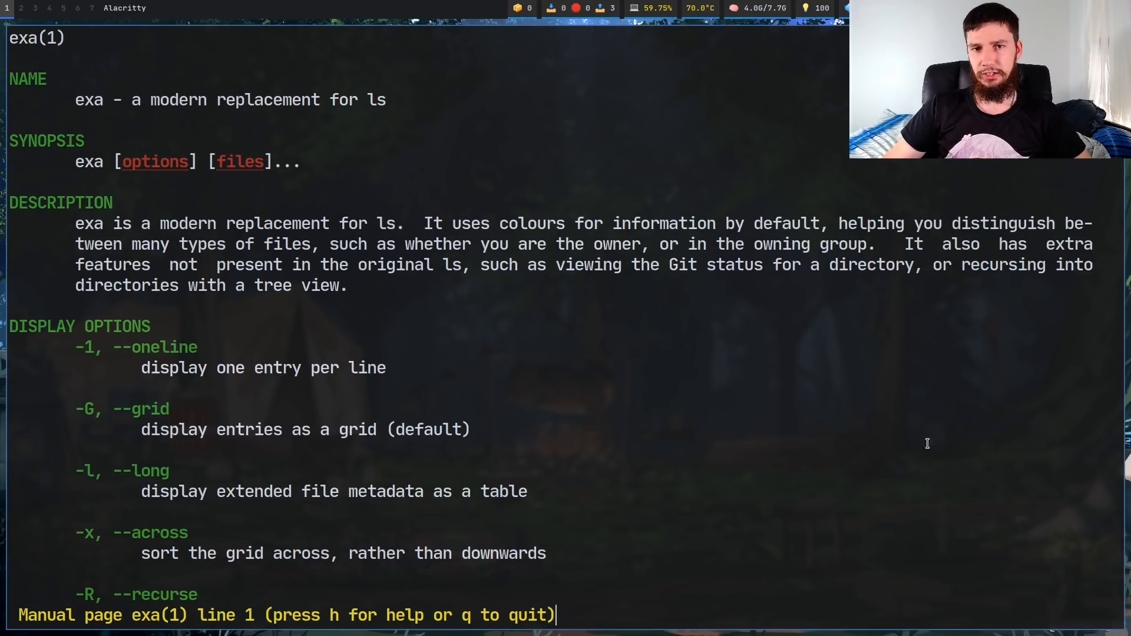
key(q)
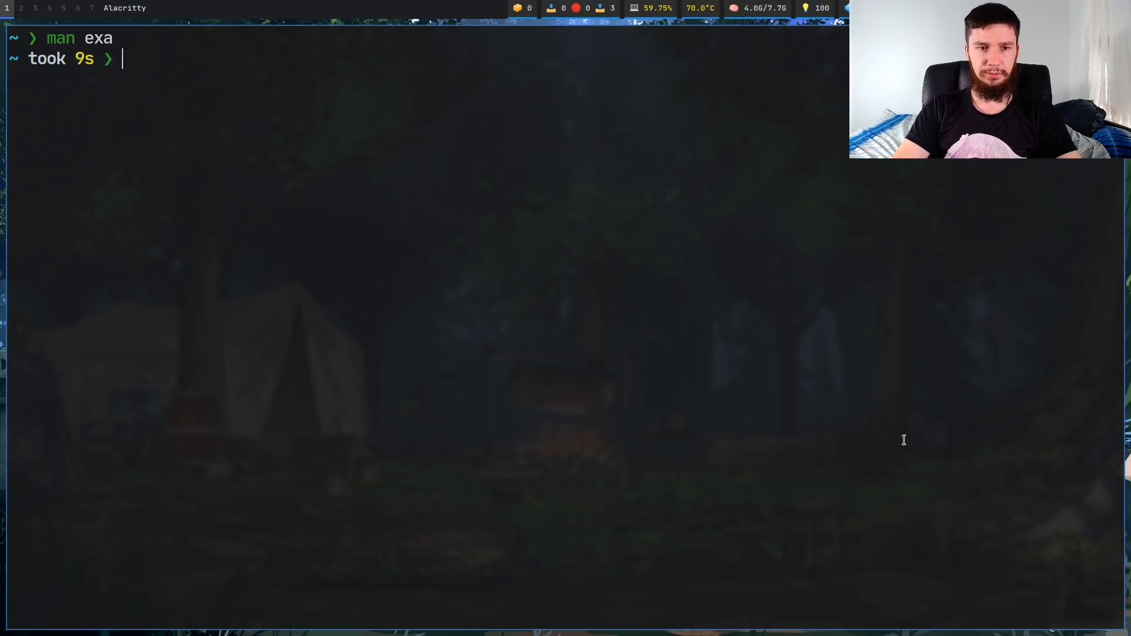
Run ex -l for exa's long listing, select part of the output, then start an ls command
text(ex -l)
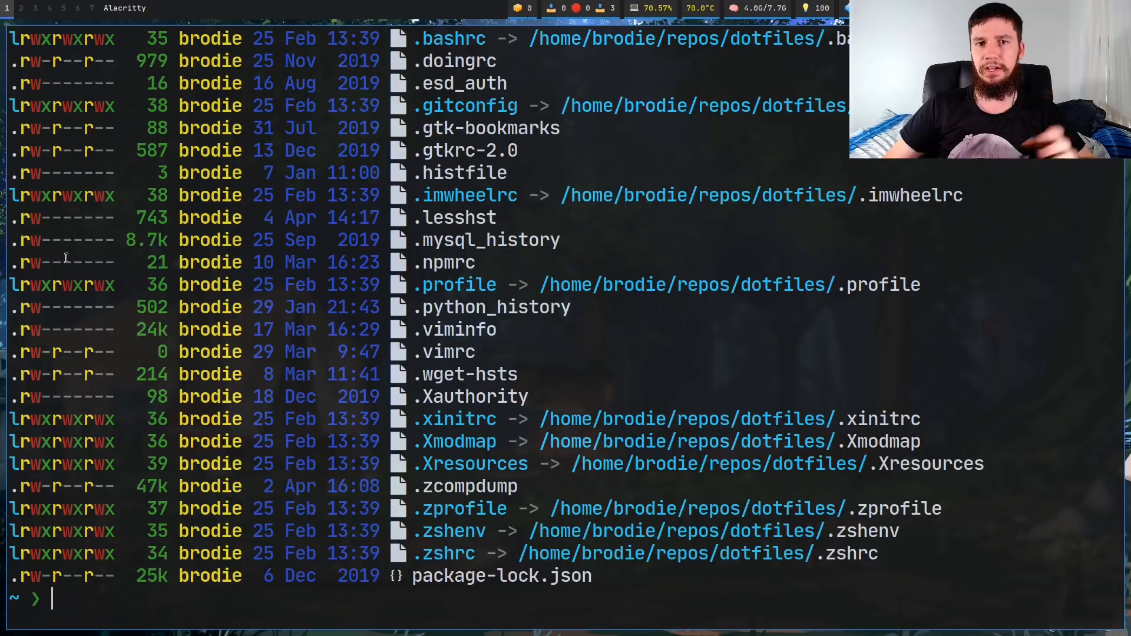
mouse_move(404, 200)
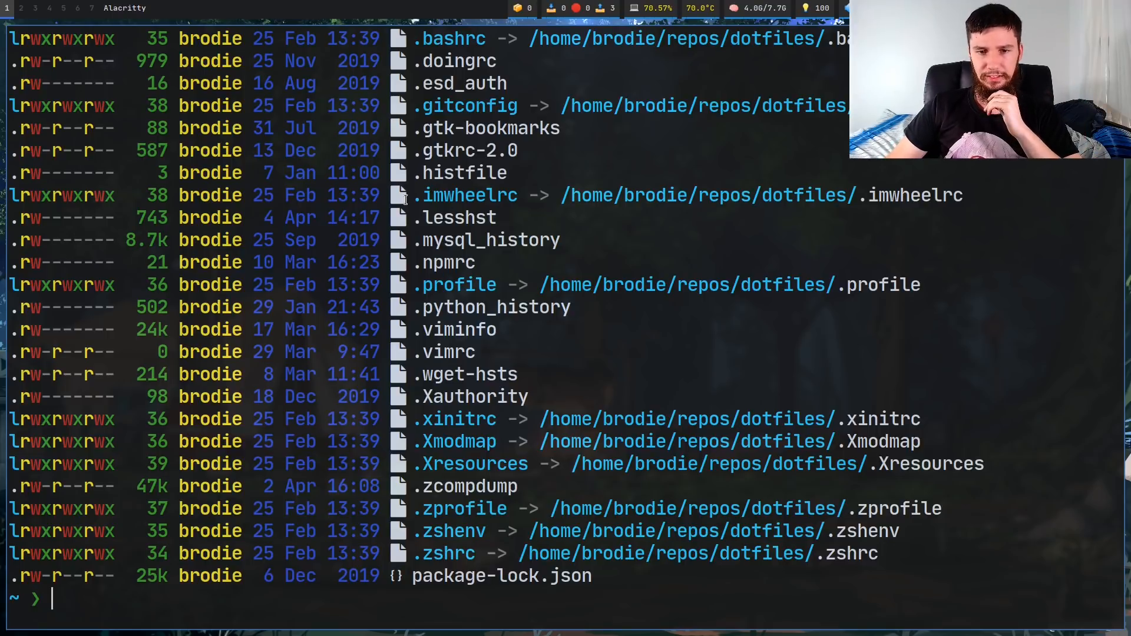
drag(509, 194, 696, 195)
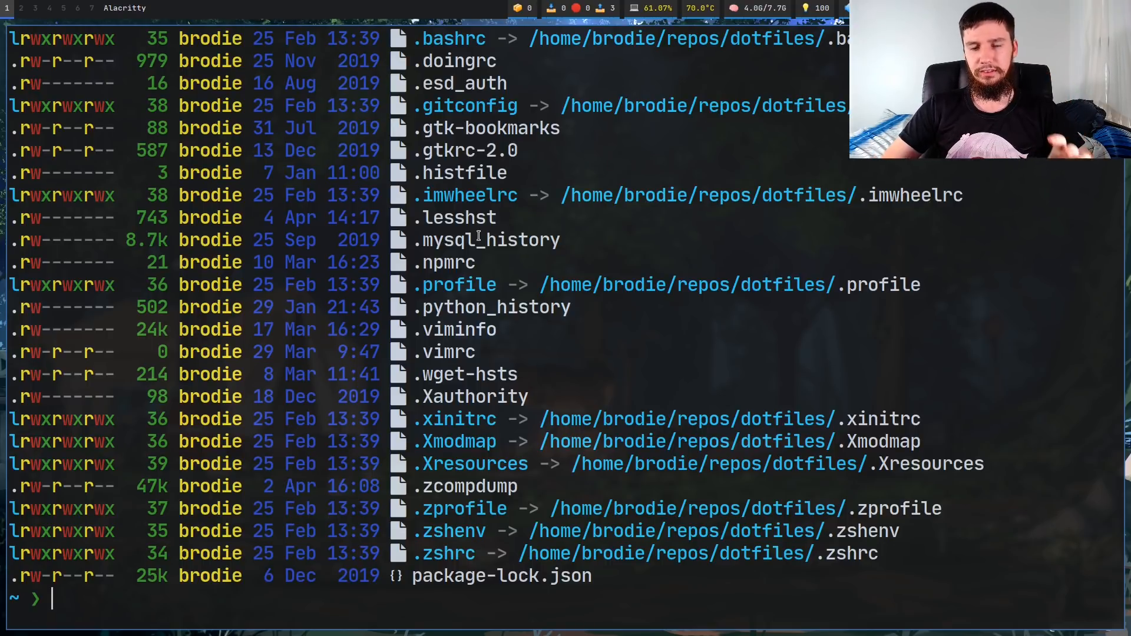
text(ls)
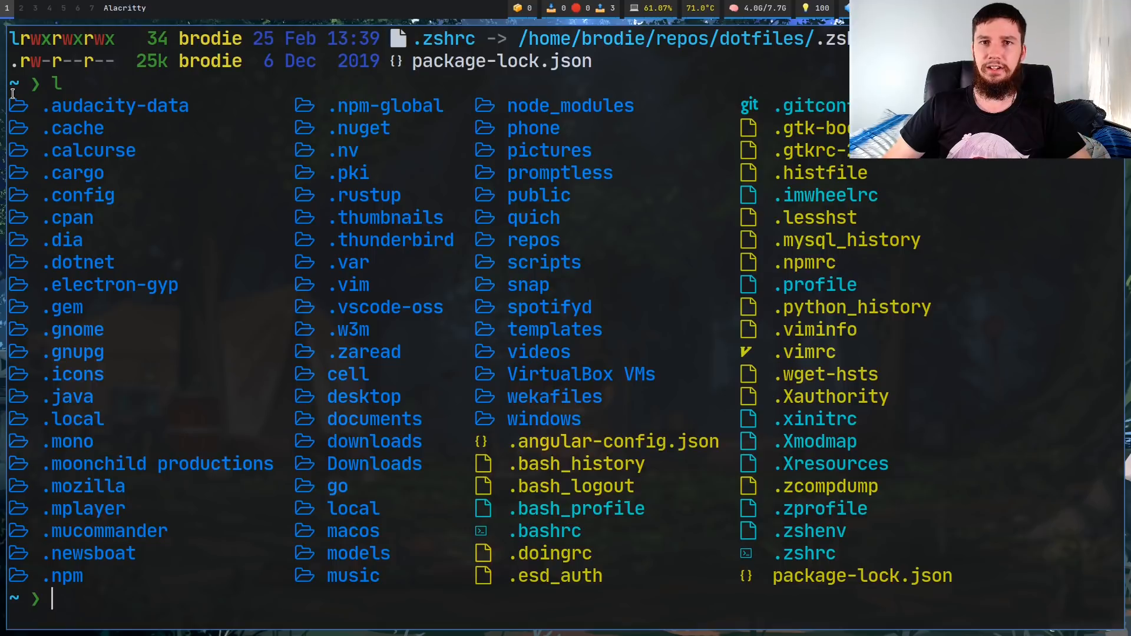
mouse_move(47, 85)
text(ex)
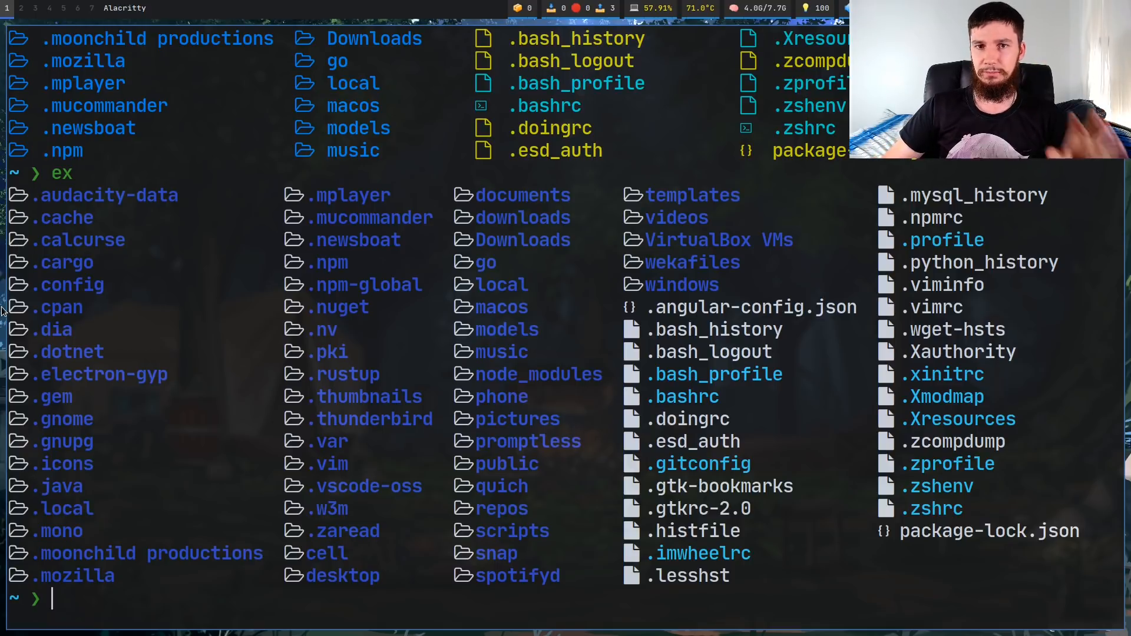
Start the man command to bring up exa's manual page
text(man)
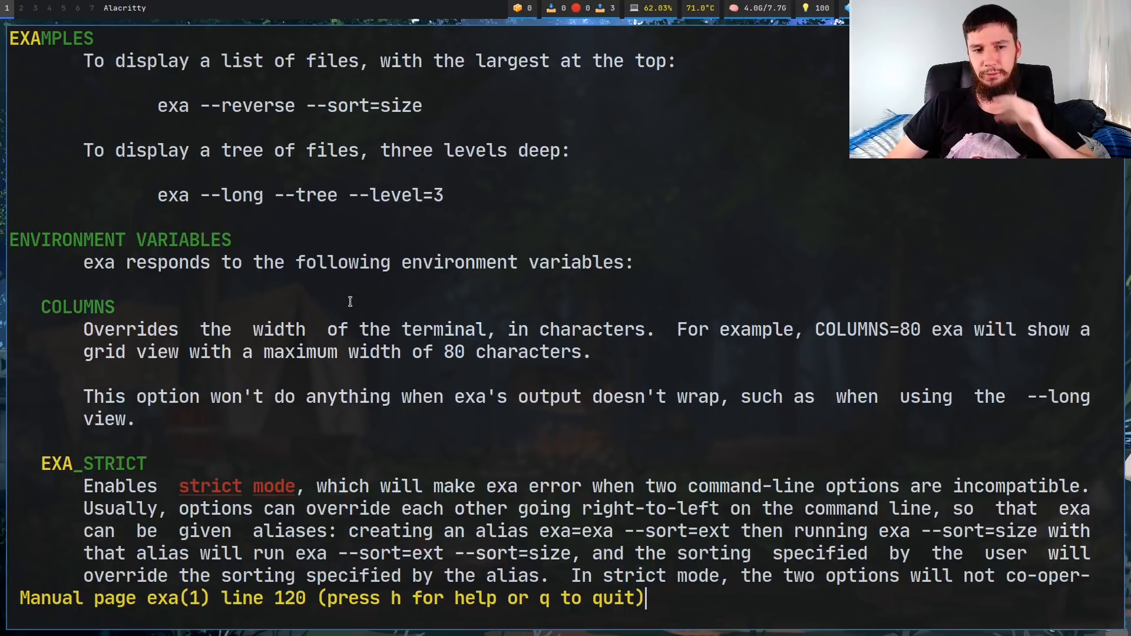
Scroll man exa down to the ENVIRONMENT VARIABLES section on COLUMNS and EXA_STRICT
scroll(down, 3)
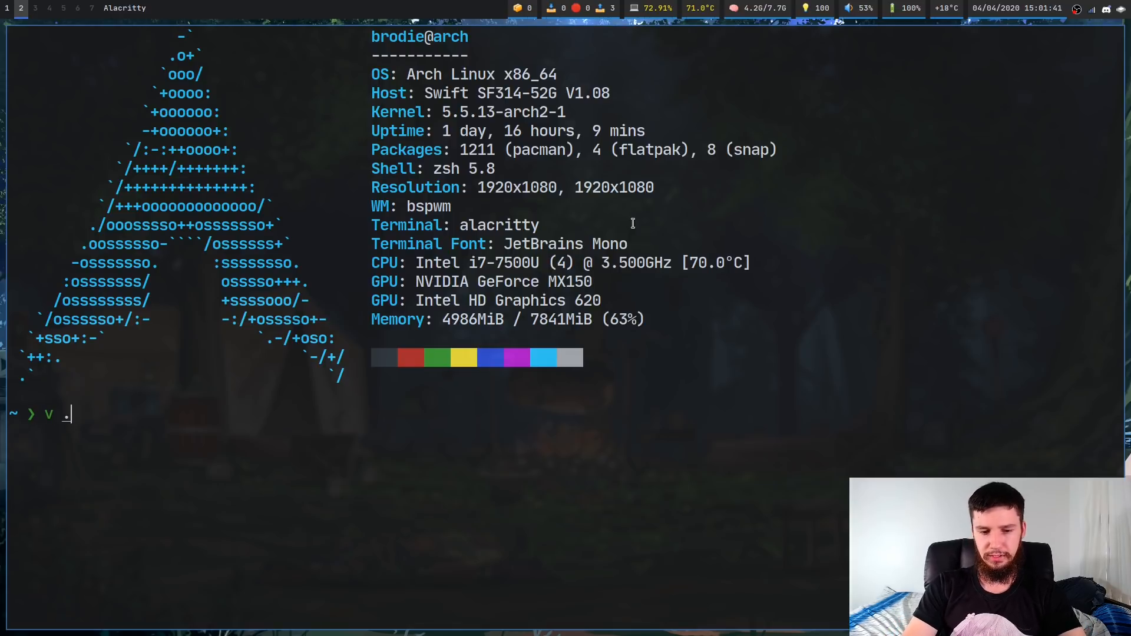
text(zshenv)
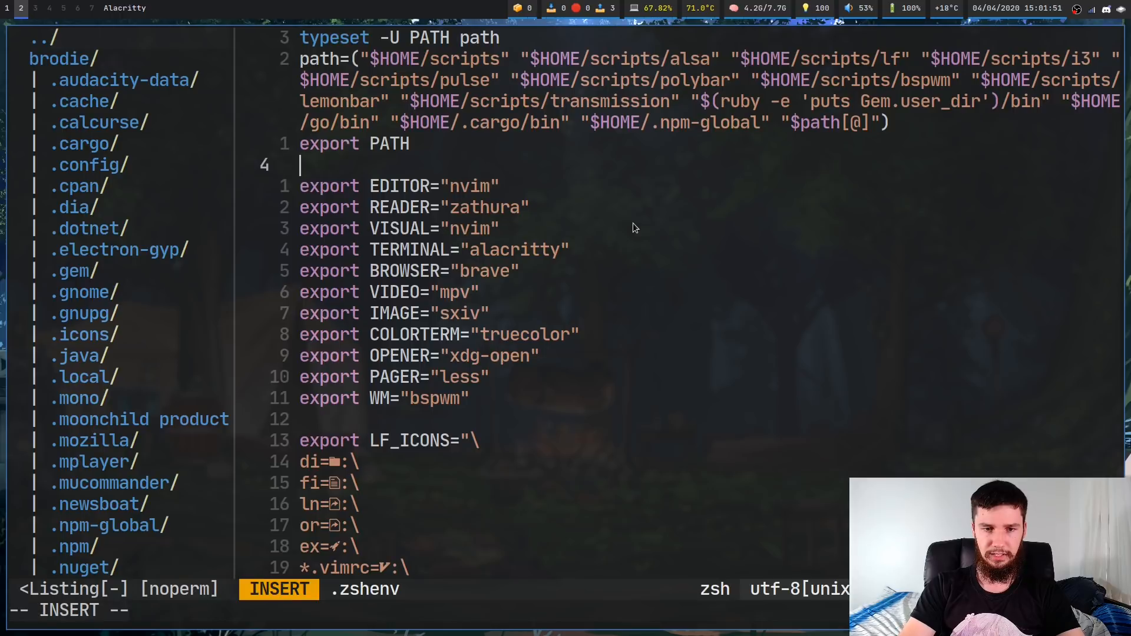
text(export)
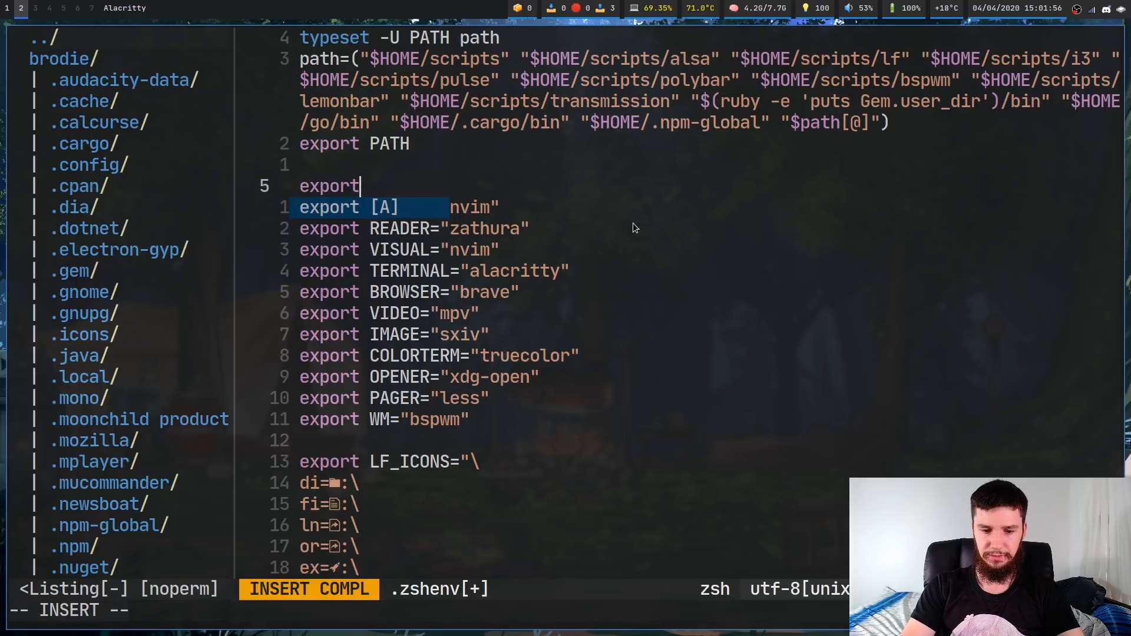
text(COLUMN)
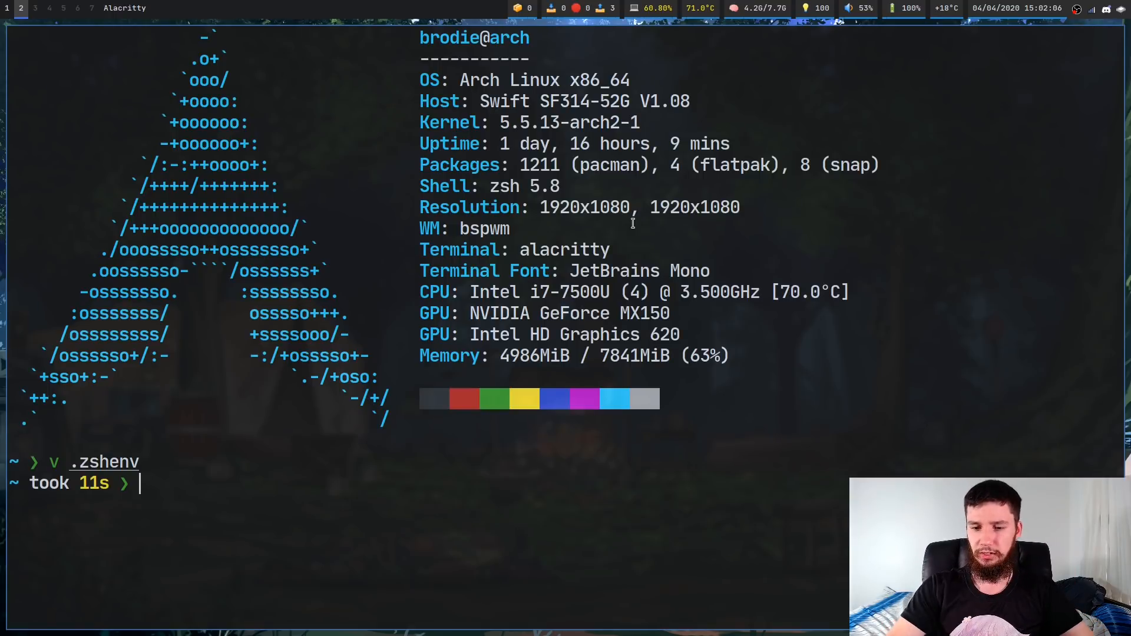
Run the exa listing of the home directory, showing dotfiles symlinked into the dotfiles repo
text(e)
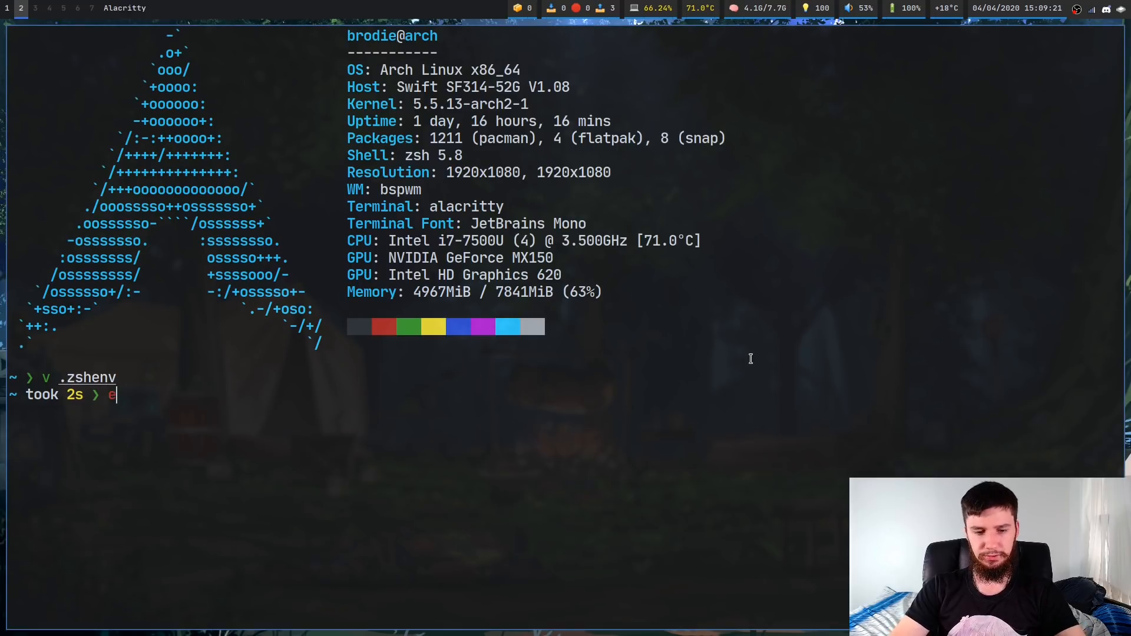
key(Return)
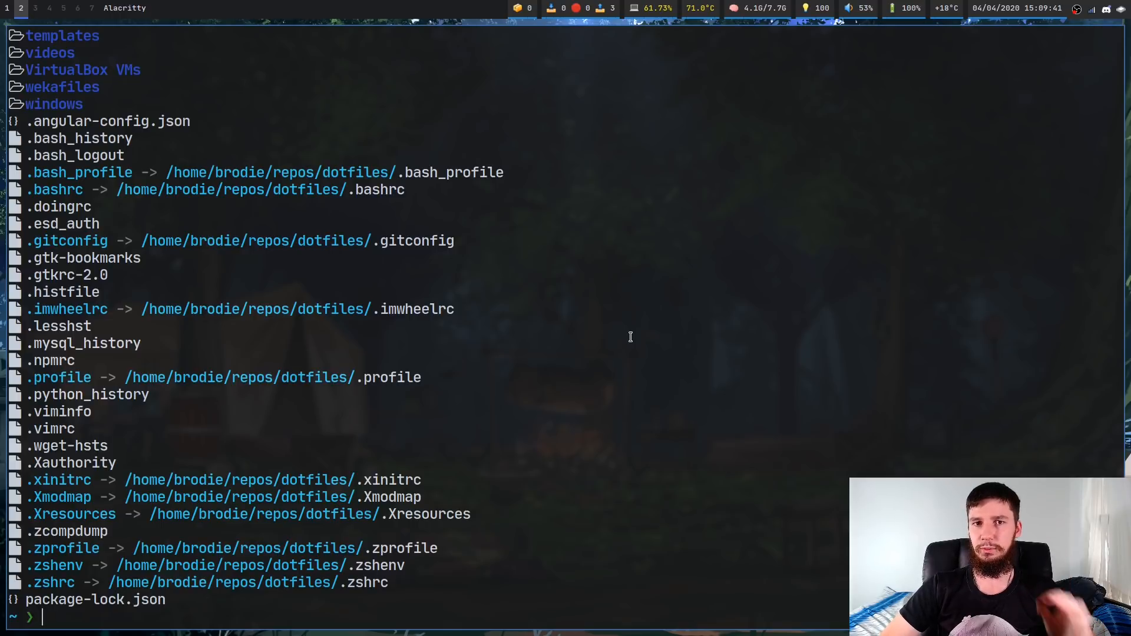
Enter source .zshenv at the prompt to re-read the environment file
text(sour)
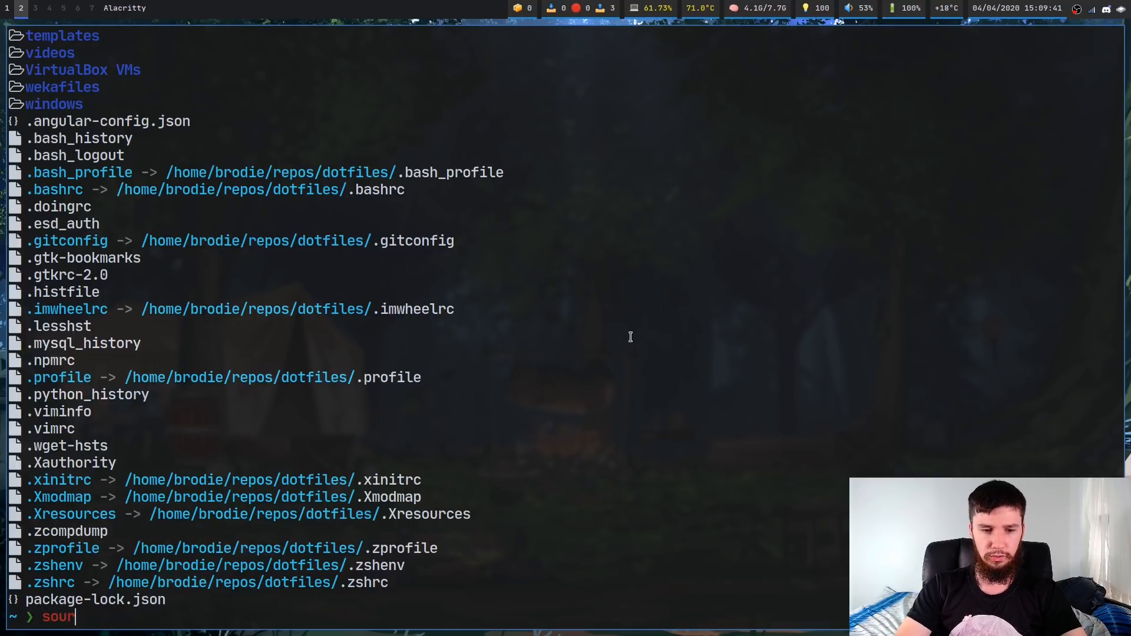
text(ce)
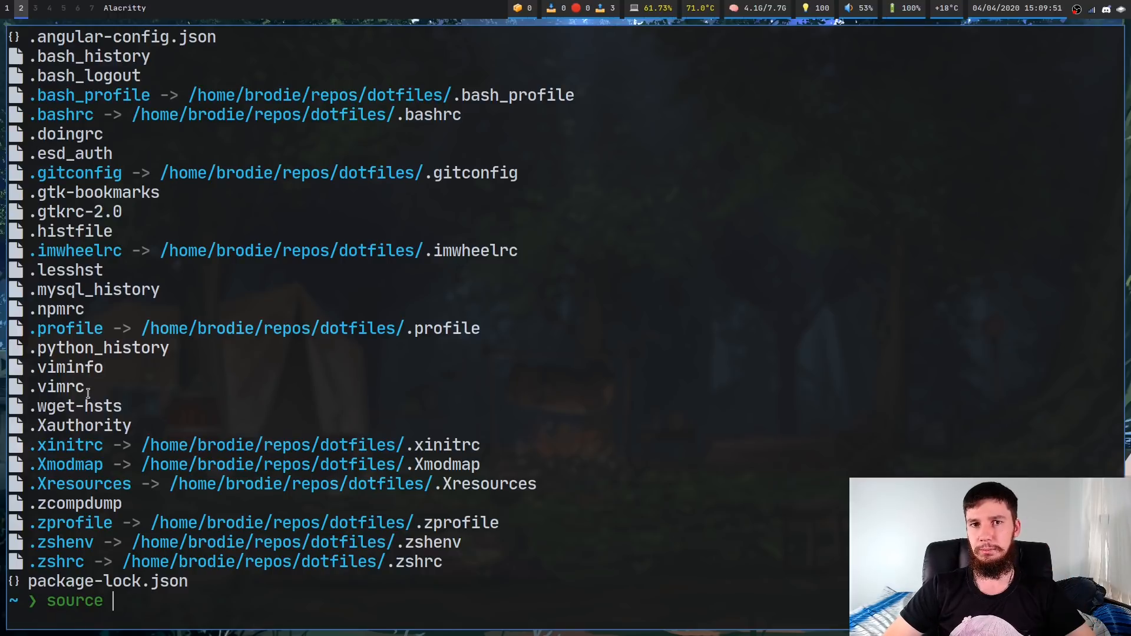
text(.zshenv)
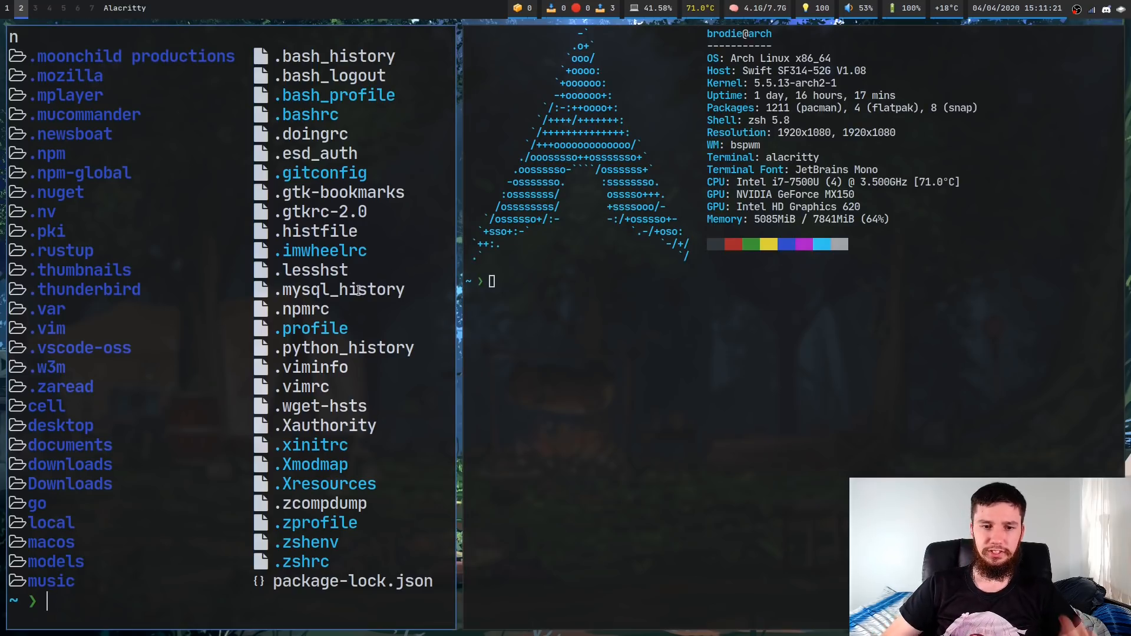
Run man exa to view the exa manual page
text(ex)
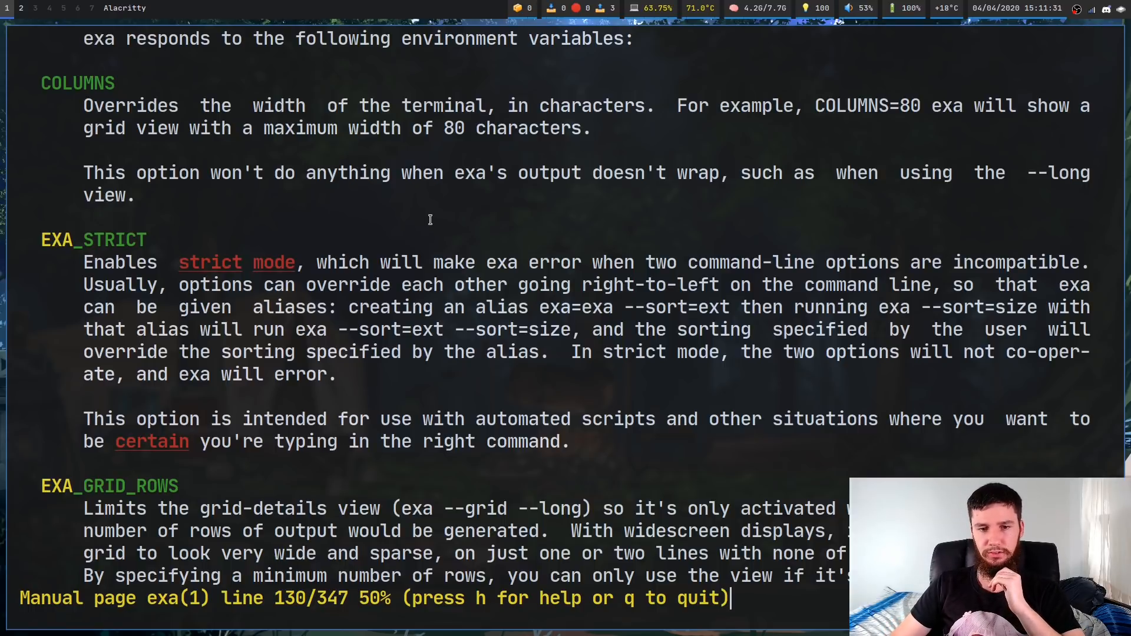
mouse_move(679, 259)
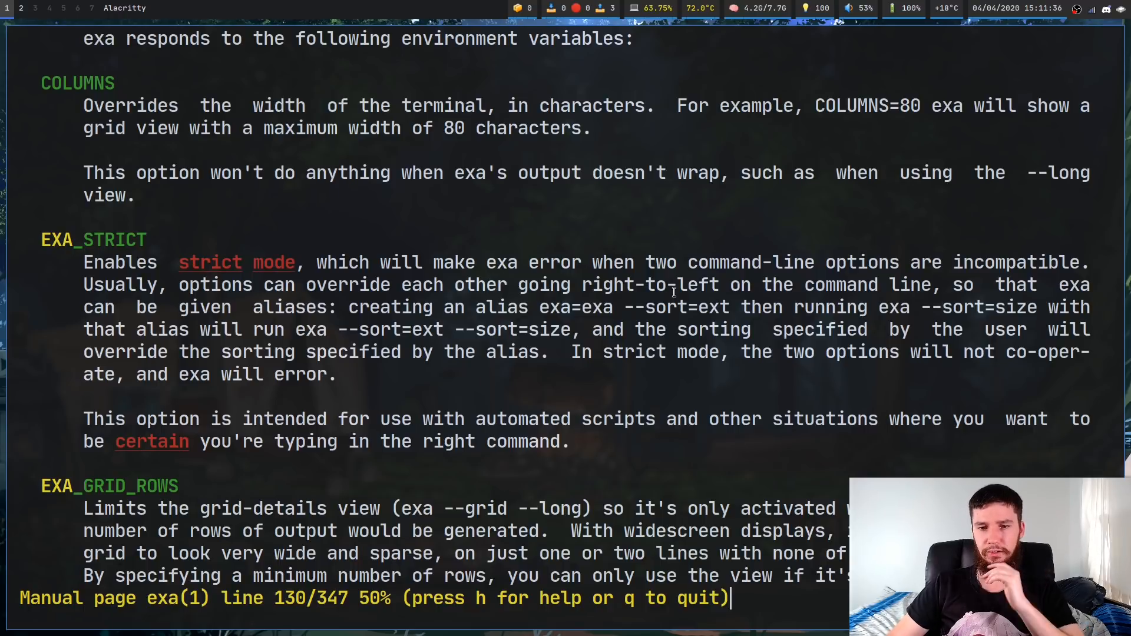
mouse_move(271, 261)
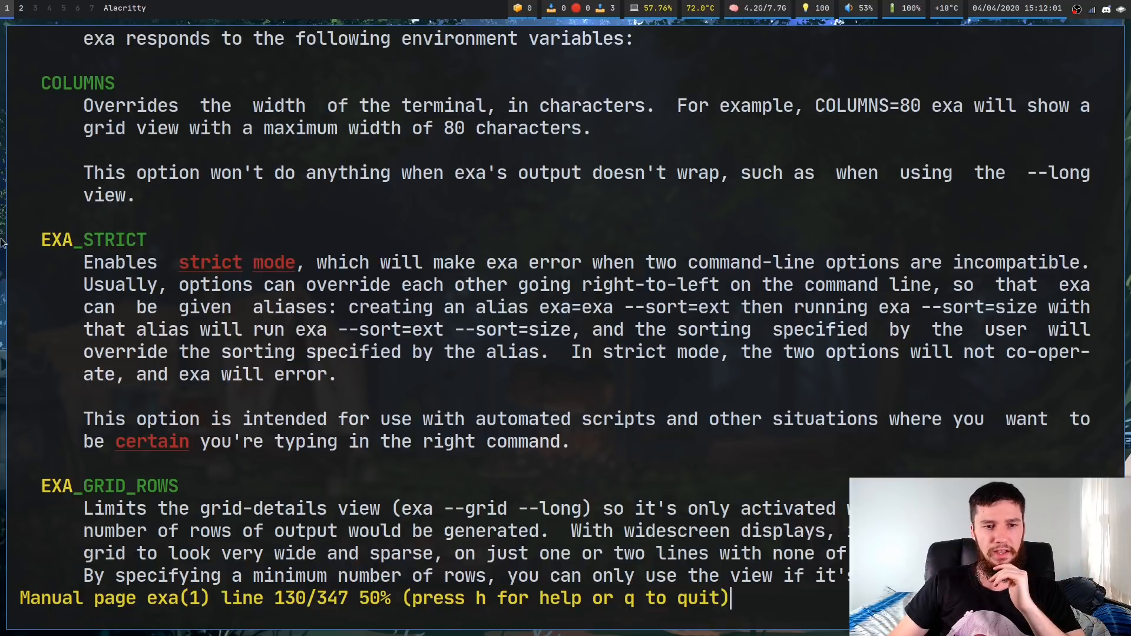
Scroll the exa manual to the ENVIRONMENT VARIABLES section with COLUMNS and EXA_STRICT
double_click(92, 240)
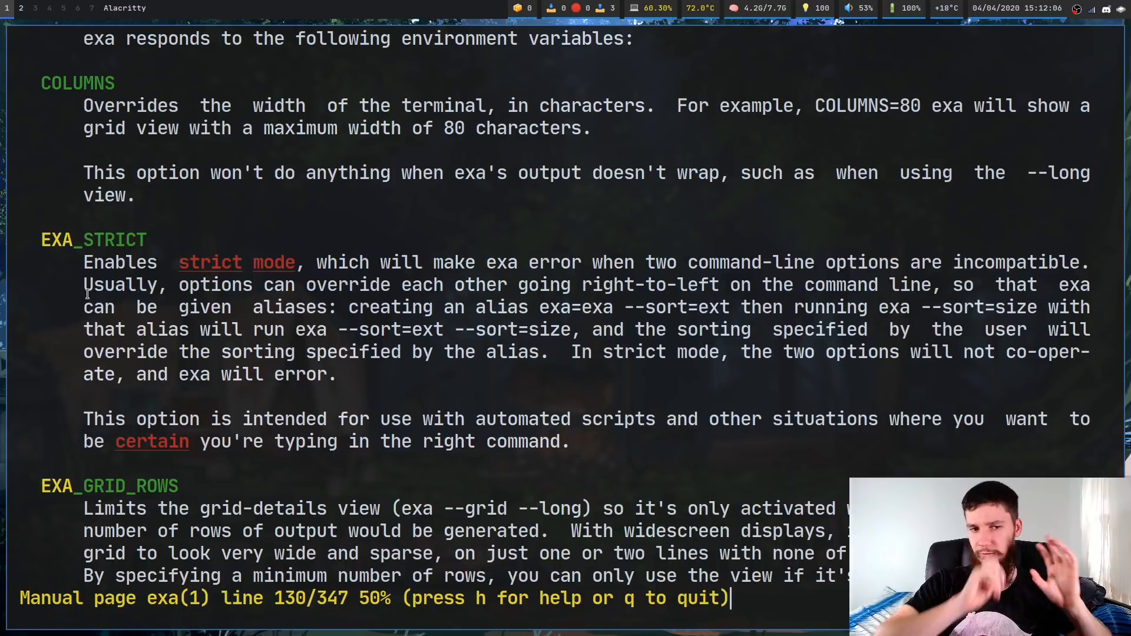
scroll(down, 3)
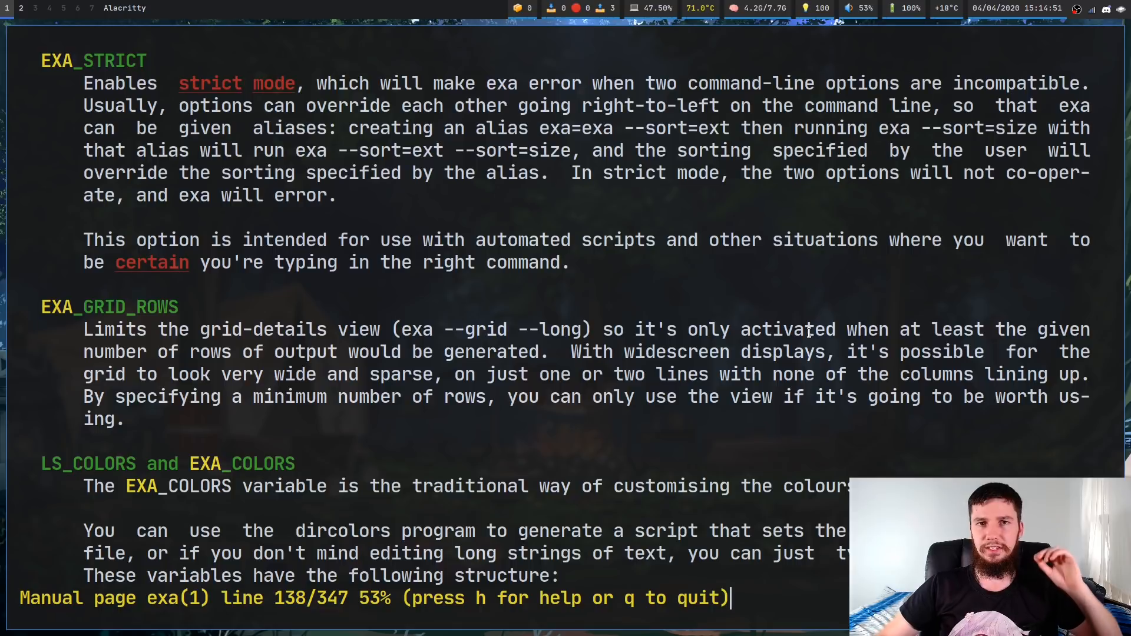
mouse_move(693, 307)
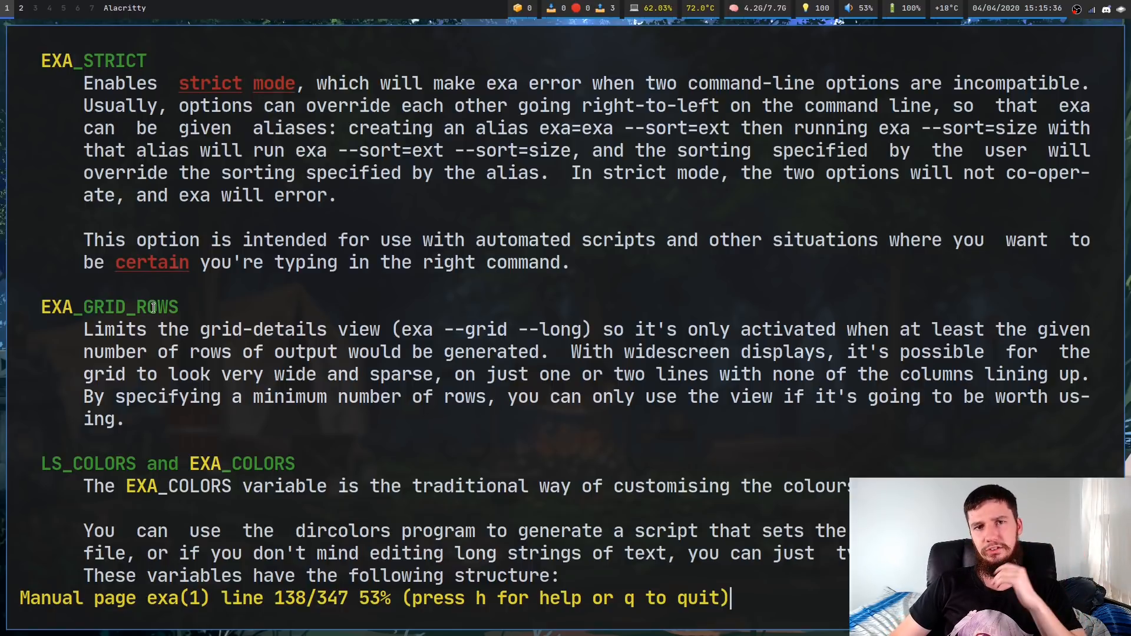
mouse_move(7, 381)
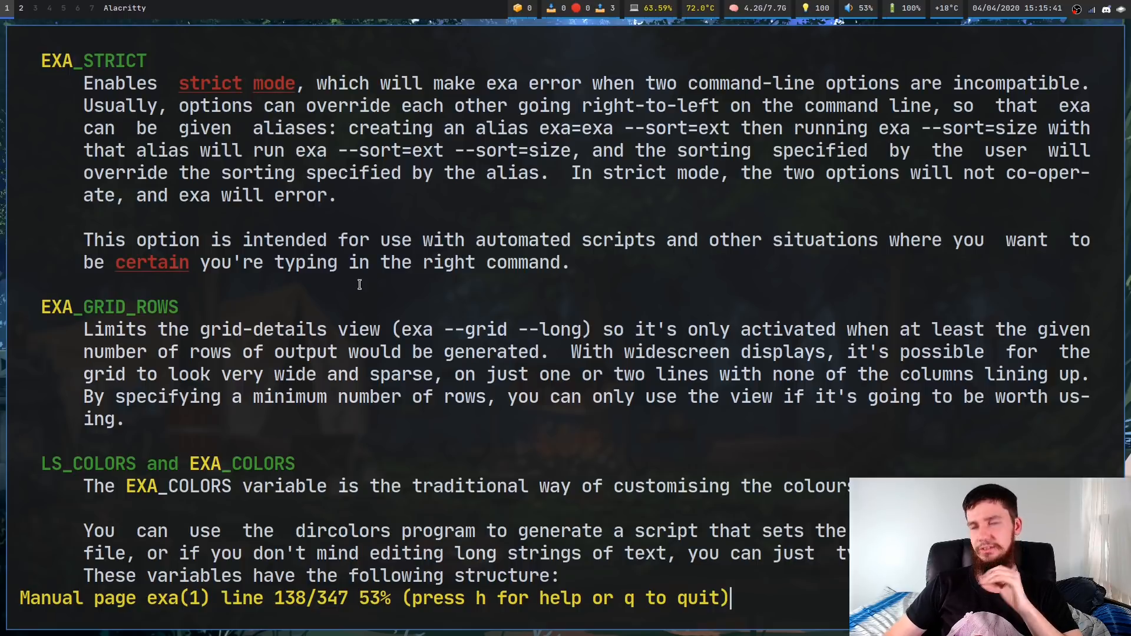
Scroll the manual down to the LS_COLORS and EXA_COLORS heading
scroll(down, 3)
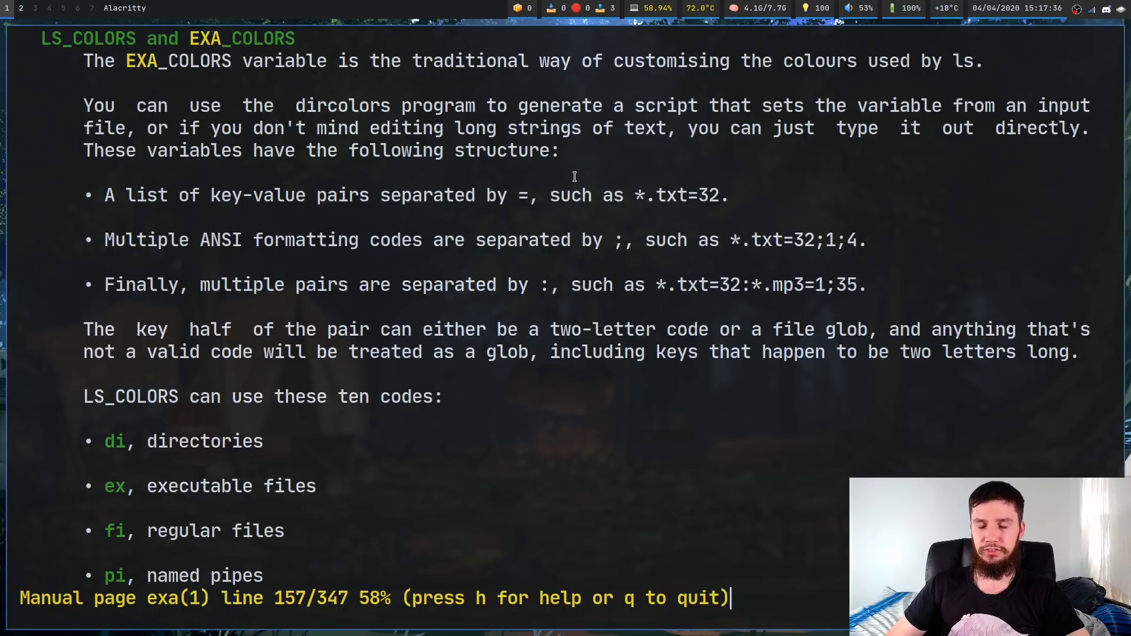
mouse_move(641, 191)
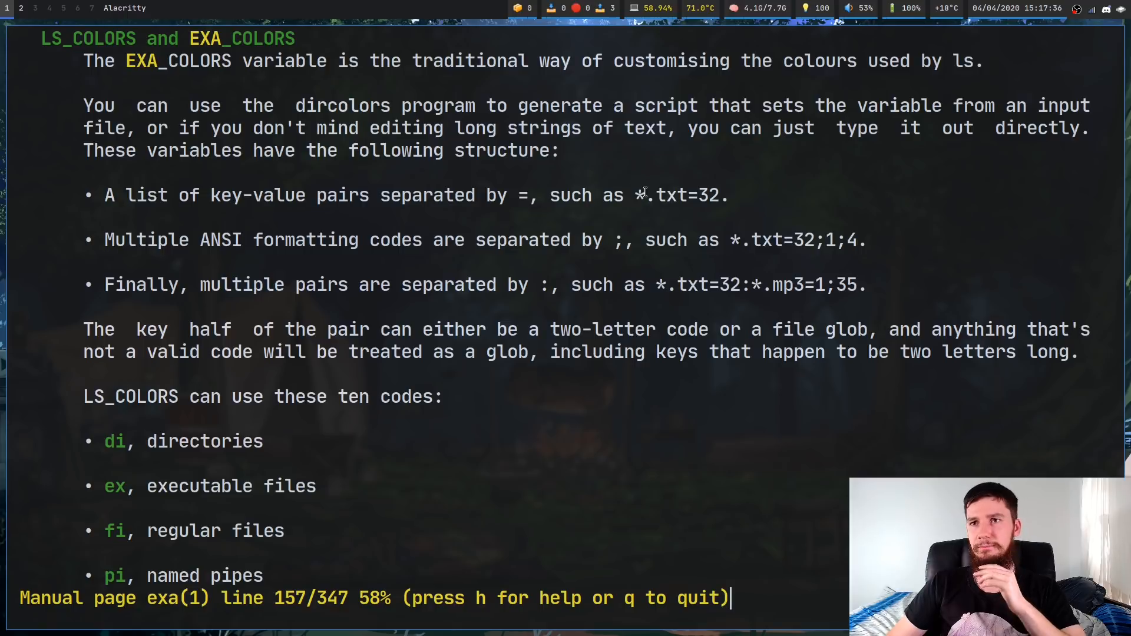
Scroll through the colour string format to the EXA_COLORS permission-bit codes list
scroll(down, 3)
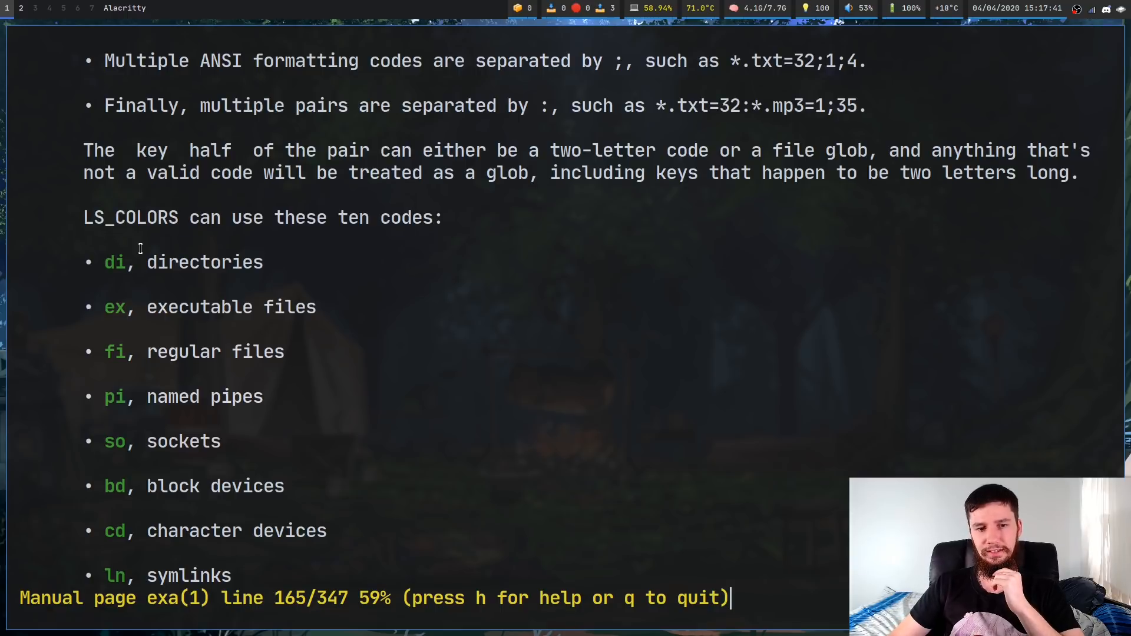
scroll(down, 3)
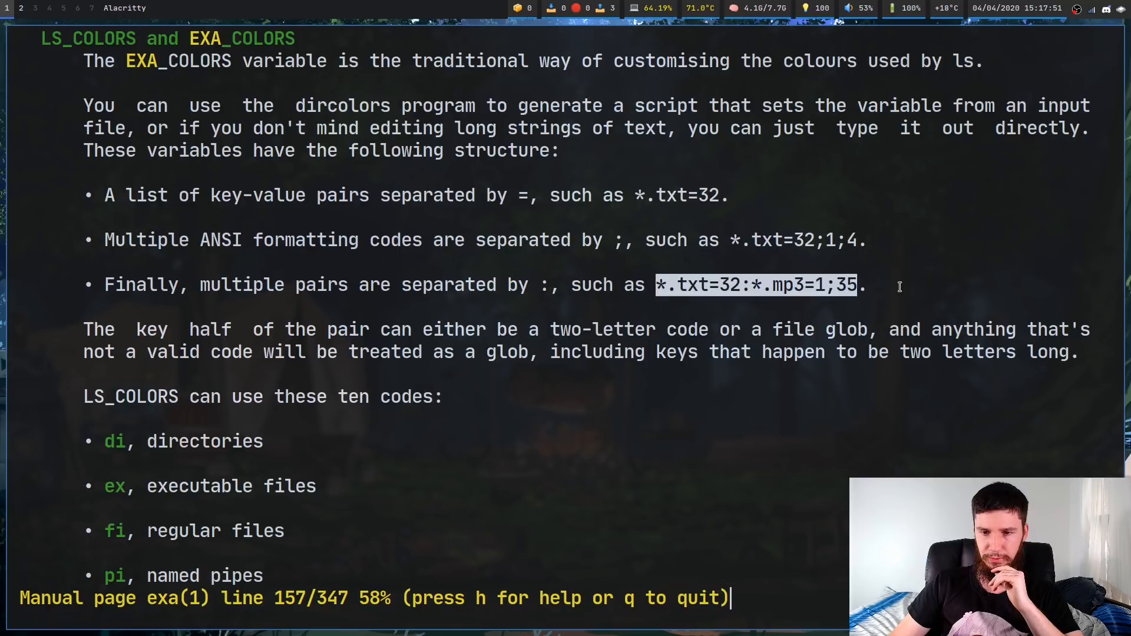
scroll(down, 3)
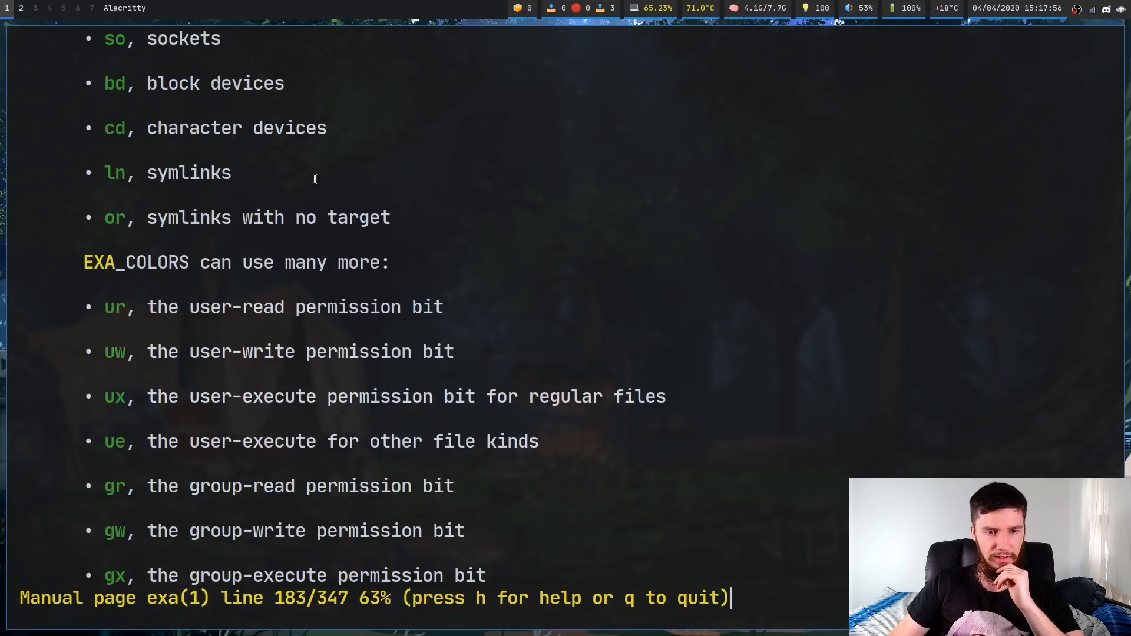
mouse_move(480, 272)
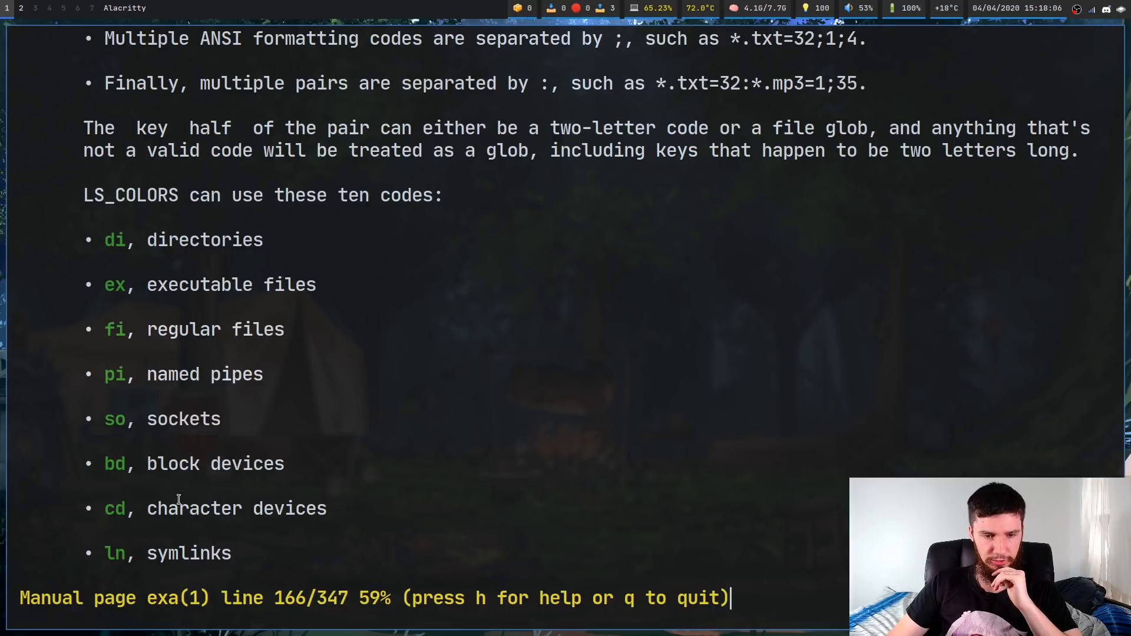
Scroll through the remaining EXA_COLORS codes for Git flags, dates, inodes, headers and symlink paths
scroll(down, 3)
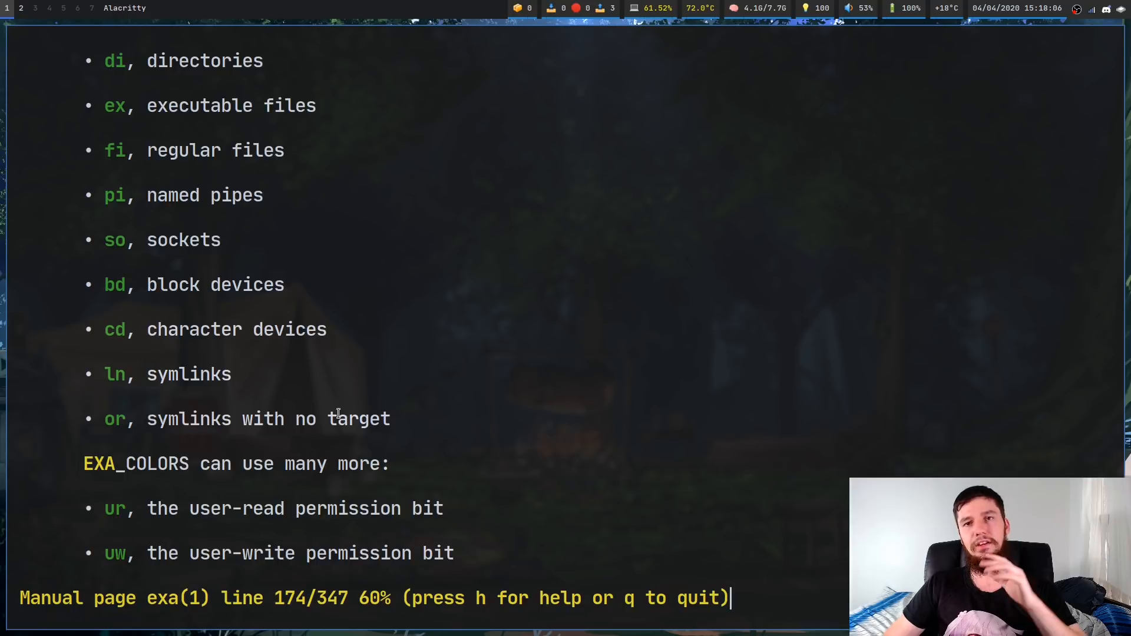
scroll(down, 3)
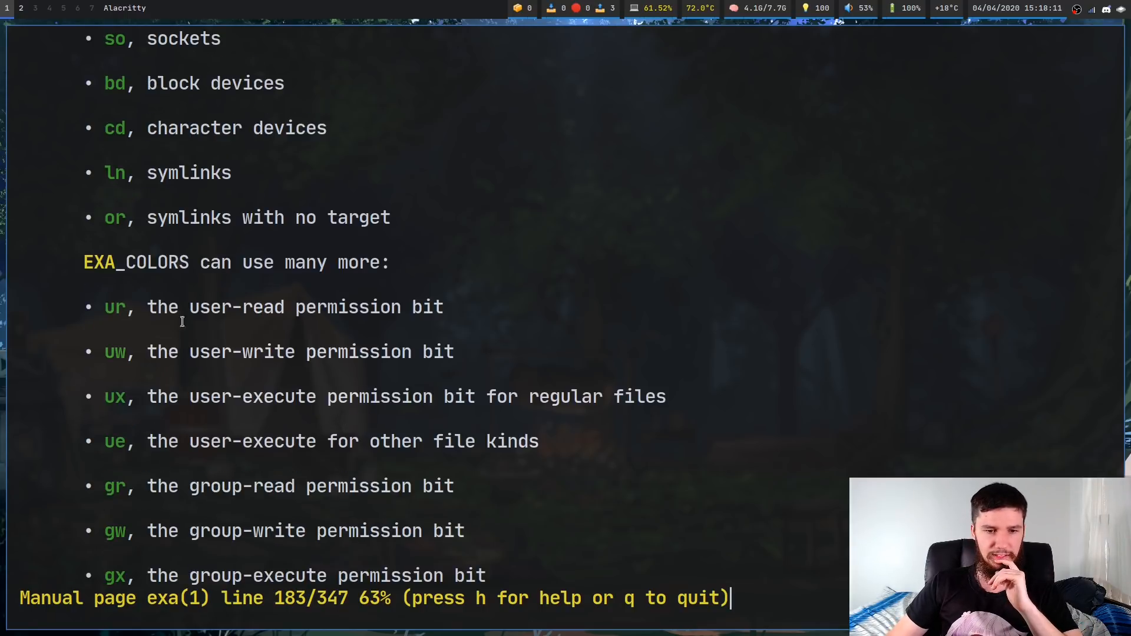
scroll(down, 3)
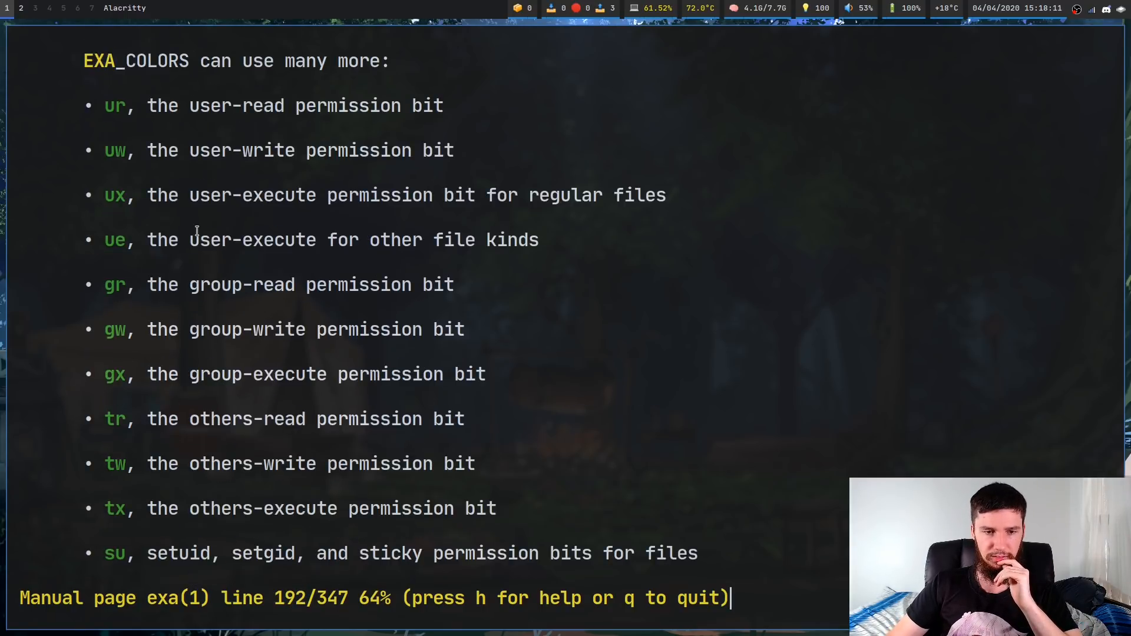
scroll(down, 3)
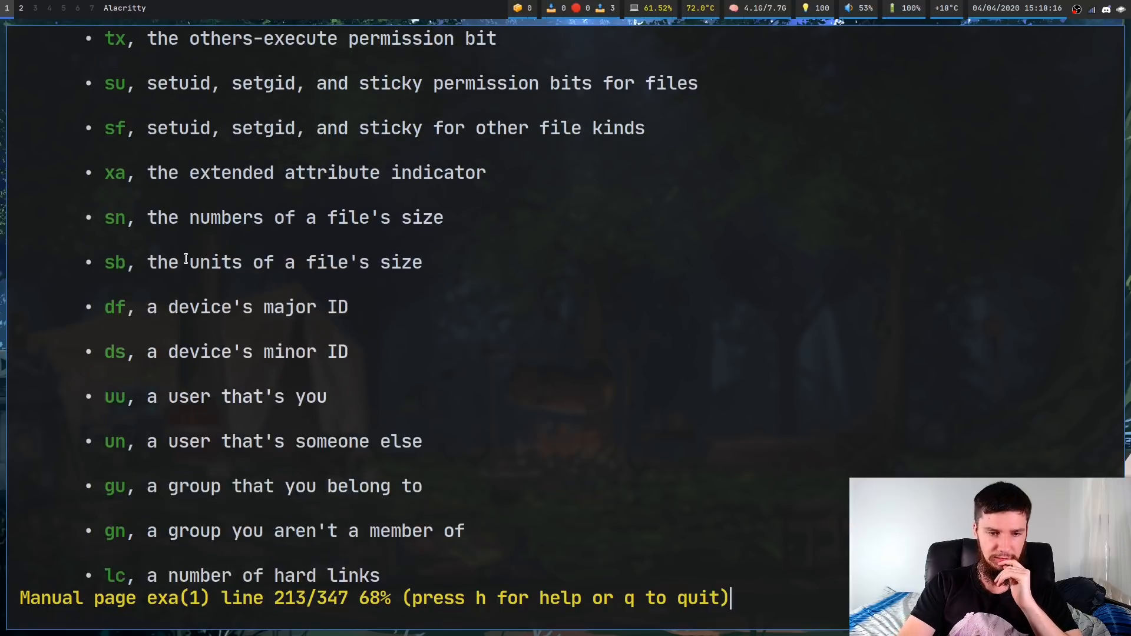
scroll(down, 3)
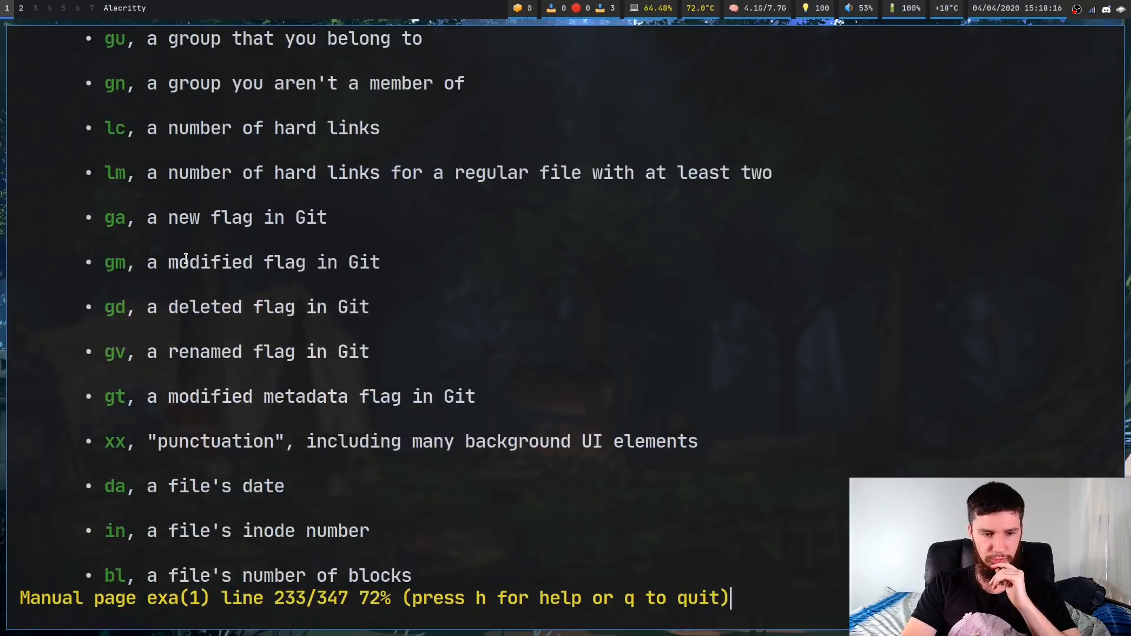
scroll(down, 3)
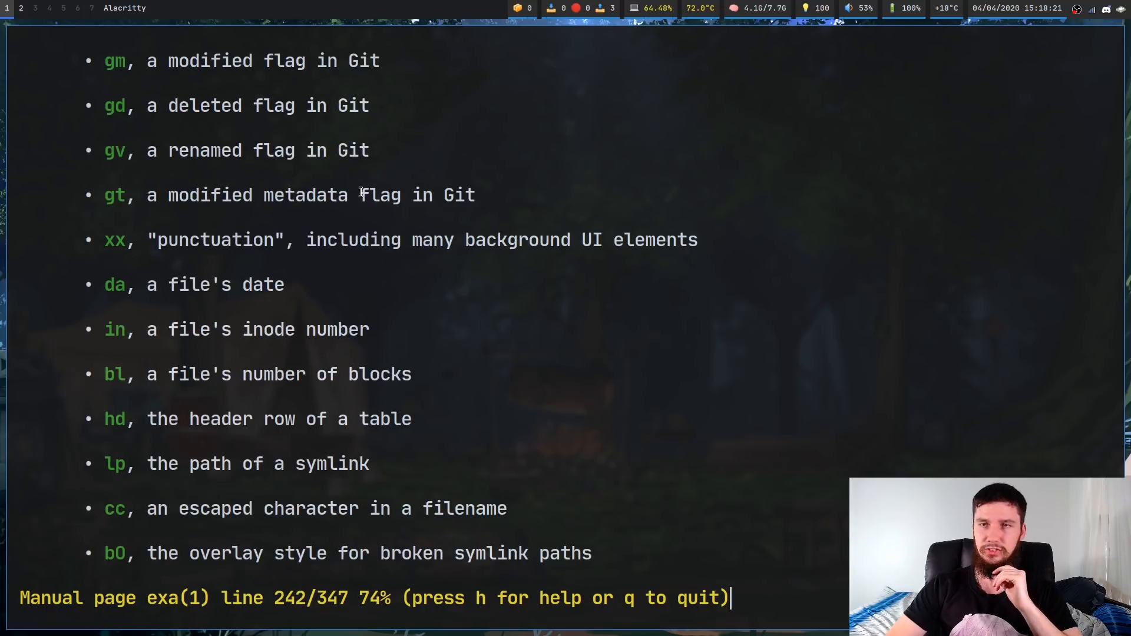
mouse_move(414, 189)
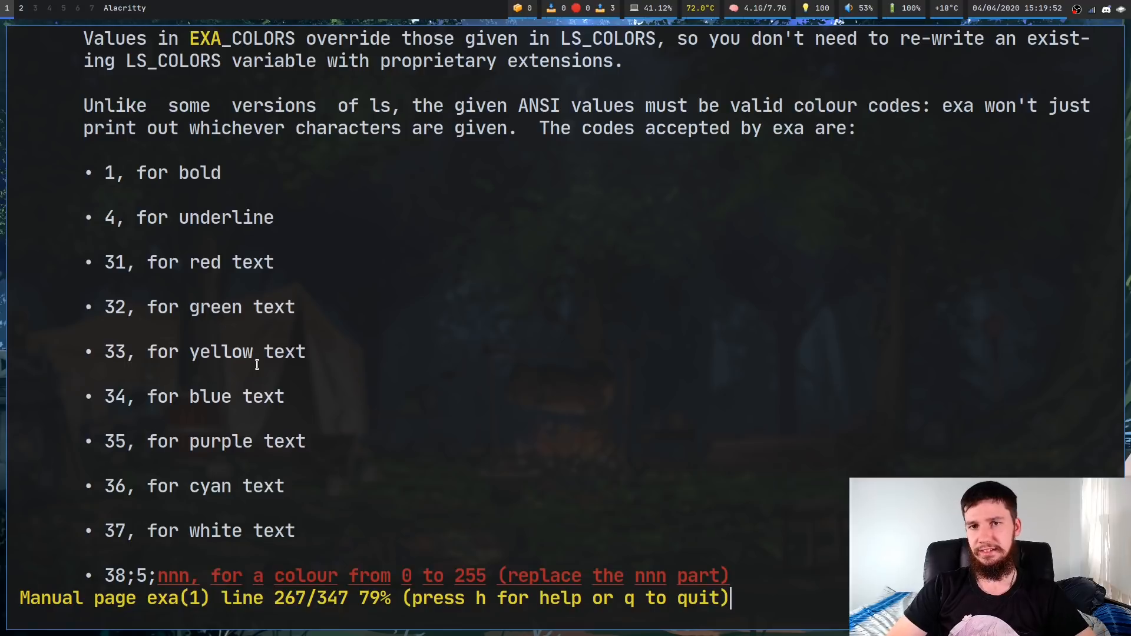
mouse_move(134, 174)
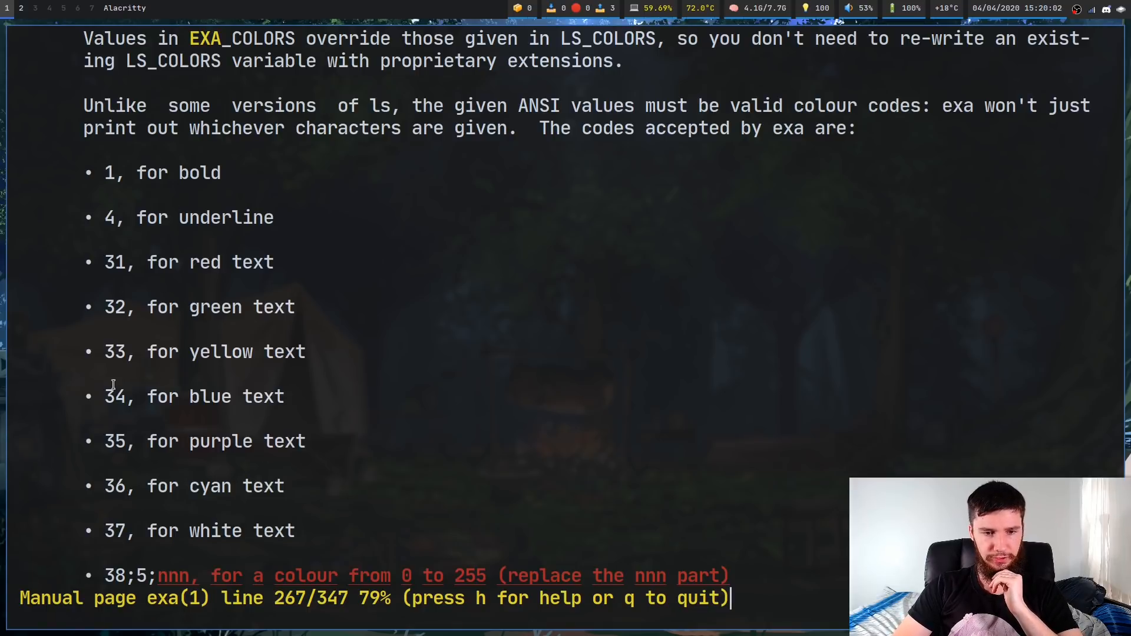
mouse_move(110, 414)
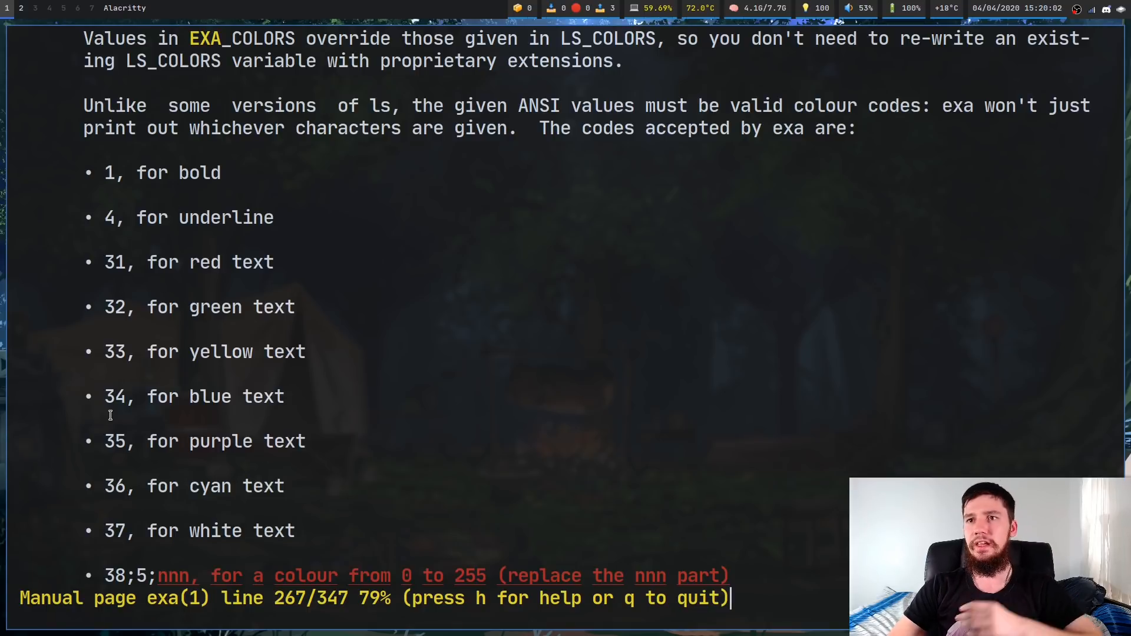
scroll(down, 3)
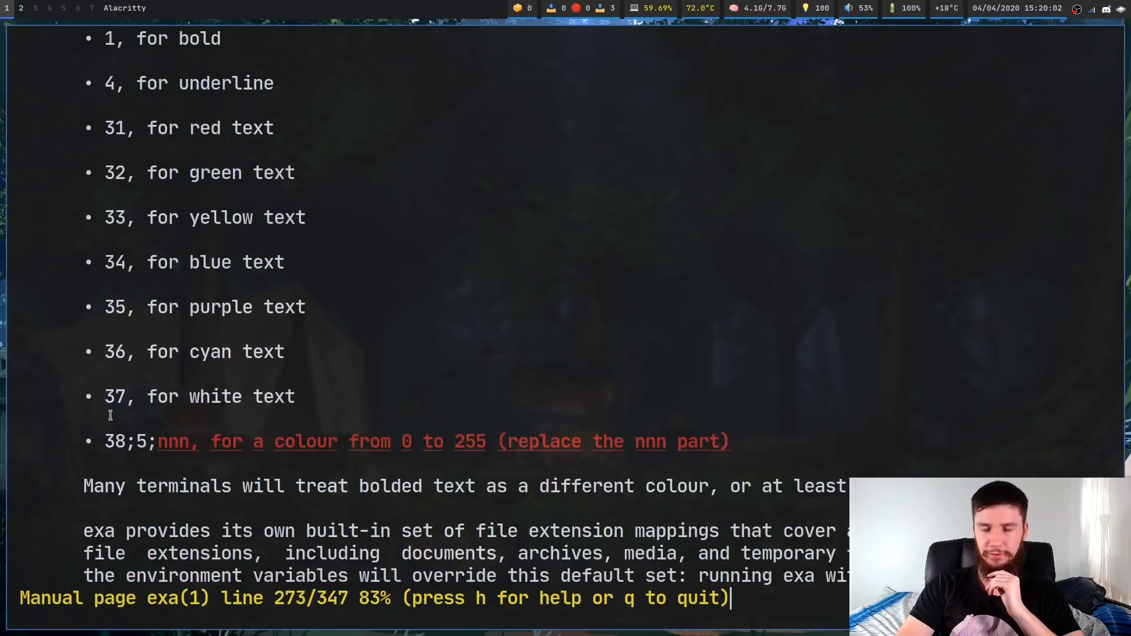
scroll(down, 3)
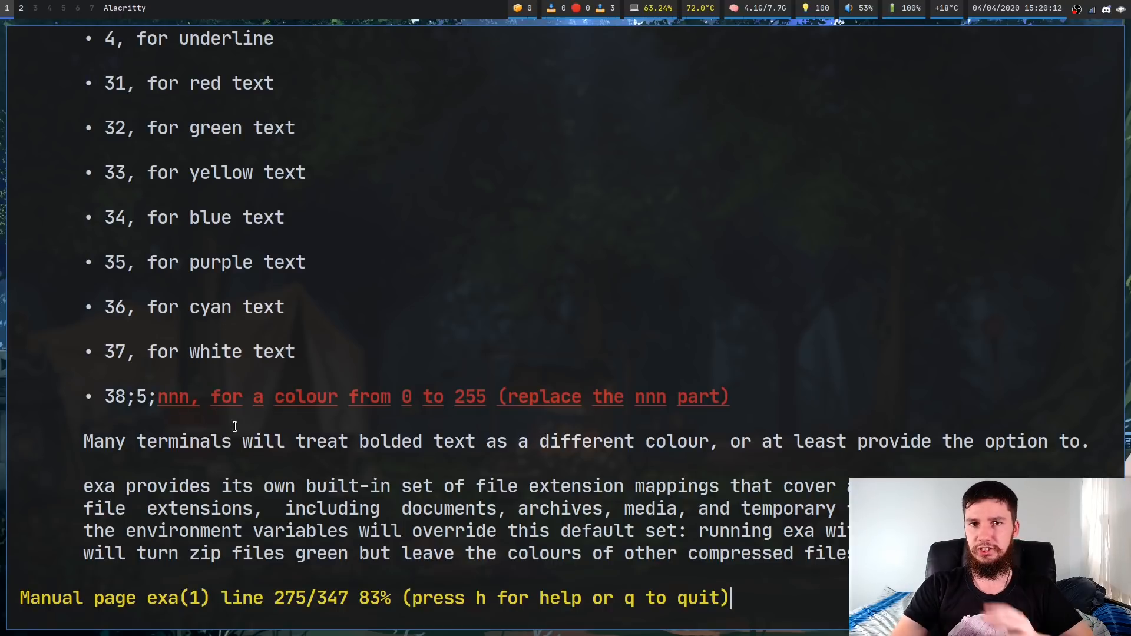
scroll(down, 3)
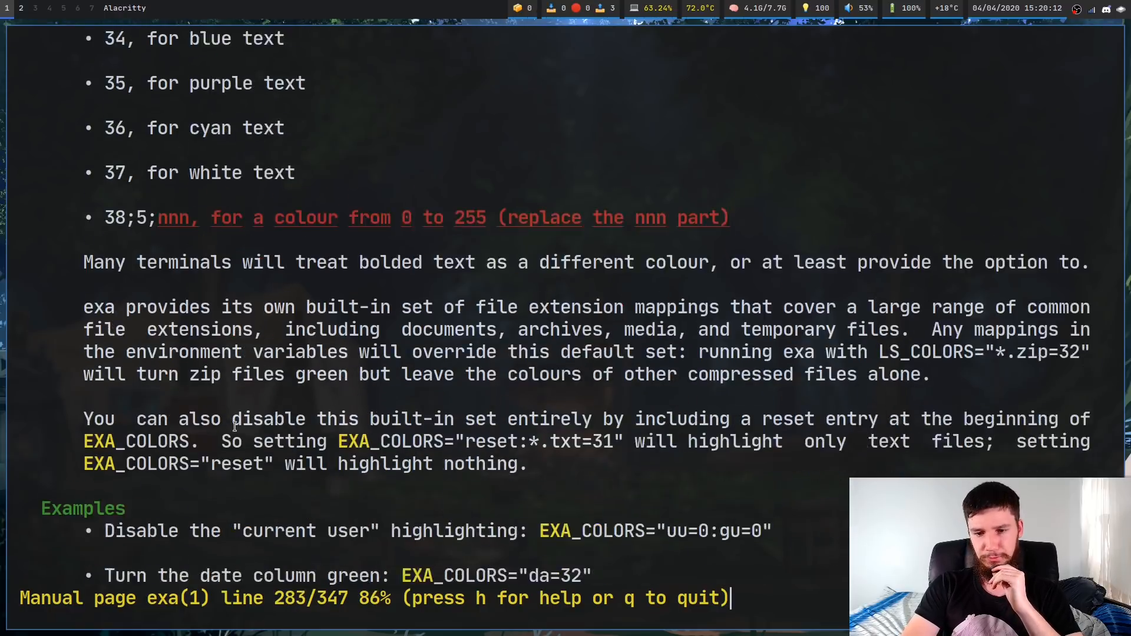
Scroll the EXA_COLORS examples, then spawn a second terminal tiled beside the man page
scroll(down, 3)
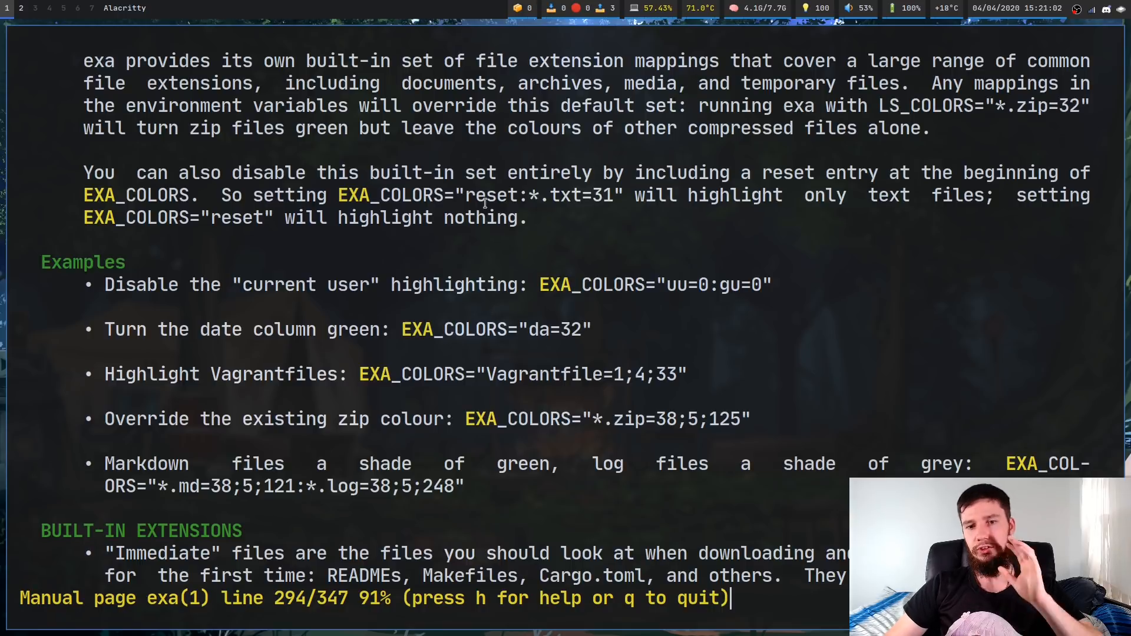
mouse_move(559, 329)
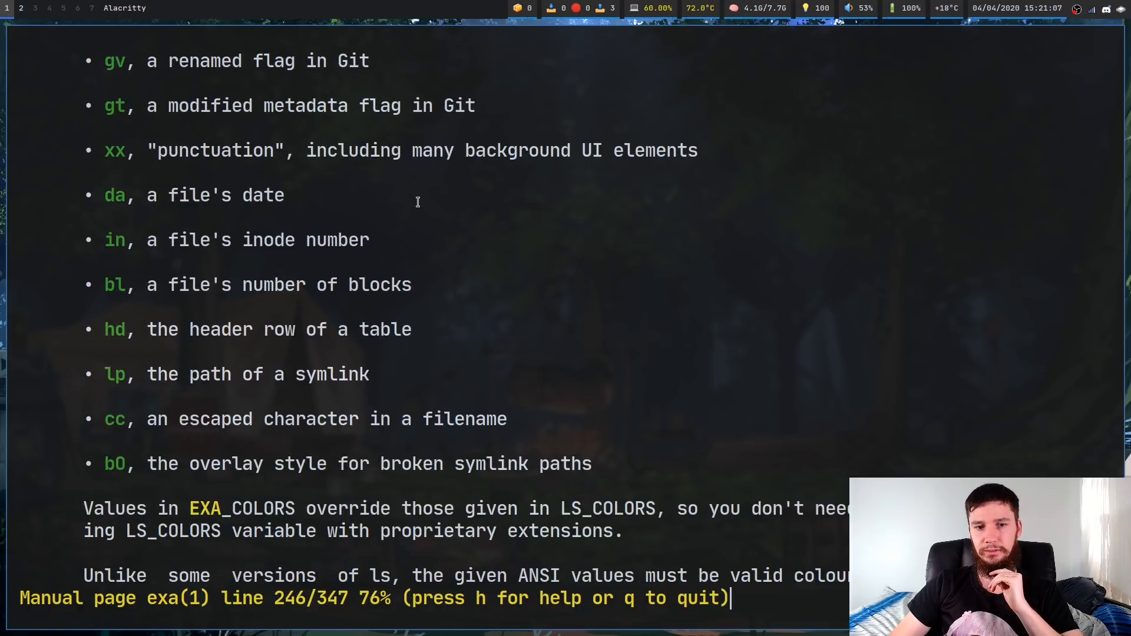
scroll(down, 3)
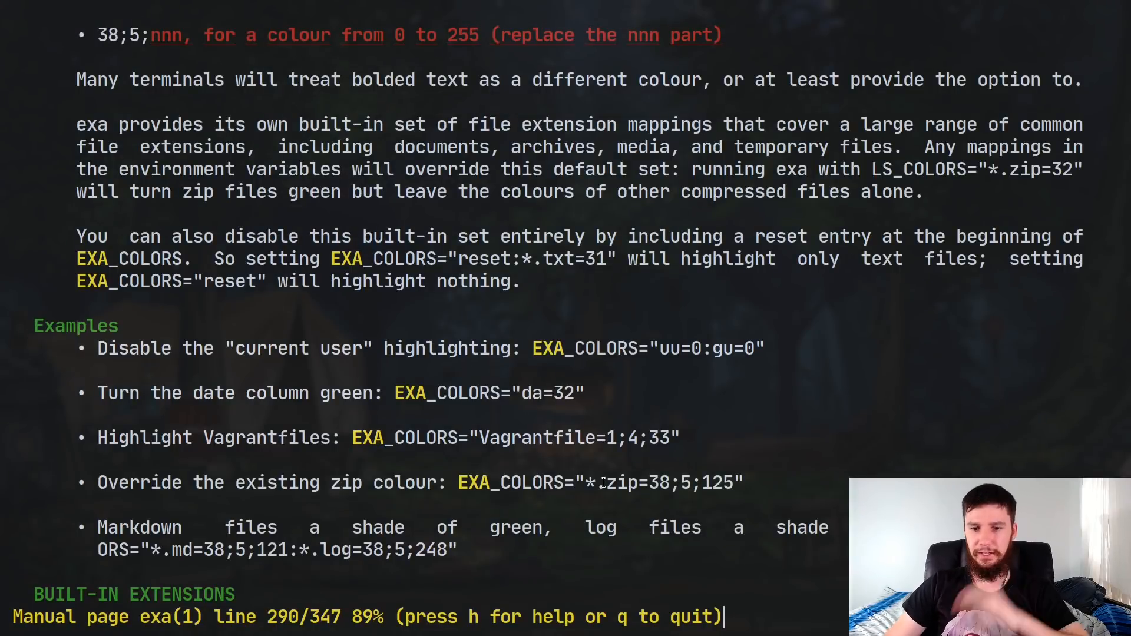
mouse_move(695, 451)
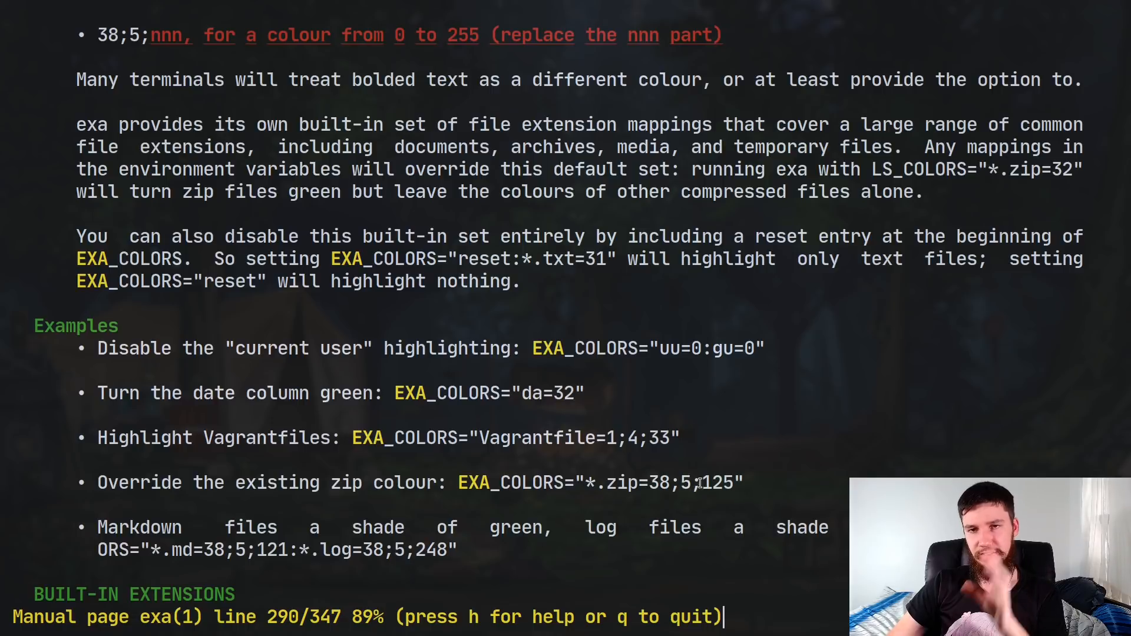
double_click(721, 483)
text(v .)
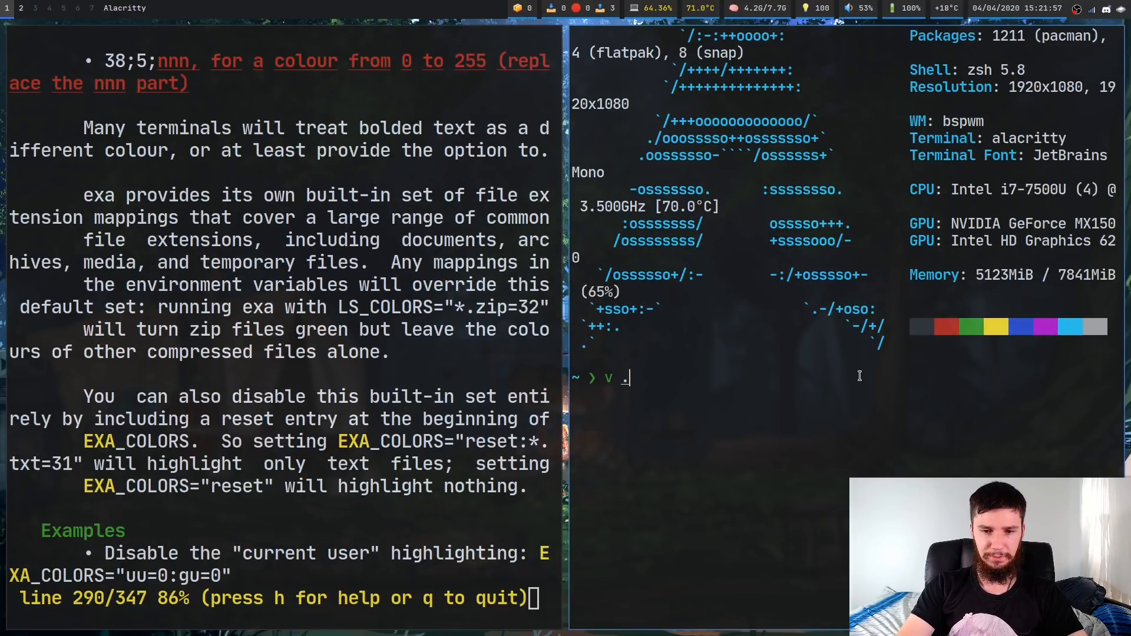
Edit .zshenv and start an export EXA_COLORS=" line above COLUMNS
text(zshenv)
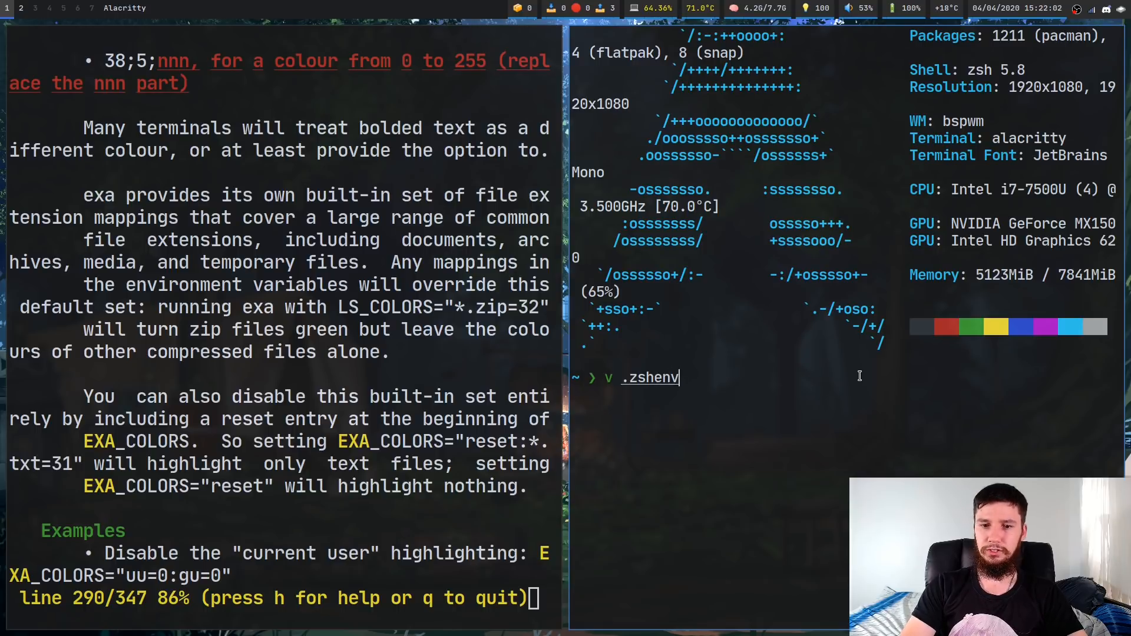
key(Return)
text(export)
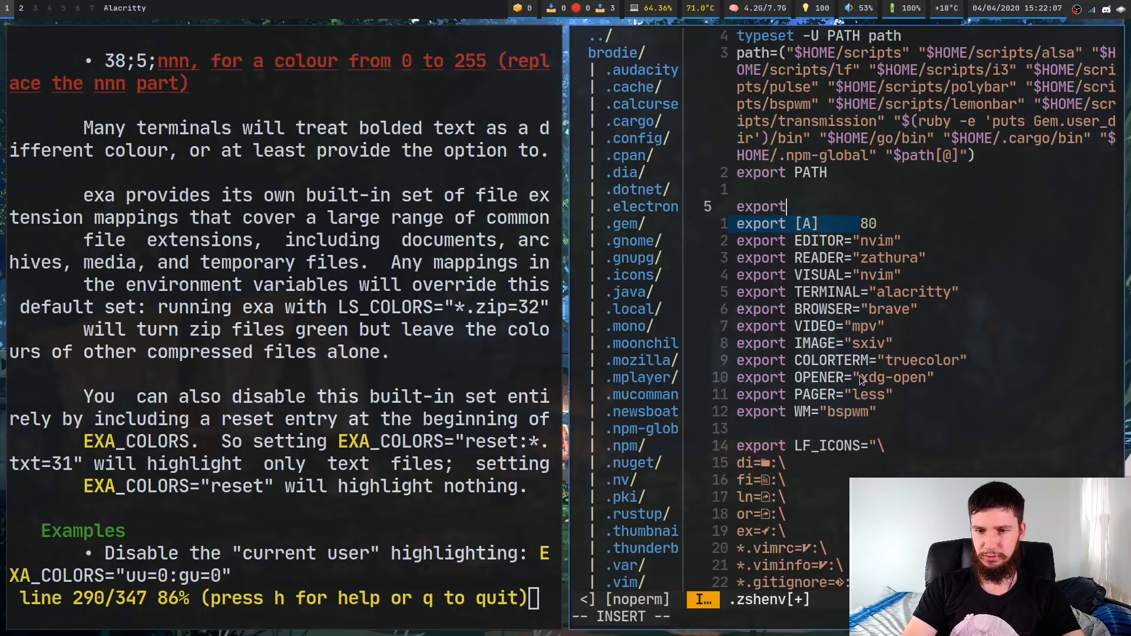
text(EXA_C)
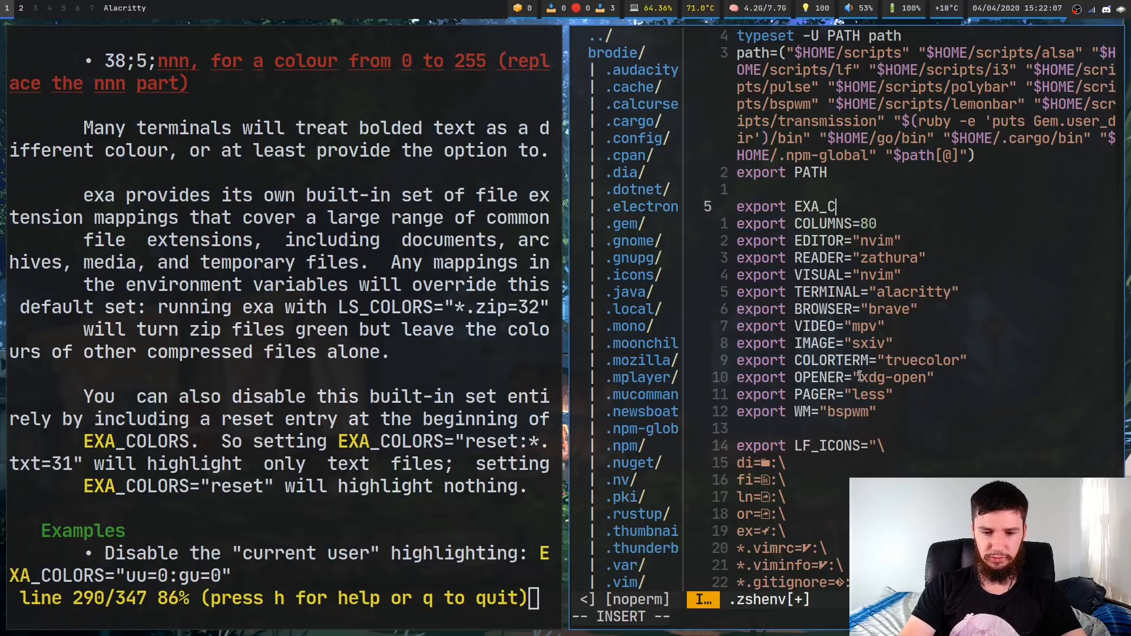
text(OLOU)
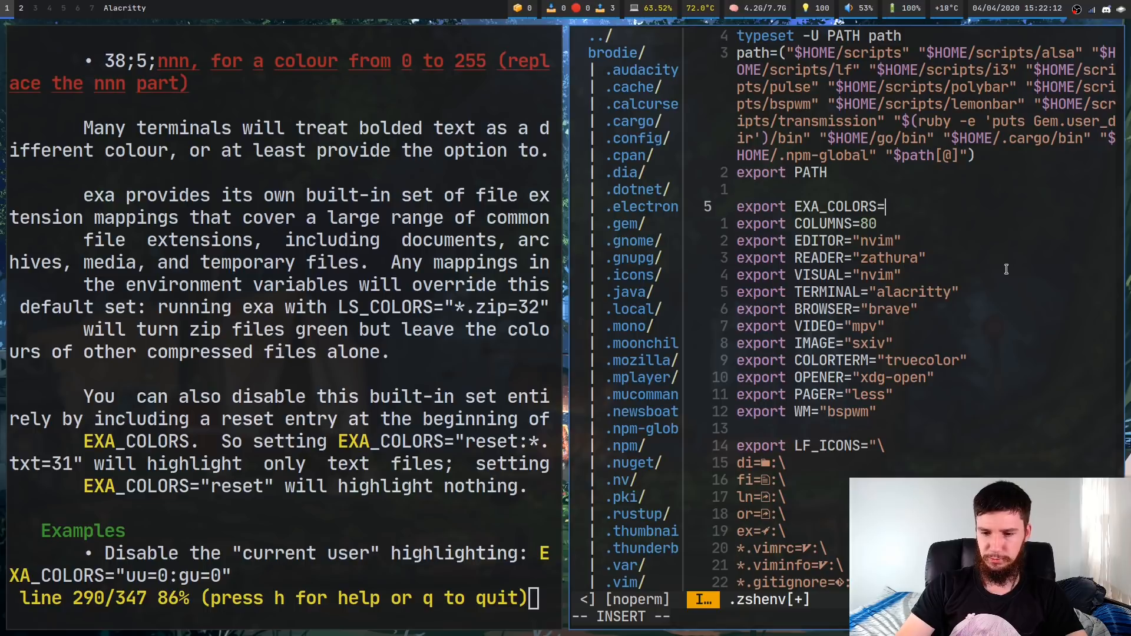
text(")
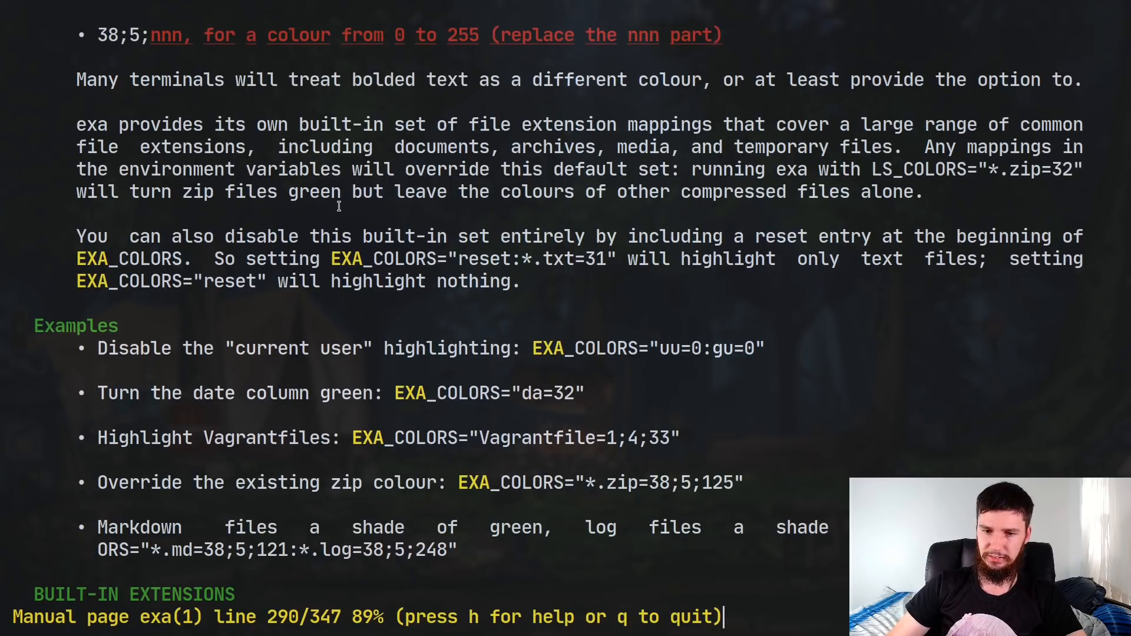
double_click(548, 392)
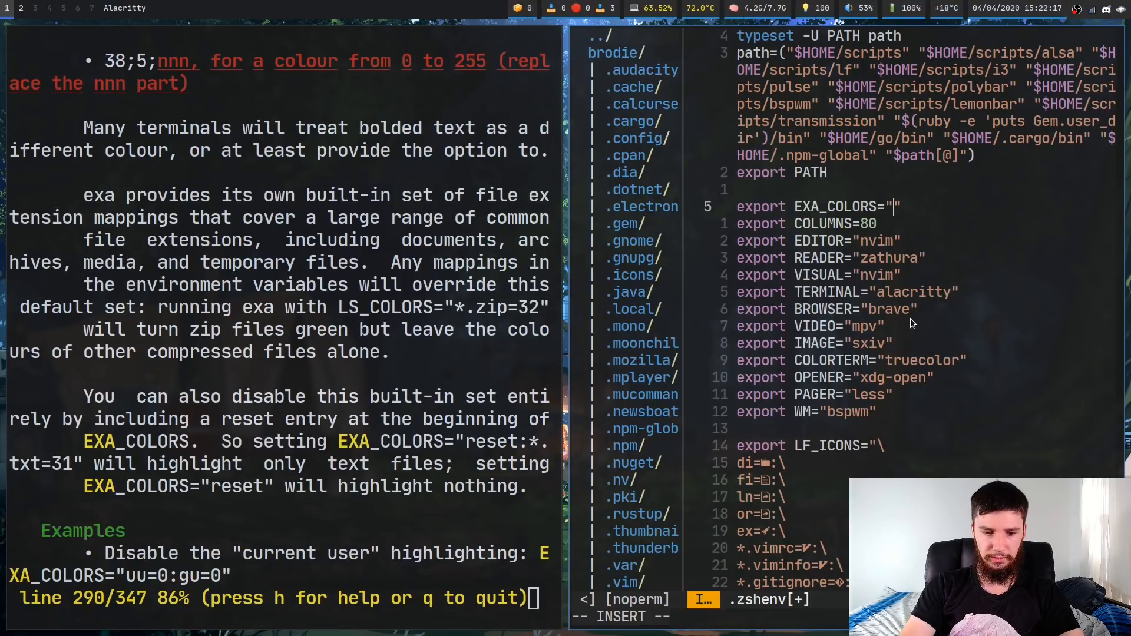
Give dates colour da=38;5;66 and json files *.json=32 in EXA_COLORS
text(da)
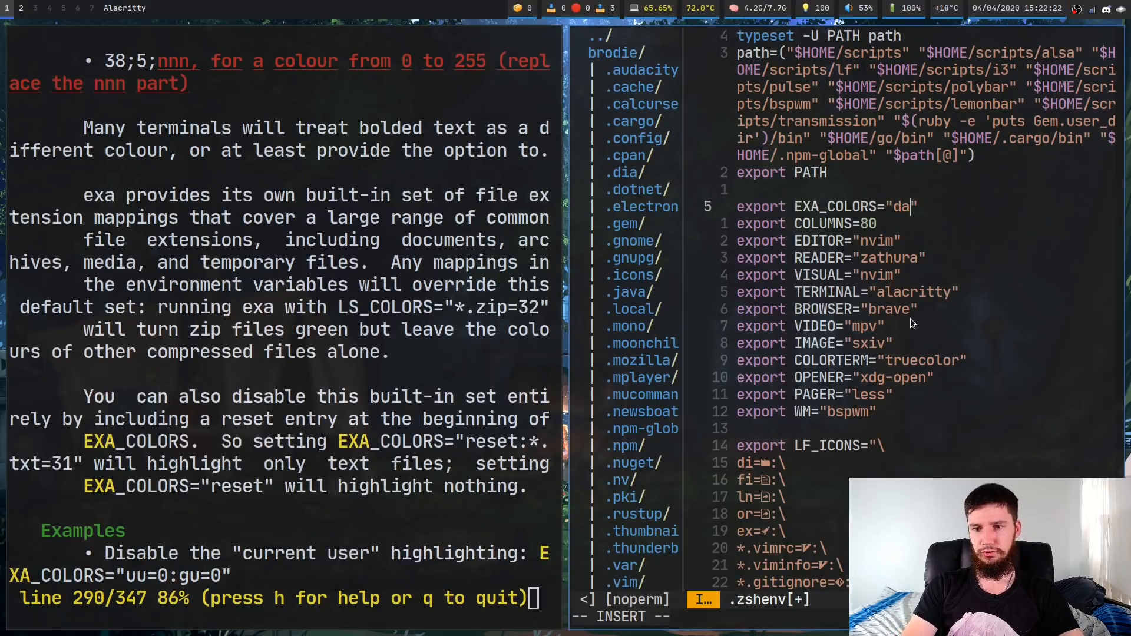
text(3)
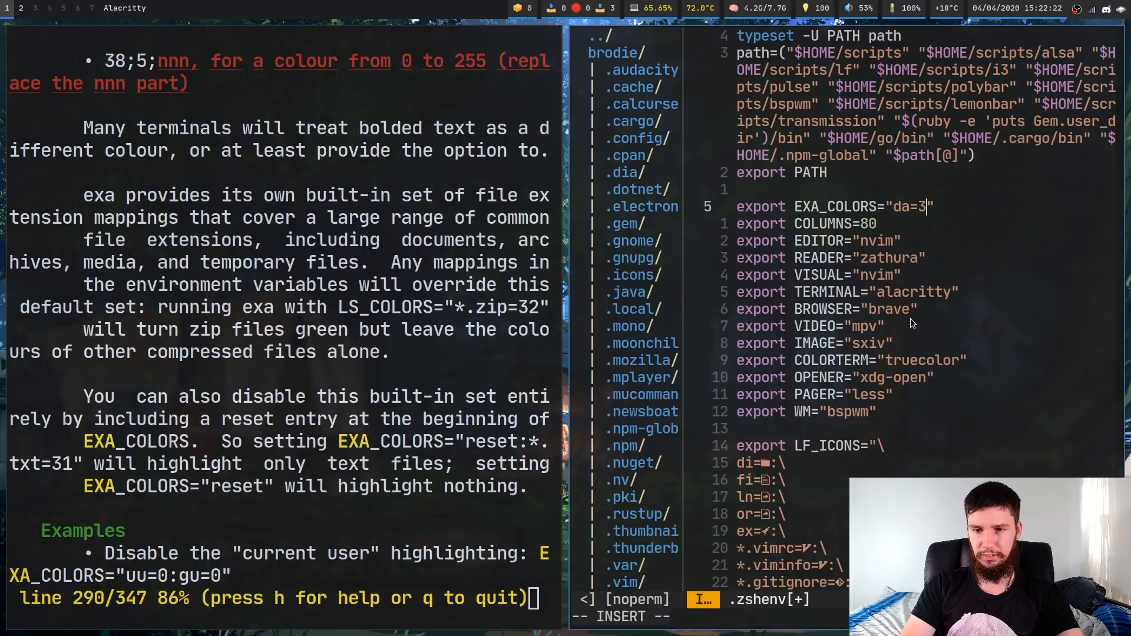
text(8;5)
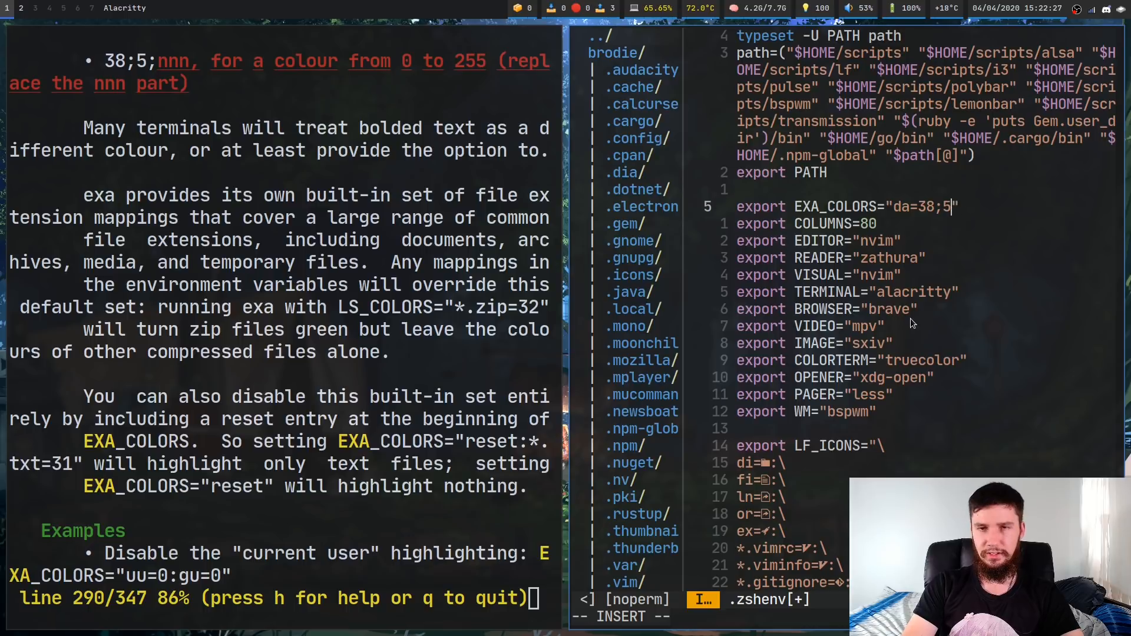
text(;)
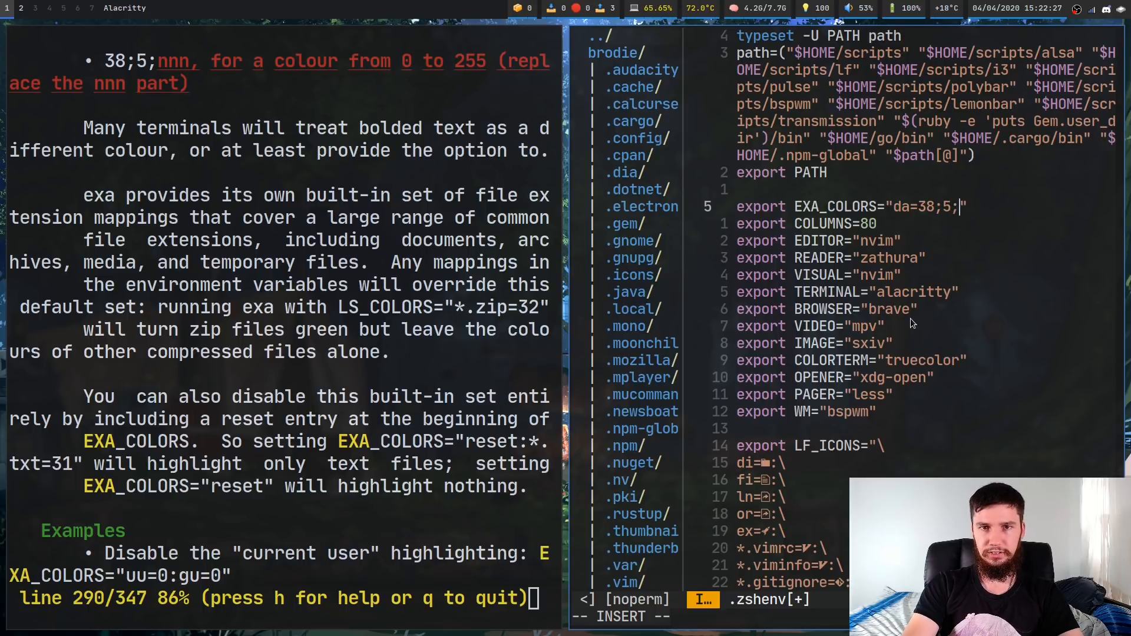
text(66)
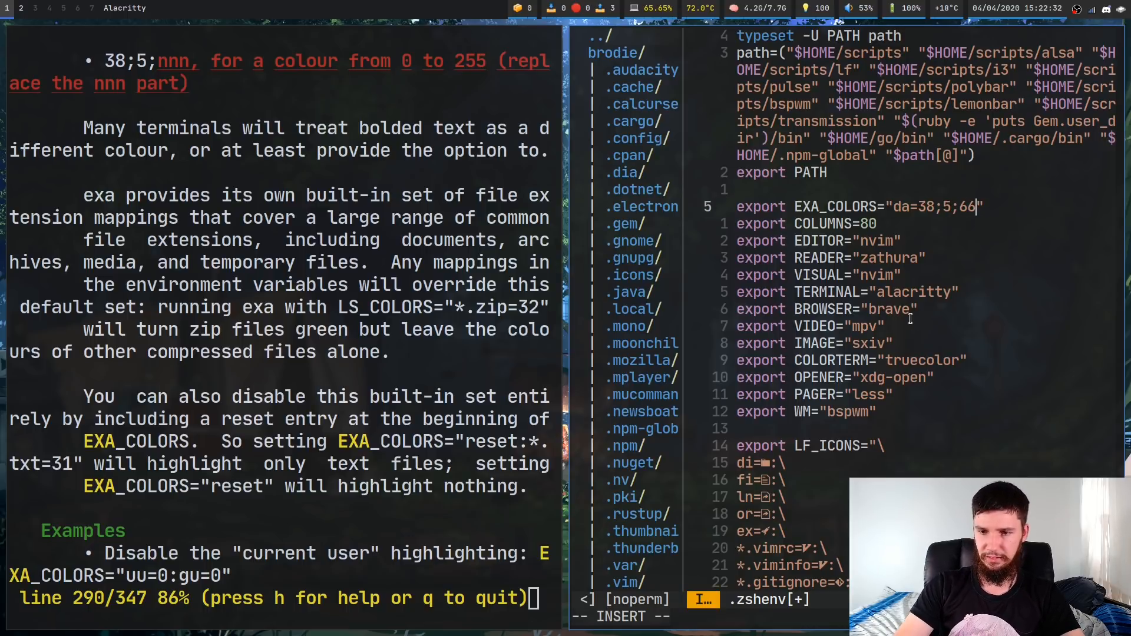
text(:)
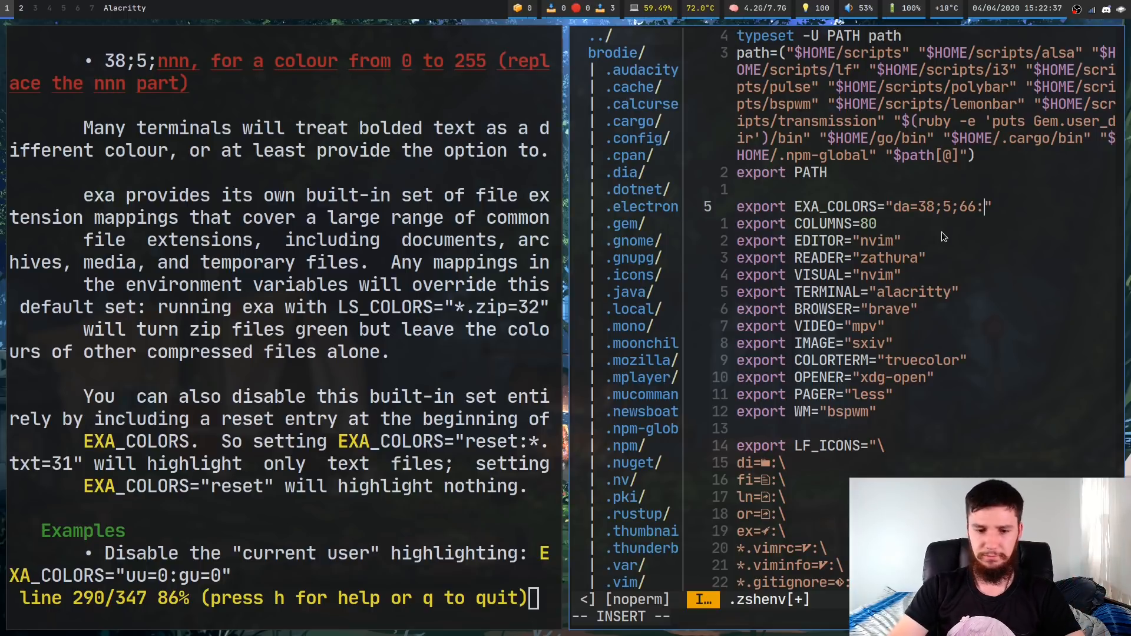
text(*.)
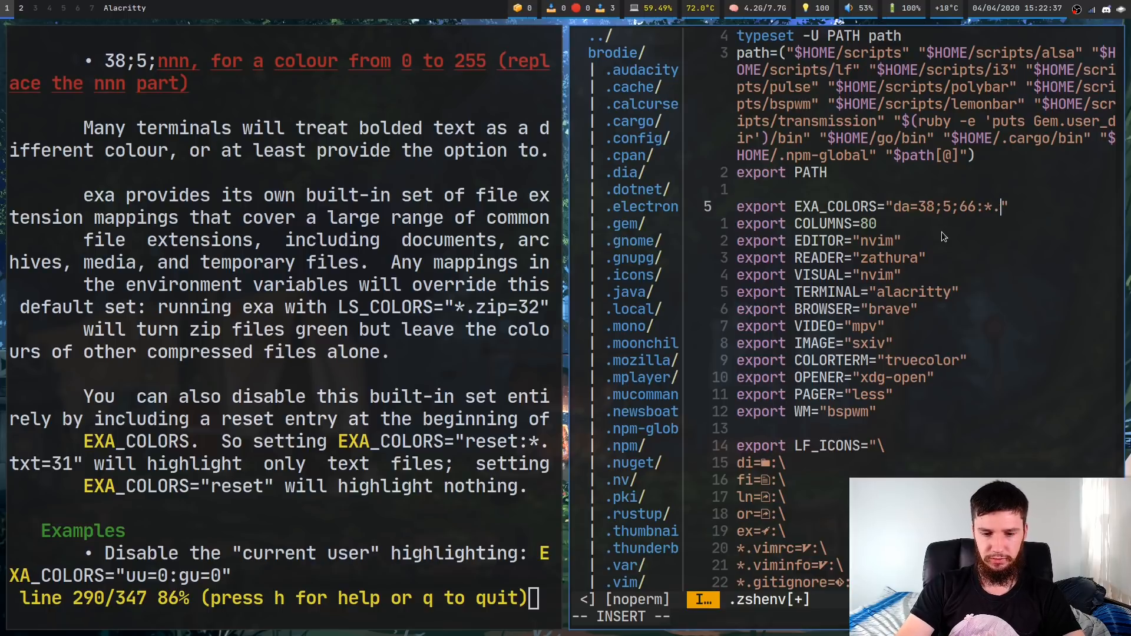
text(json=)
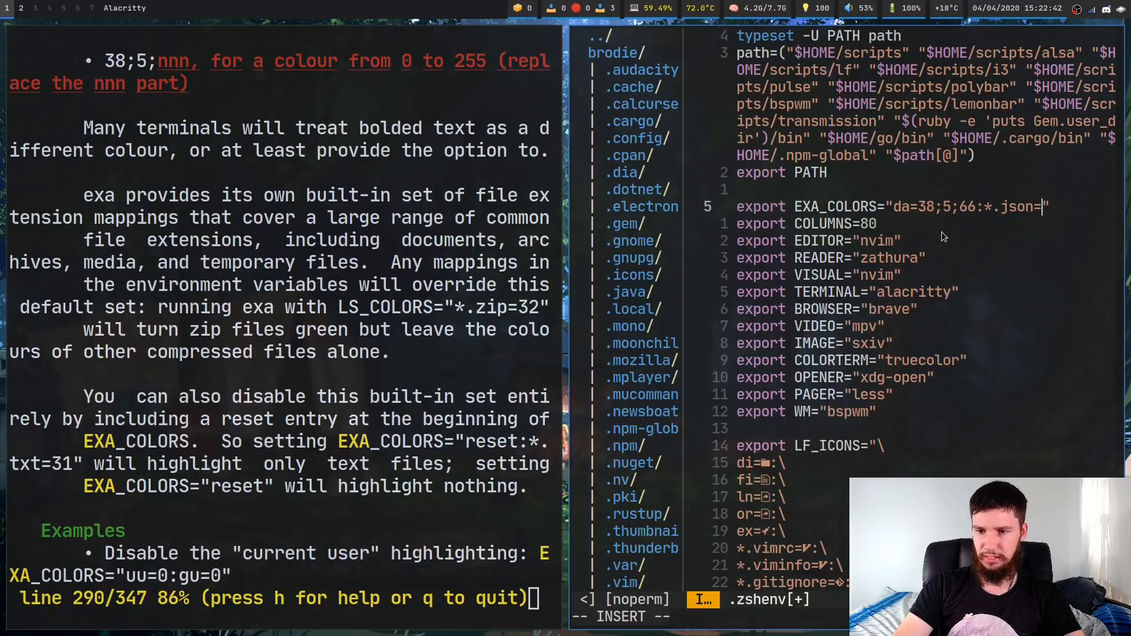
mouse_move(938, 244)
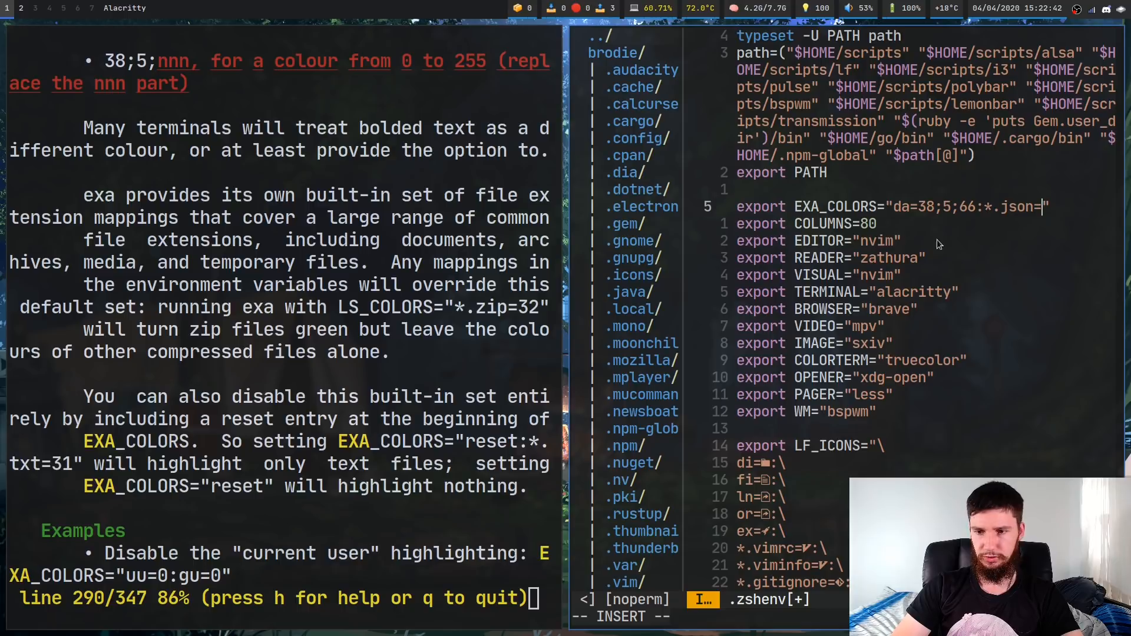
text(32)
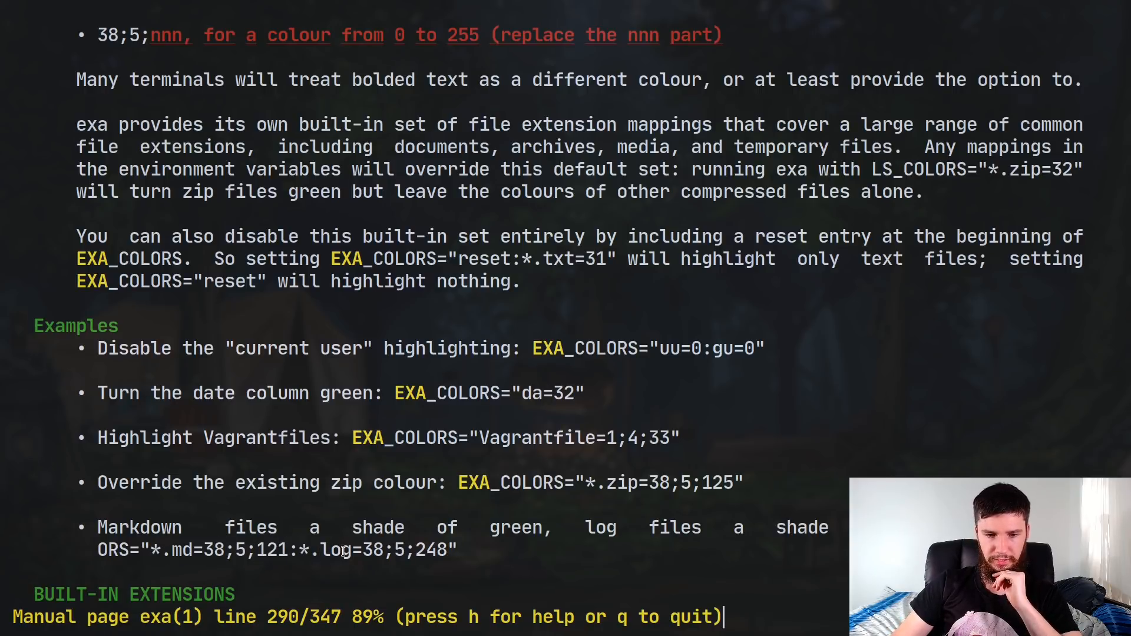
Paste the manual's Markdown and log colour entries into EXA_COLORS with a separator
double_click(432, 549)
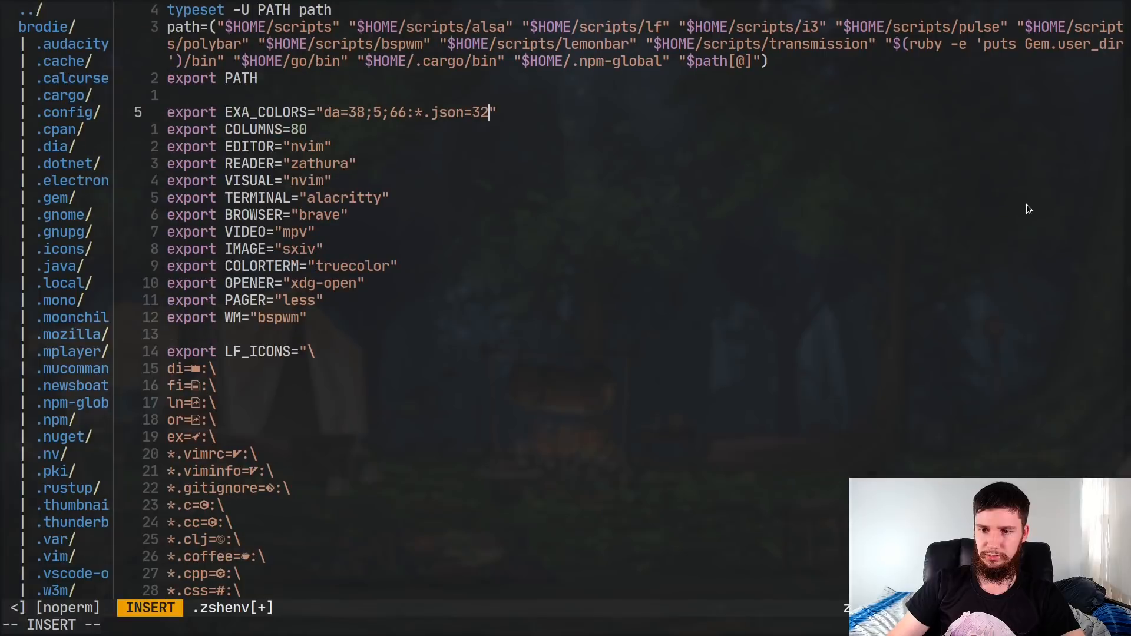
key(Escape)
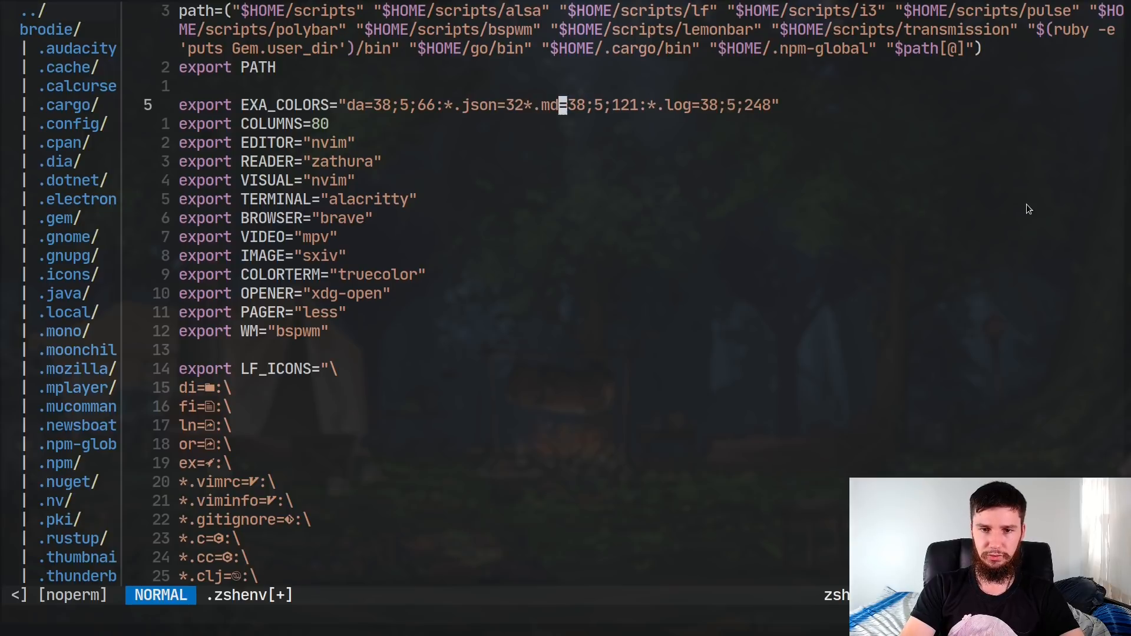
key(i)
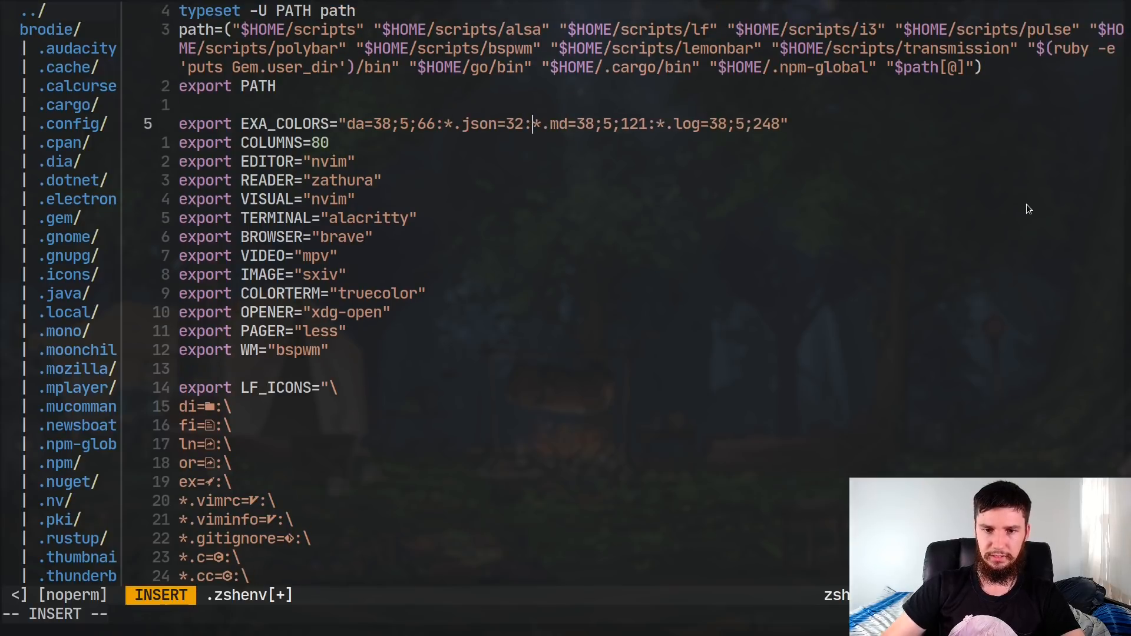
mouse_move(792, 20)
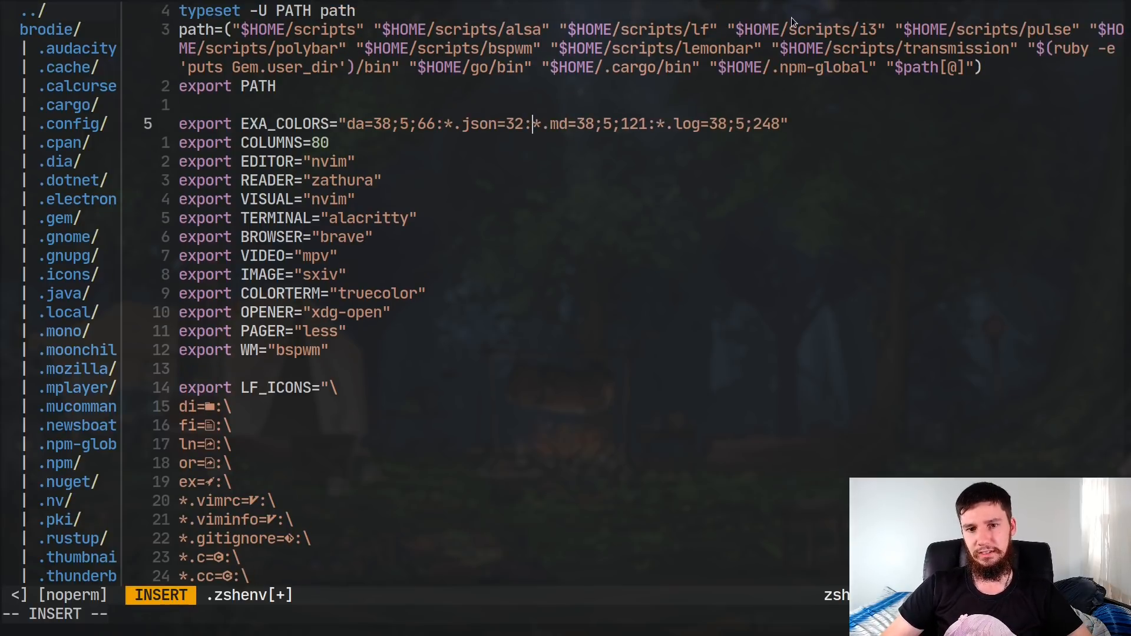
key(Escape)
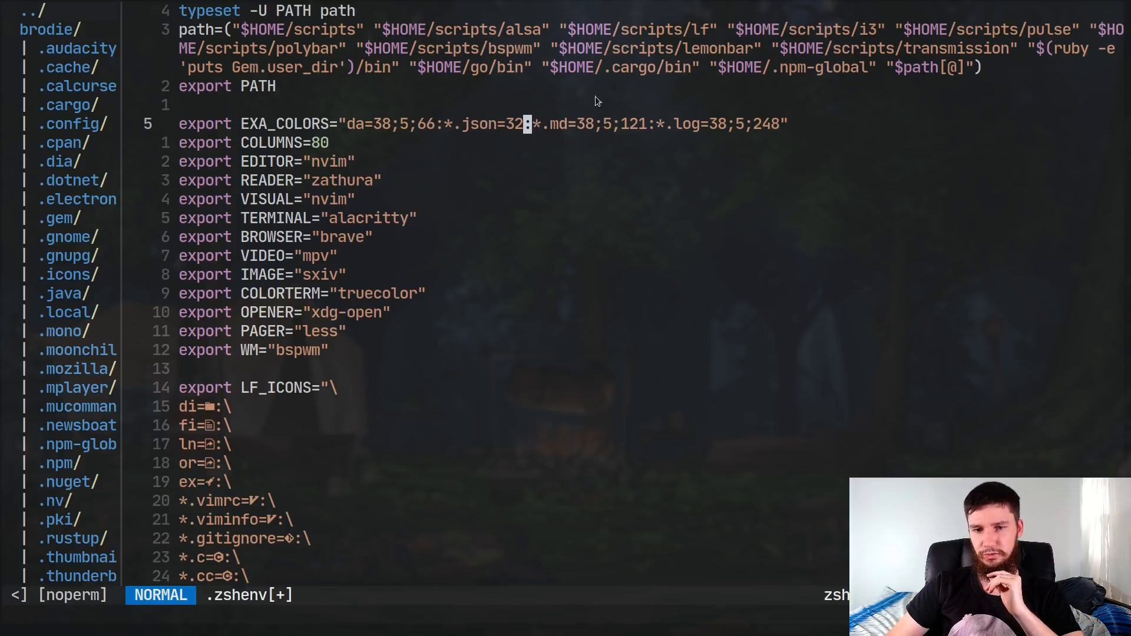
mouse_move(759, 124)
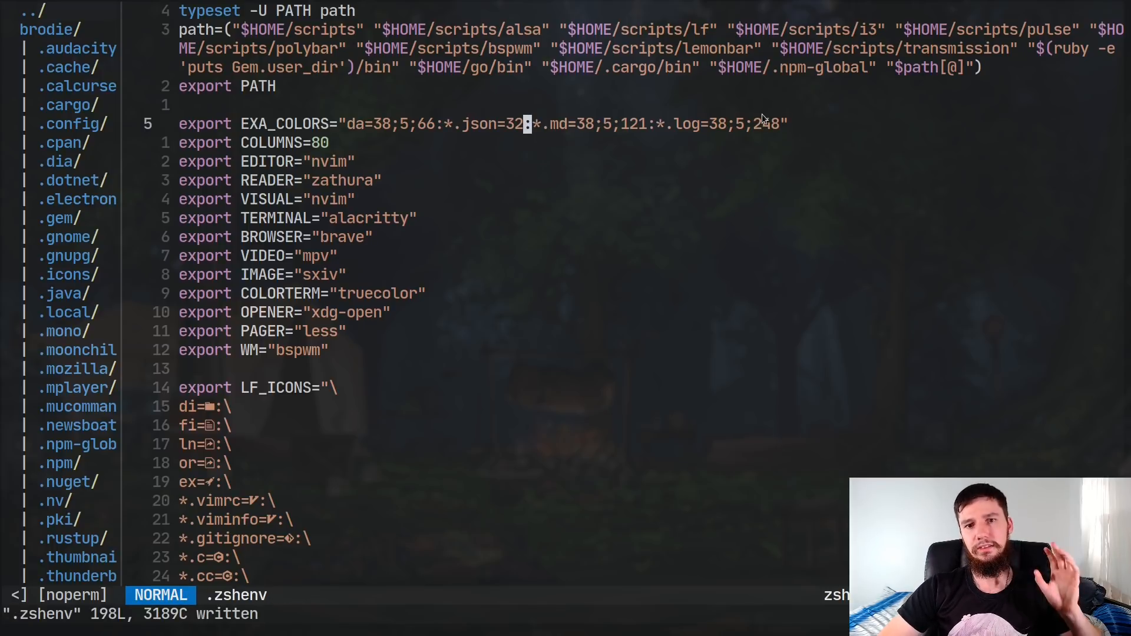
Save .zshenv and quit the editor with :wq!
text(:wq1!)
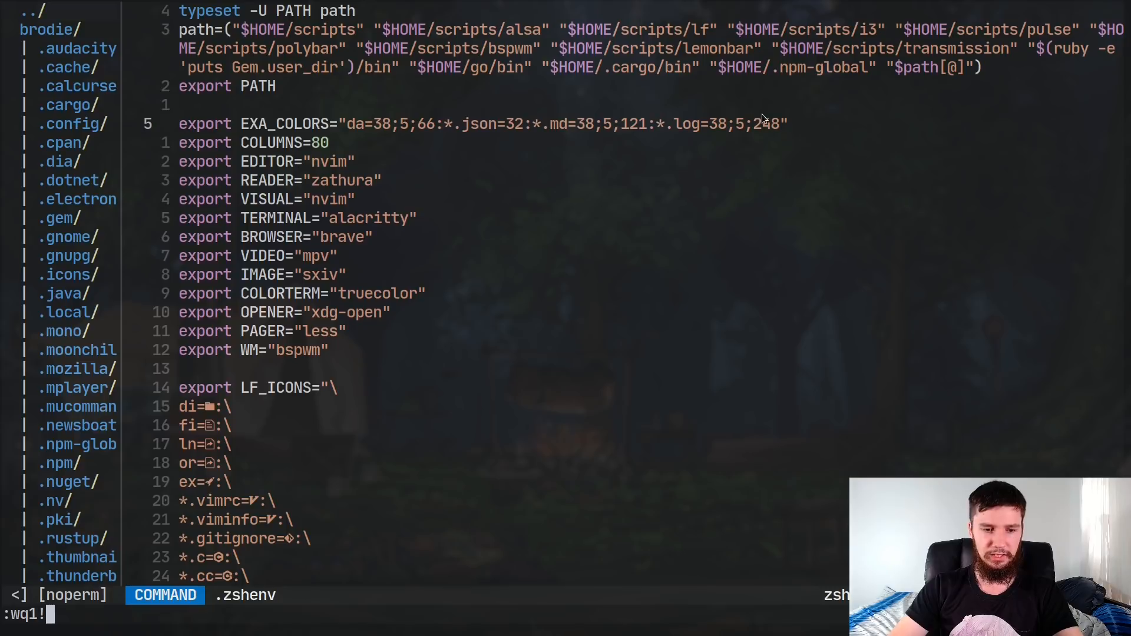
key(Return)
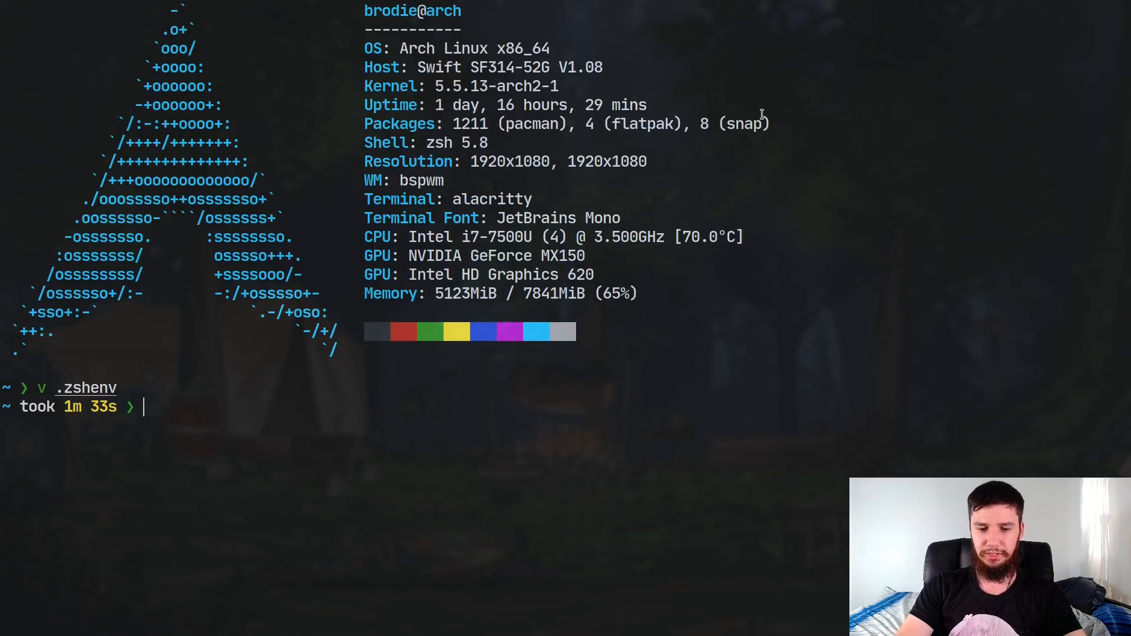
Reload .zshenv with 'source' and run 'exa -l' for a long home listing in the new colours
text(source .zshenv)
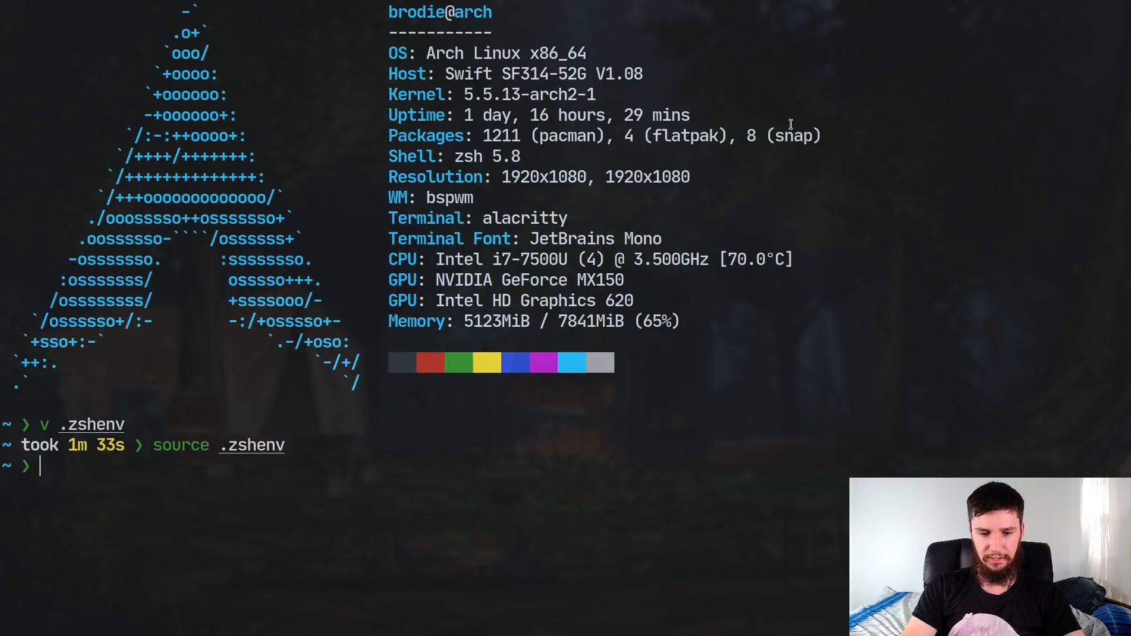
text(ex -)
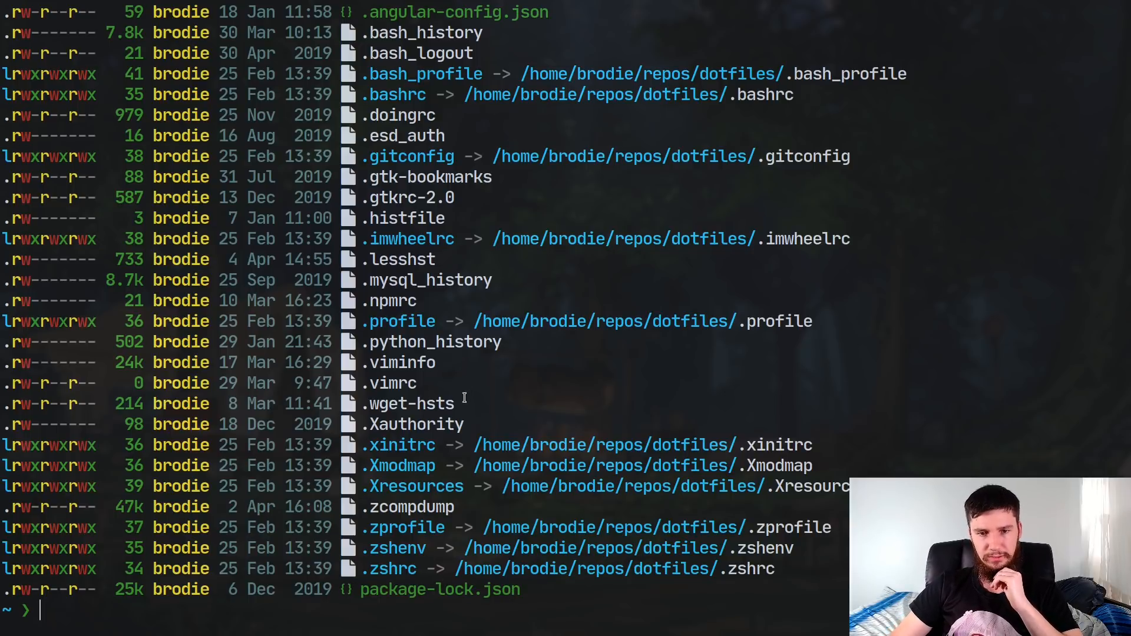
mouse_move(490, 375)
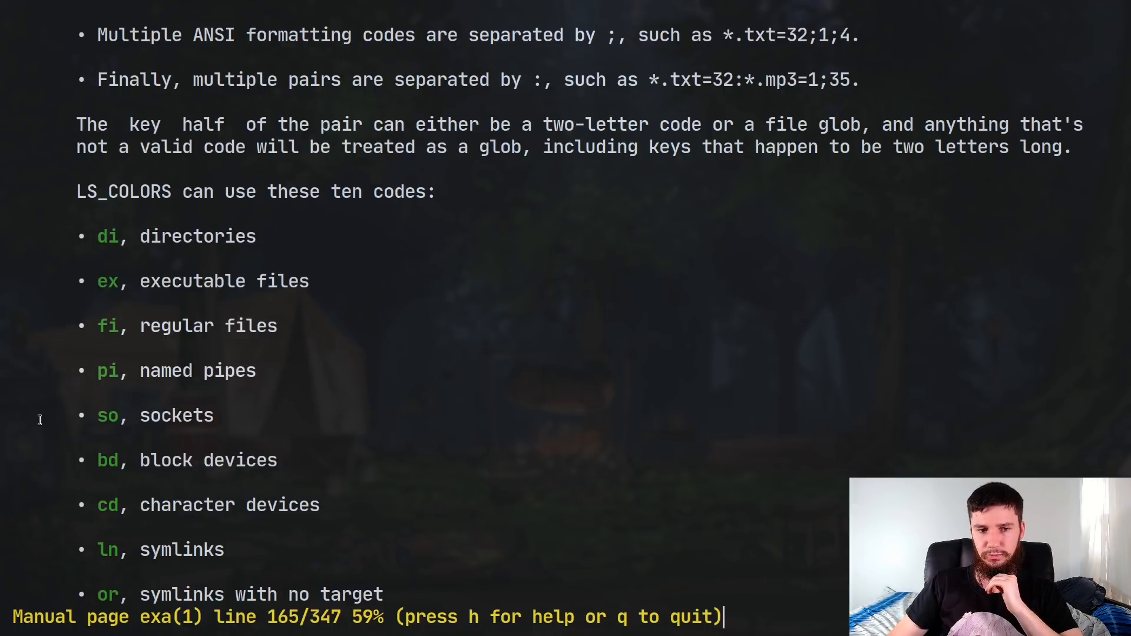
Page down the exa manual through the LS_COLORS/EXA_COLORS codes and built-in extension colours
scroll(down, 3)
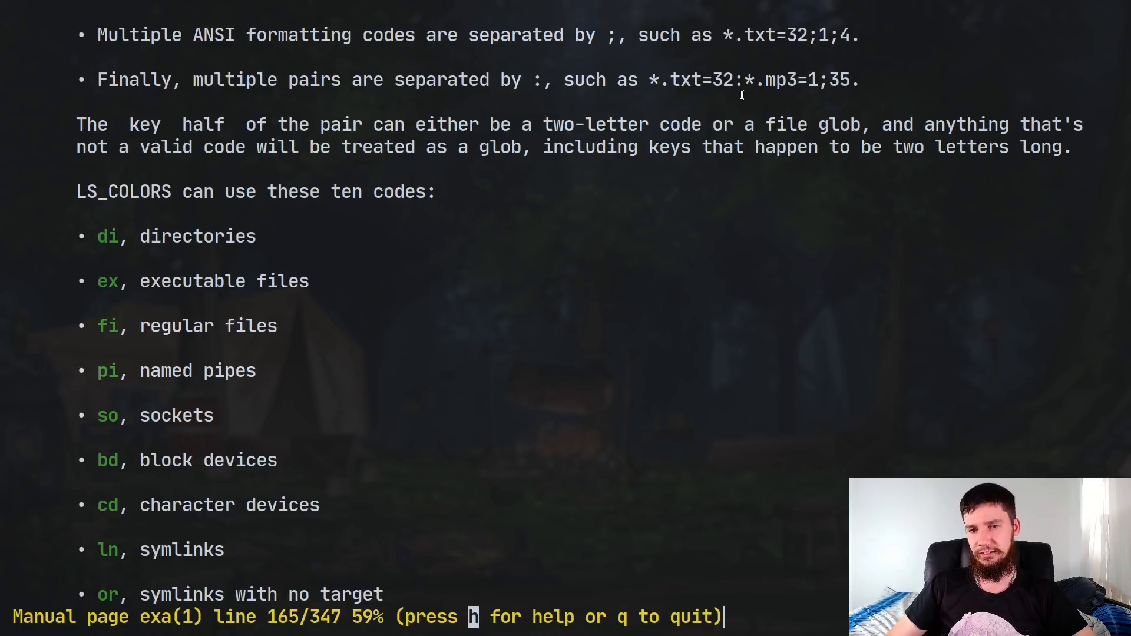
double_click(782, 79)
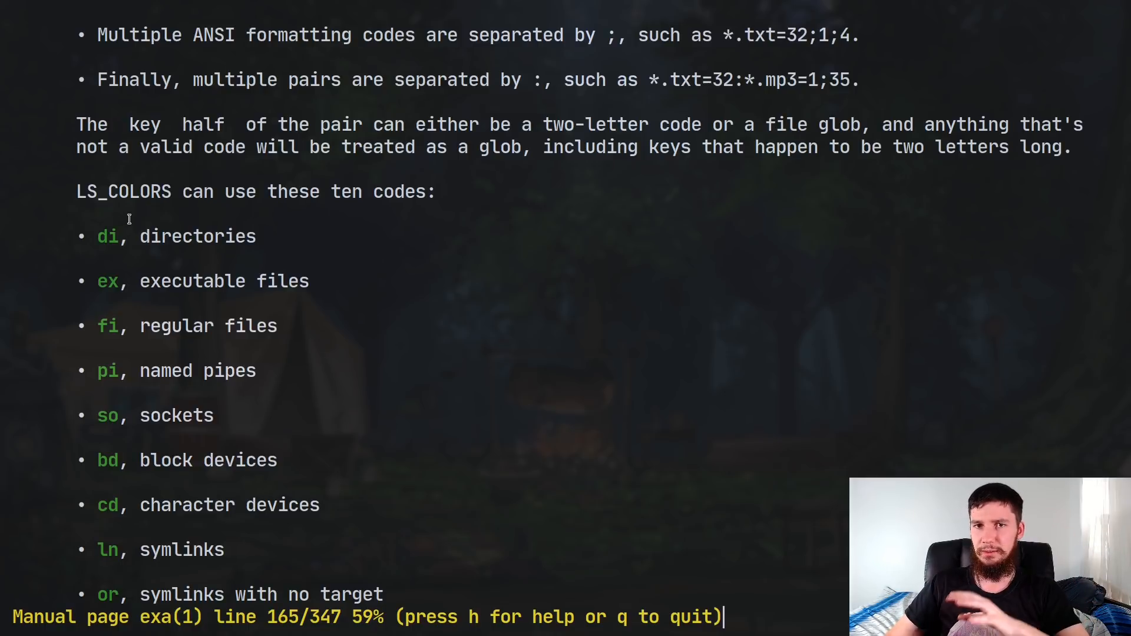
scroll(down, 3)
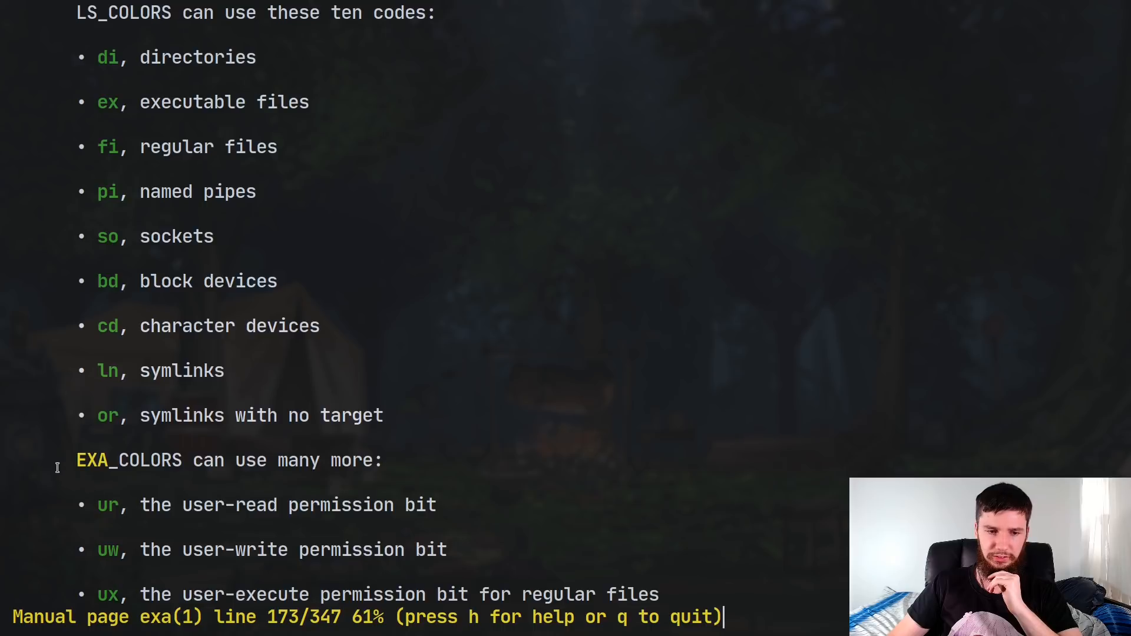
scroll(down, 3)
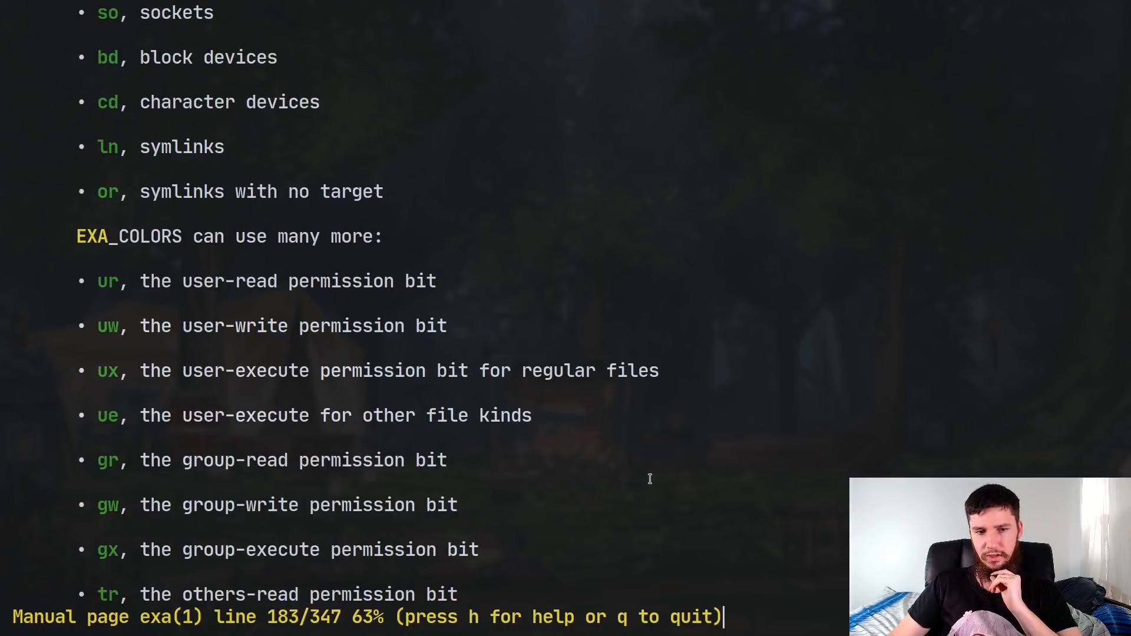
mouse_move(201, 289)
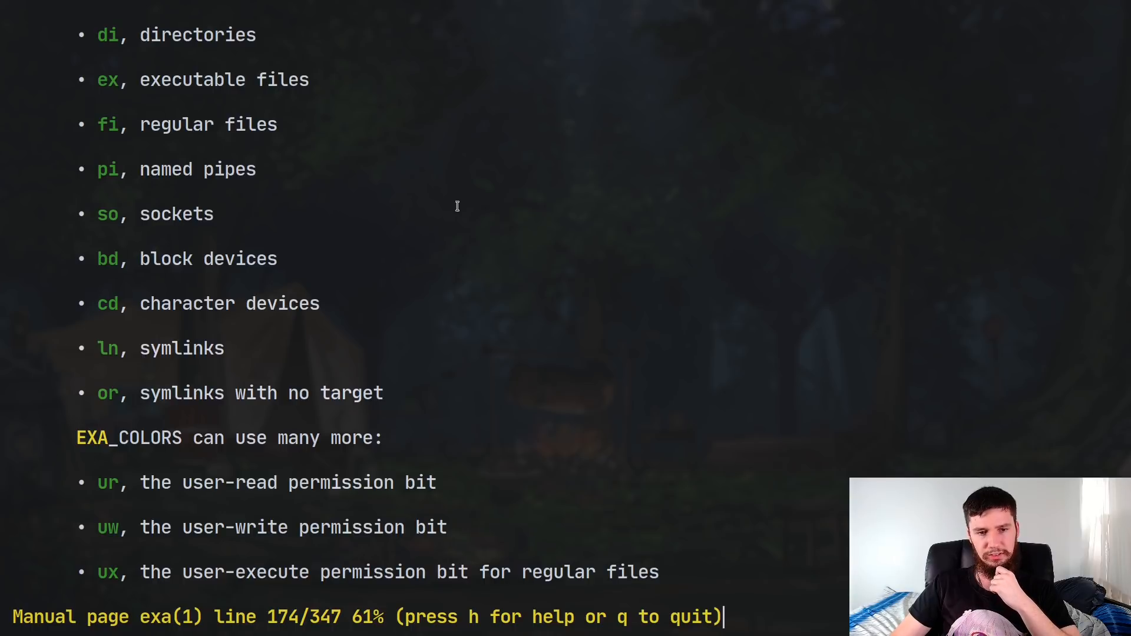
scroll(down, 3)
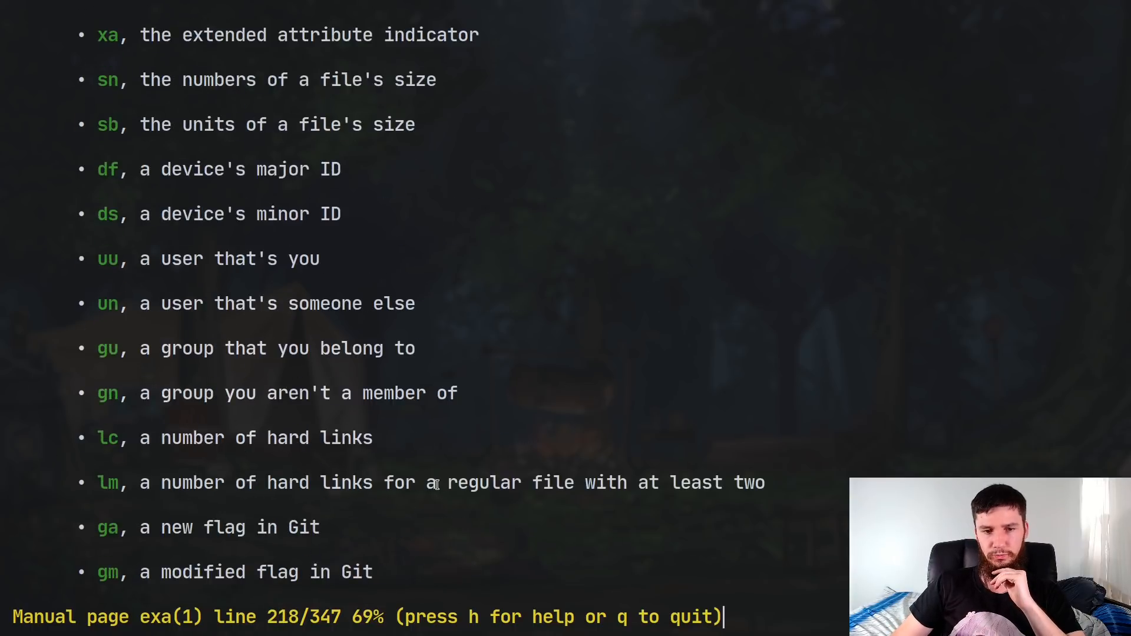
scroll(down, 3)
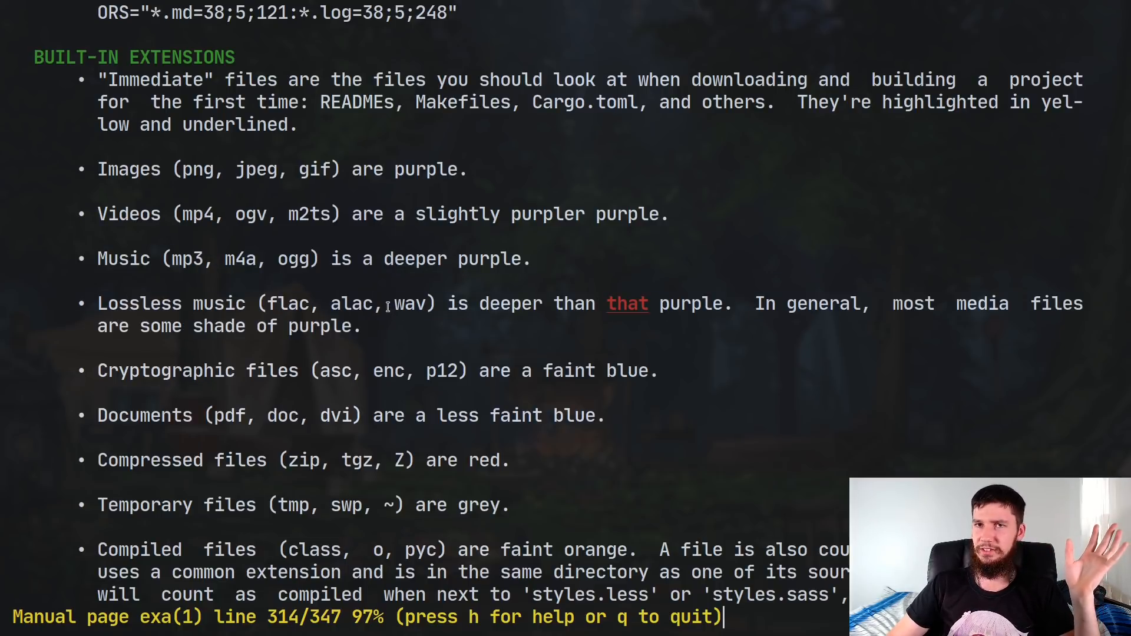
scroll(down, 3)
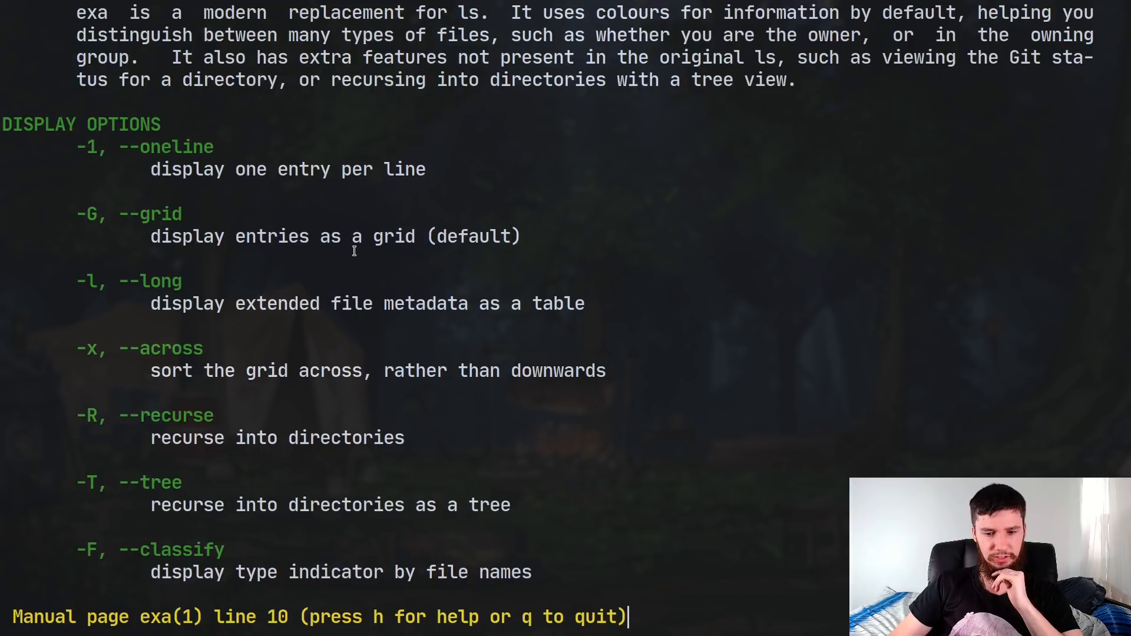
Read the filtering, sorting and long-view options, then quit the manual with q
scroll(down, 3)
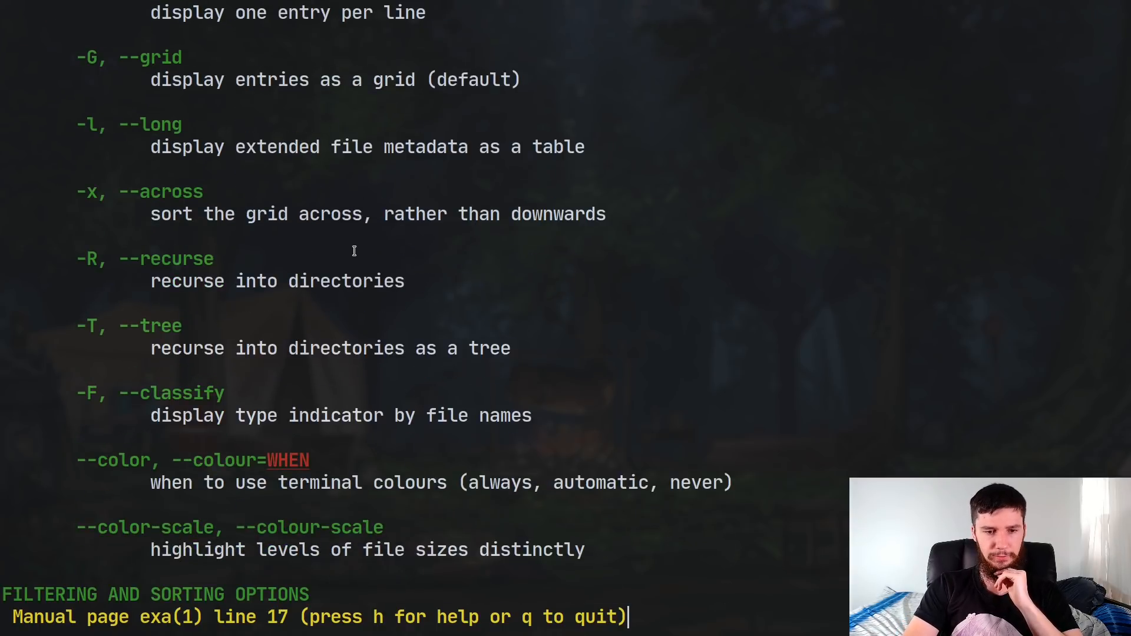
scroll(down, 3)
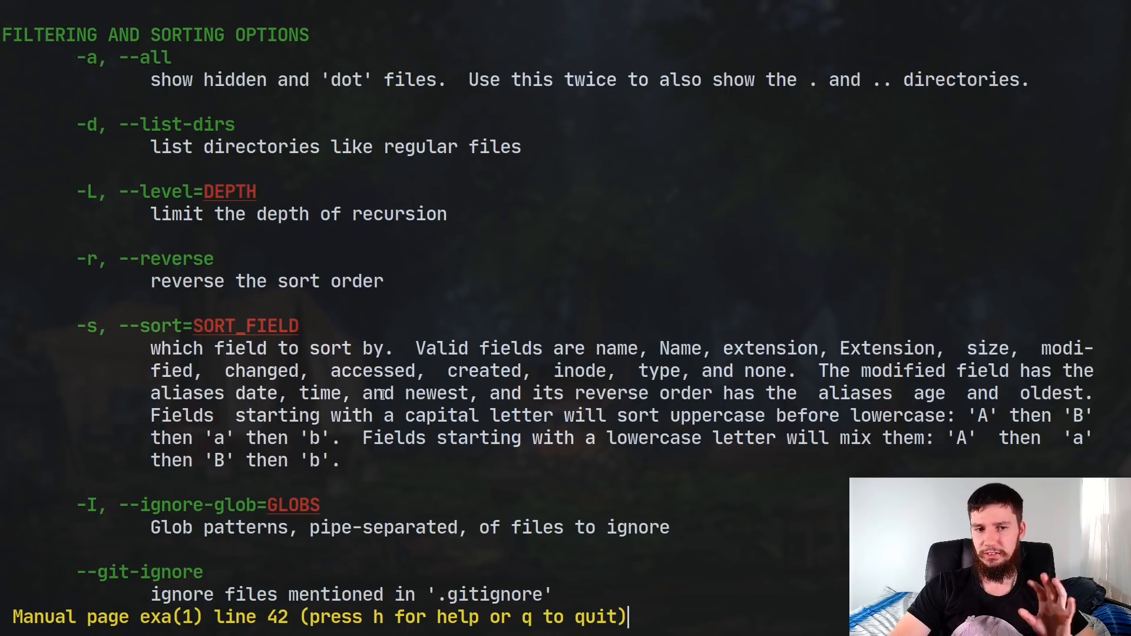
scroll(down, 3)
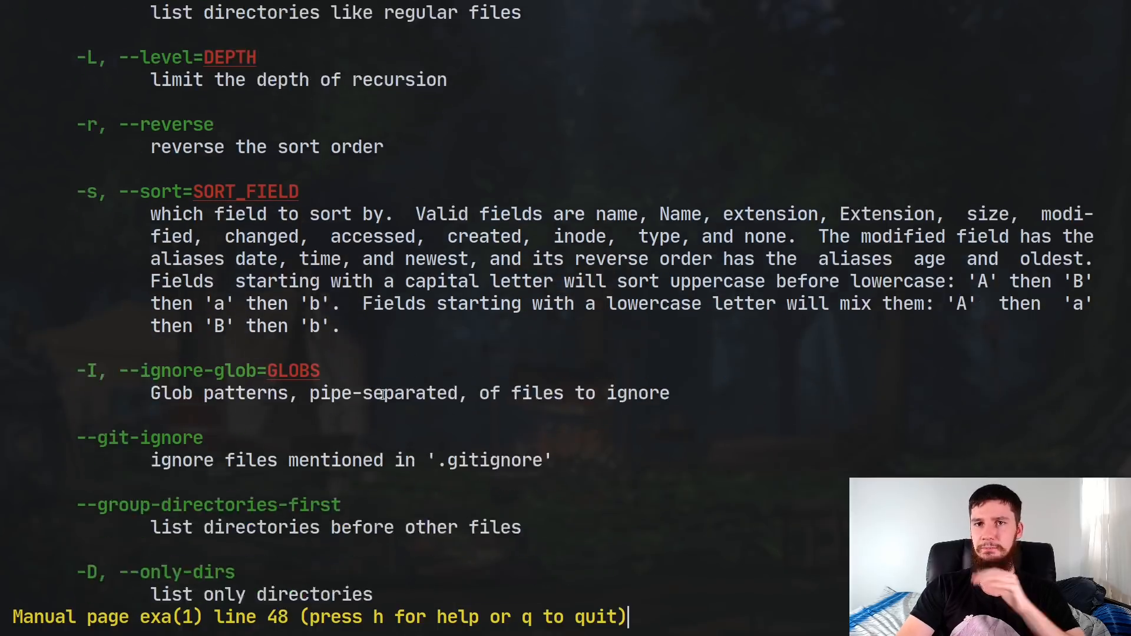
scroll(down, 3)
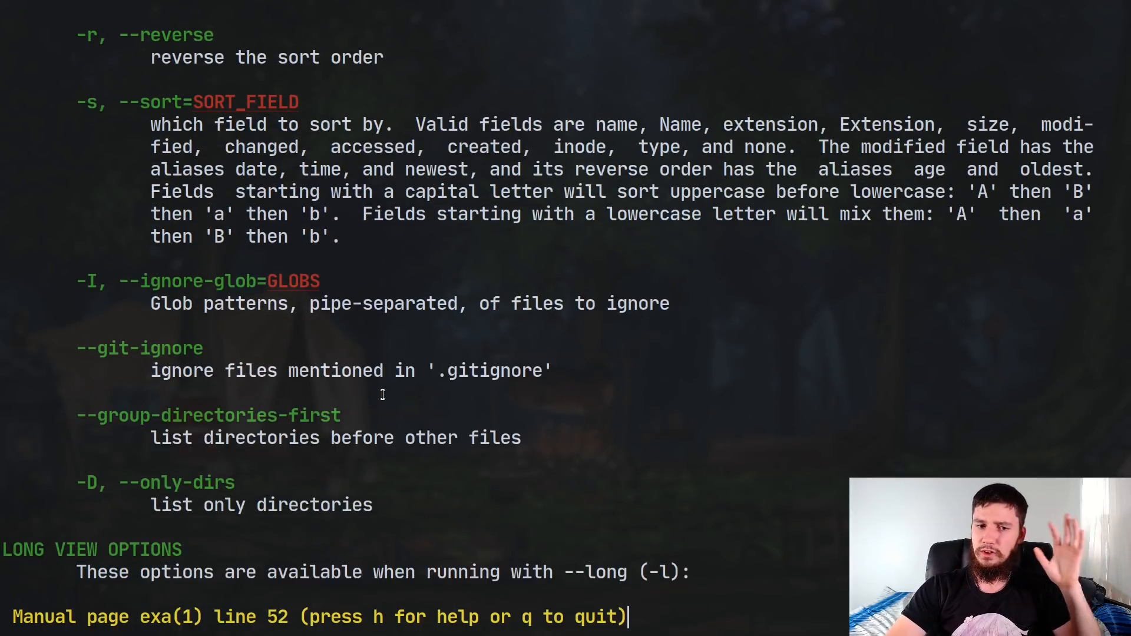
scroll(down, 3)
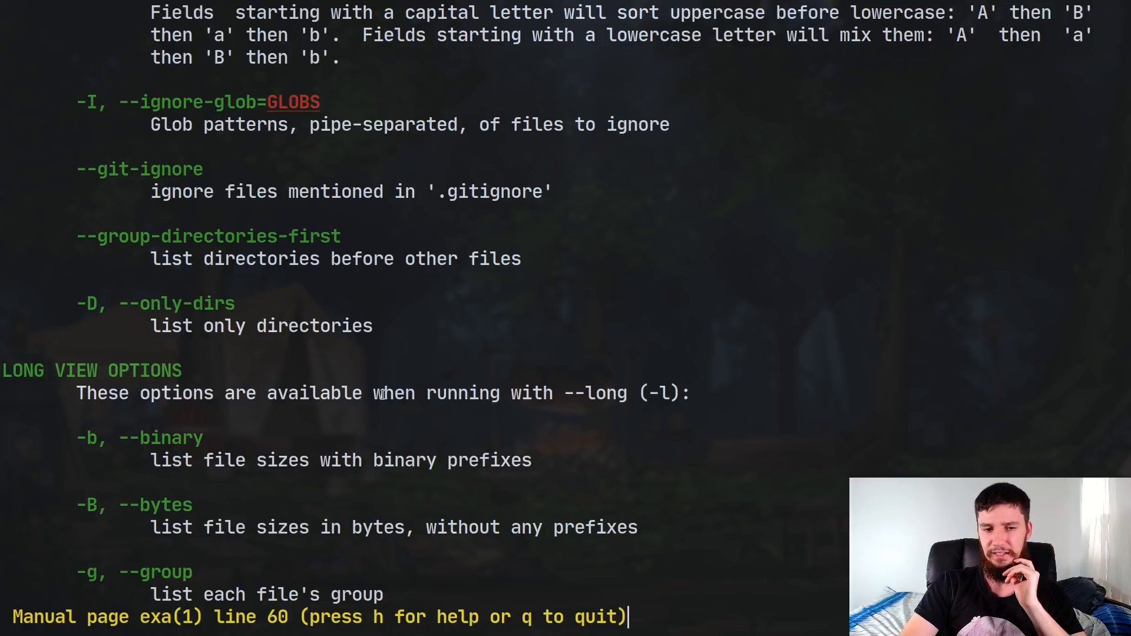
scroll(down, 3)
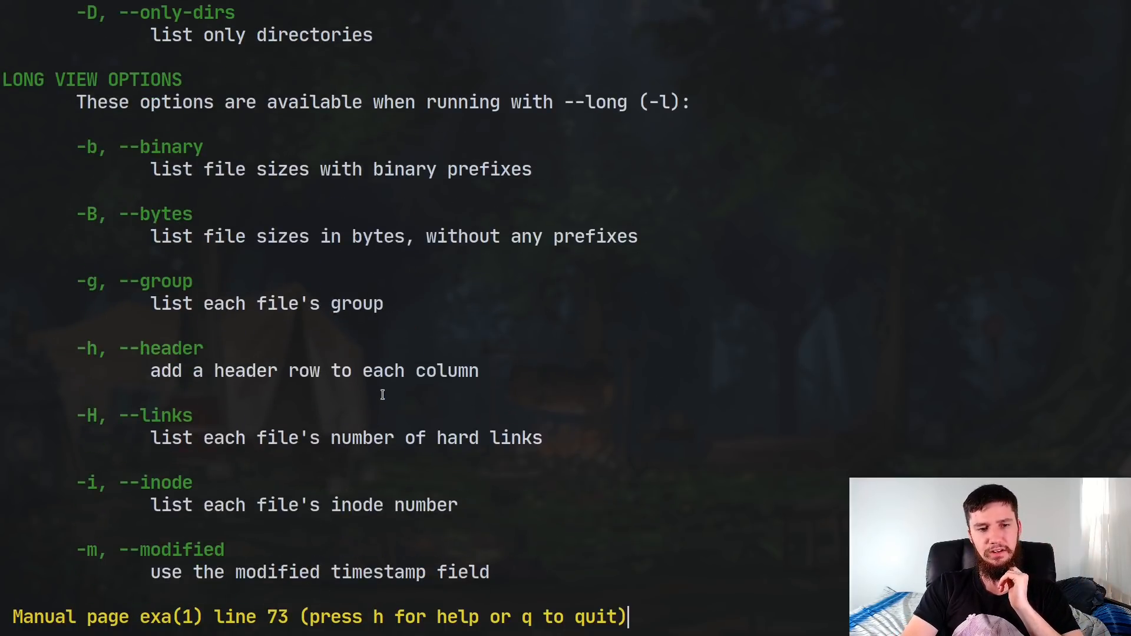
scroll(down, 3)
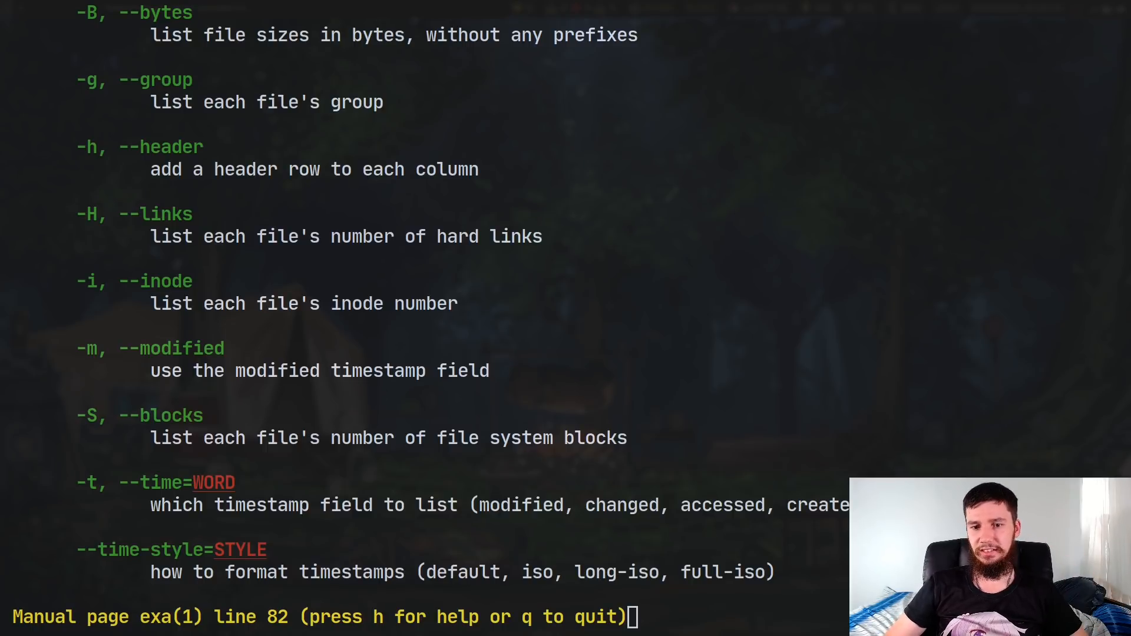
key(q)
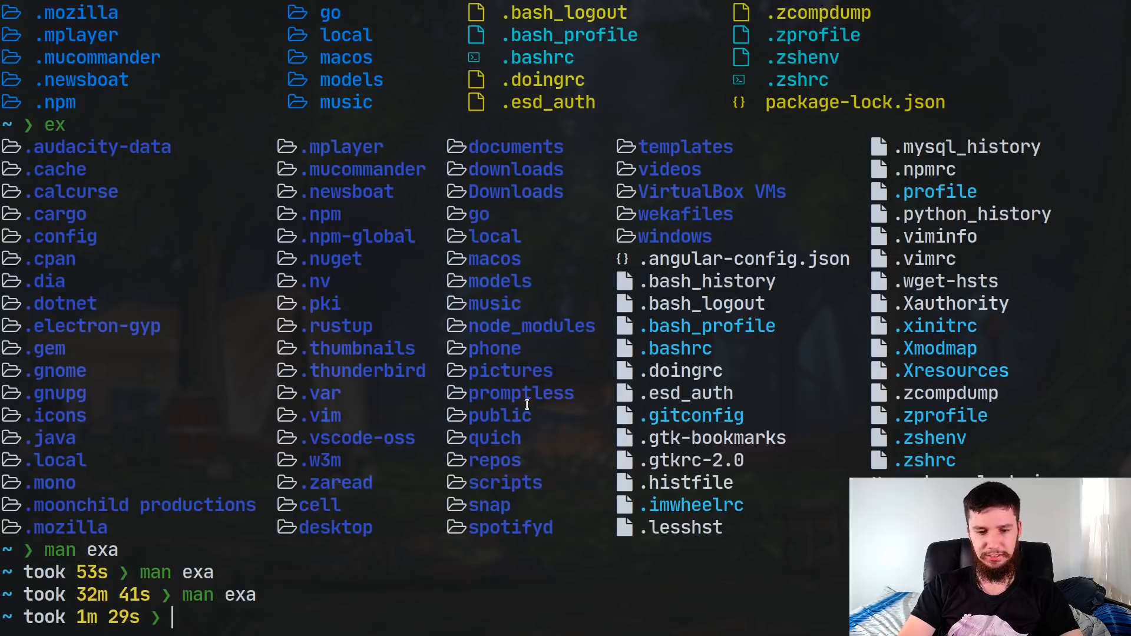
Time 'ls', 'exa' and 'lsd' on the home directory and compare their totals
text(time)
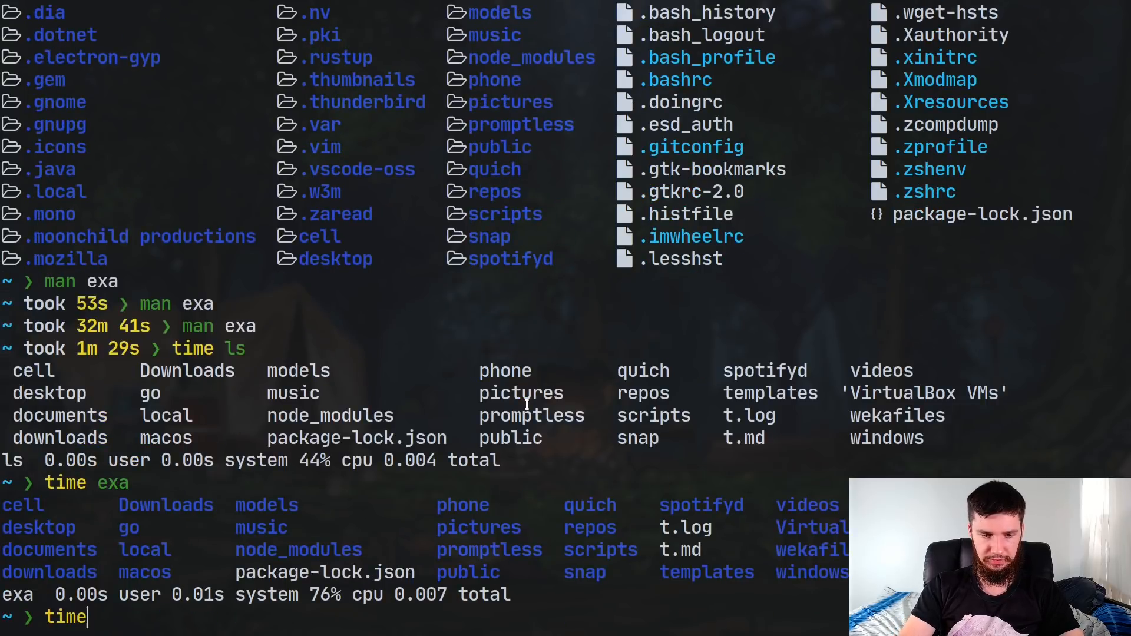
text(lsd)
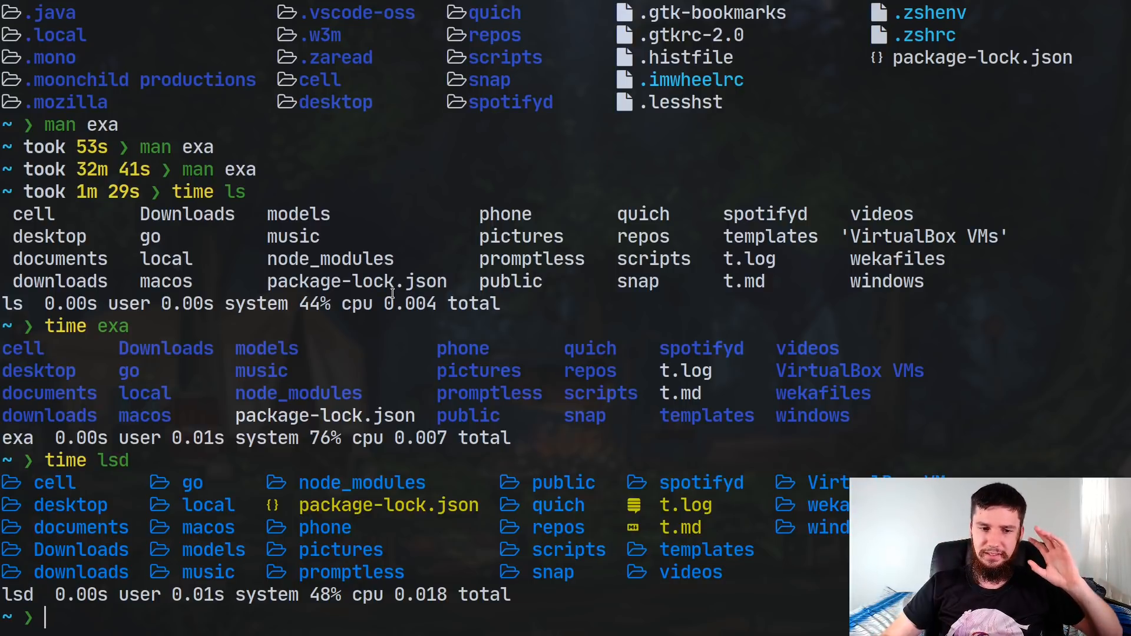
mouse_move(386, 335)
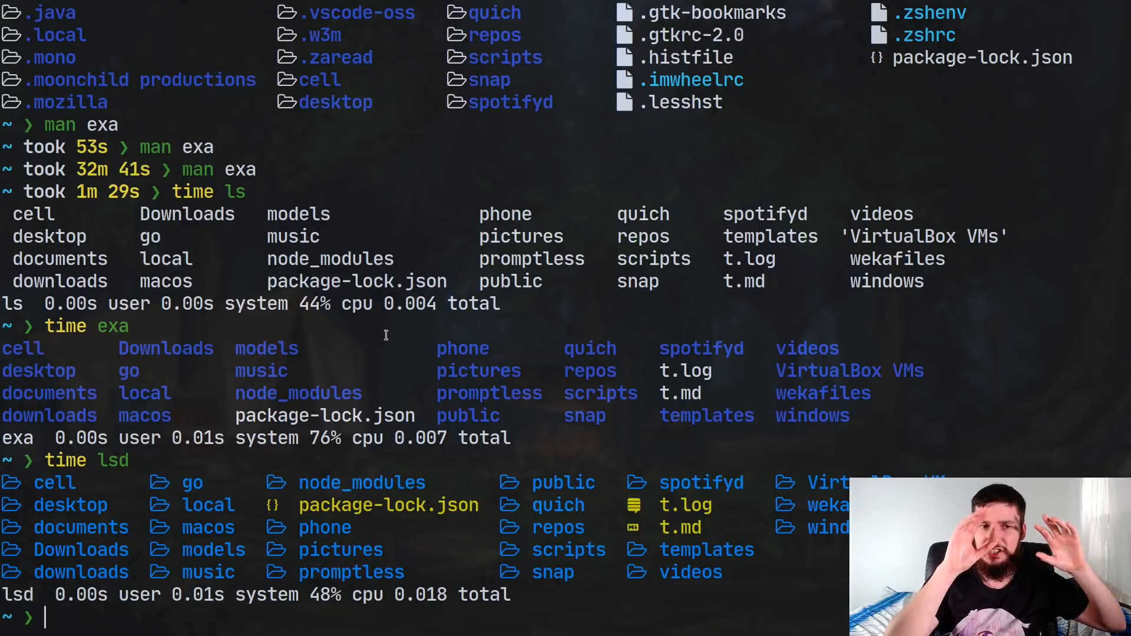